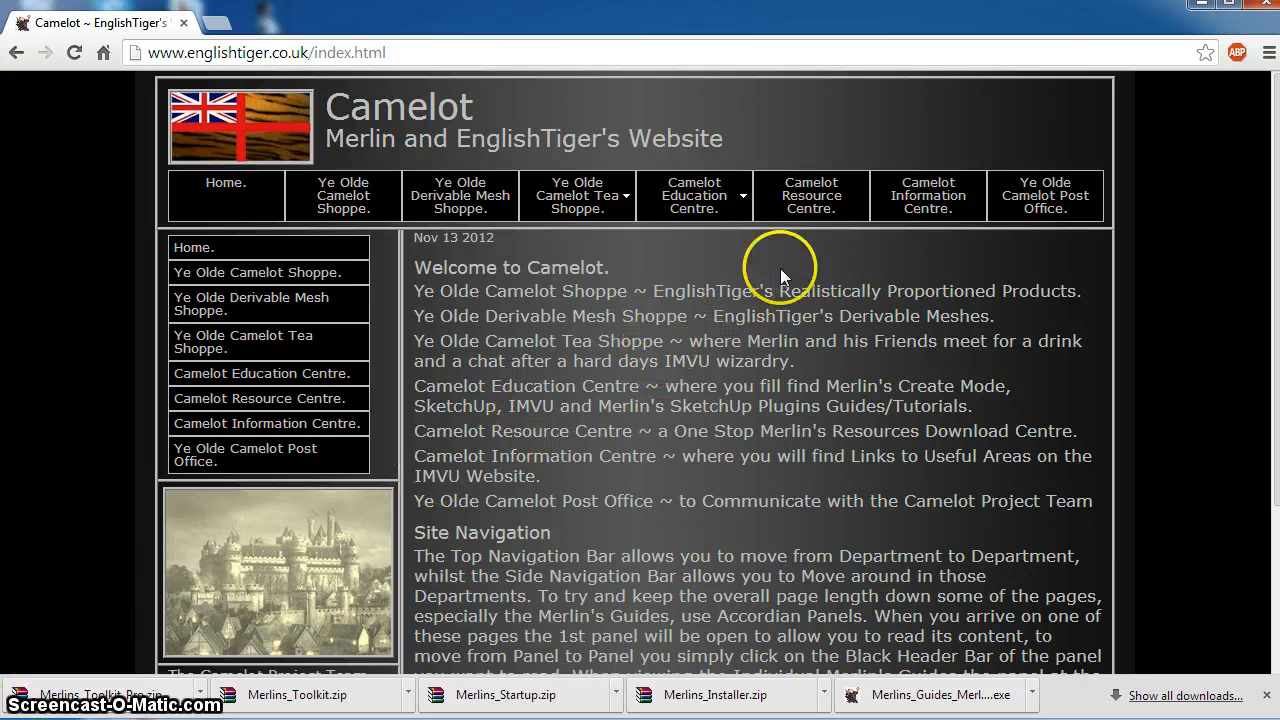
Visit the Camelot Information Centre page, then return to the site's home page
{"action": "left_click", "coordinate": [927, 195]}
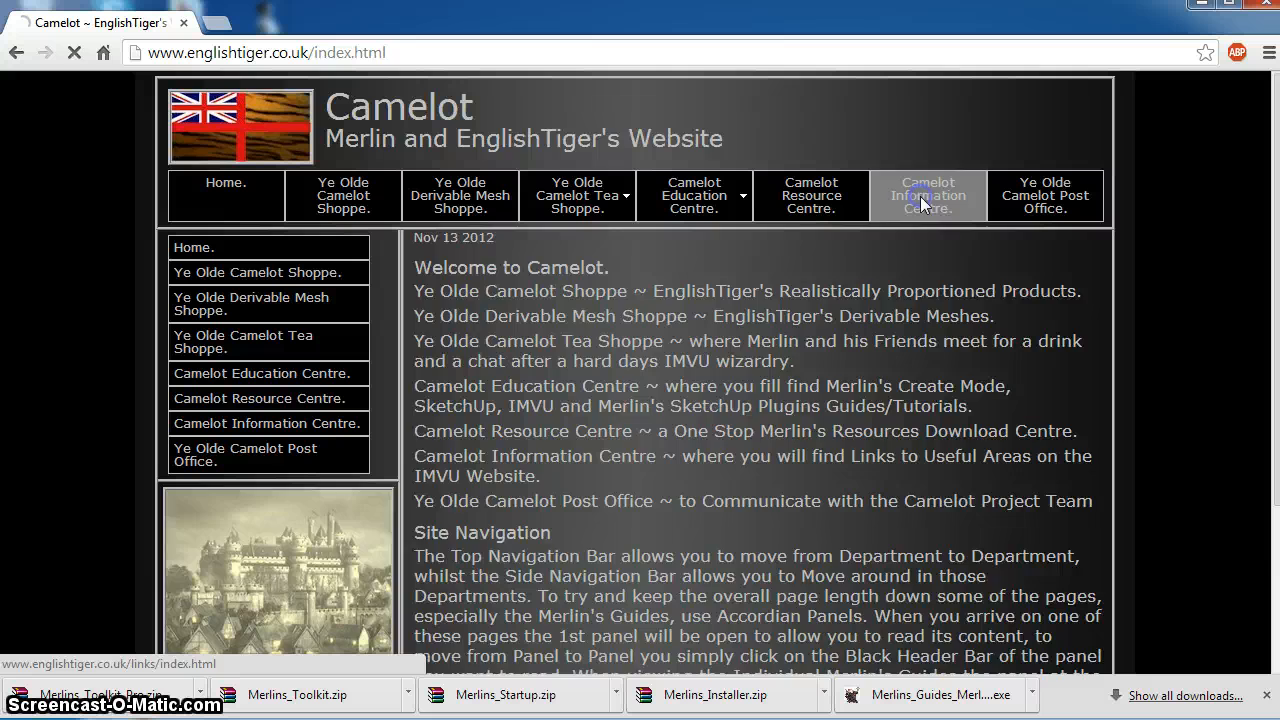
{"action": "left_click", "coordinate": [928, 195]}
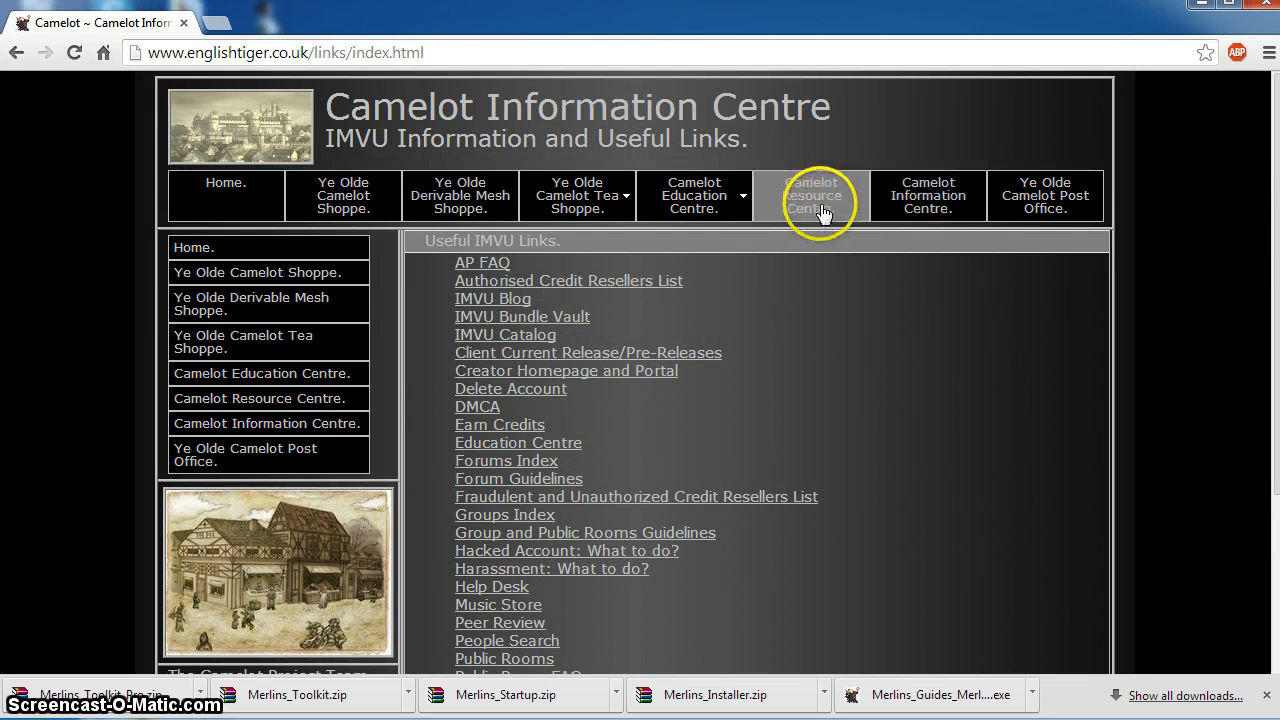
{"action": "left_click", "coordinate": [811, 195]}
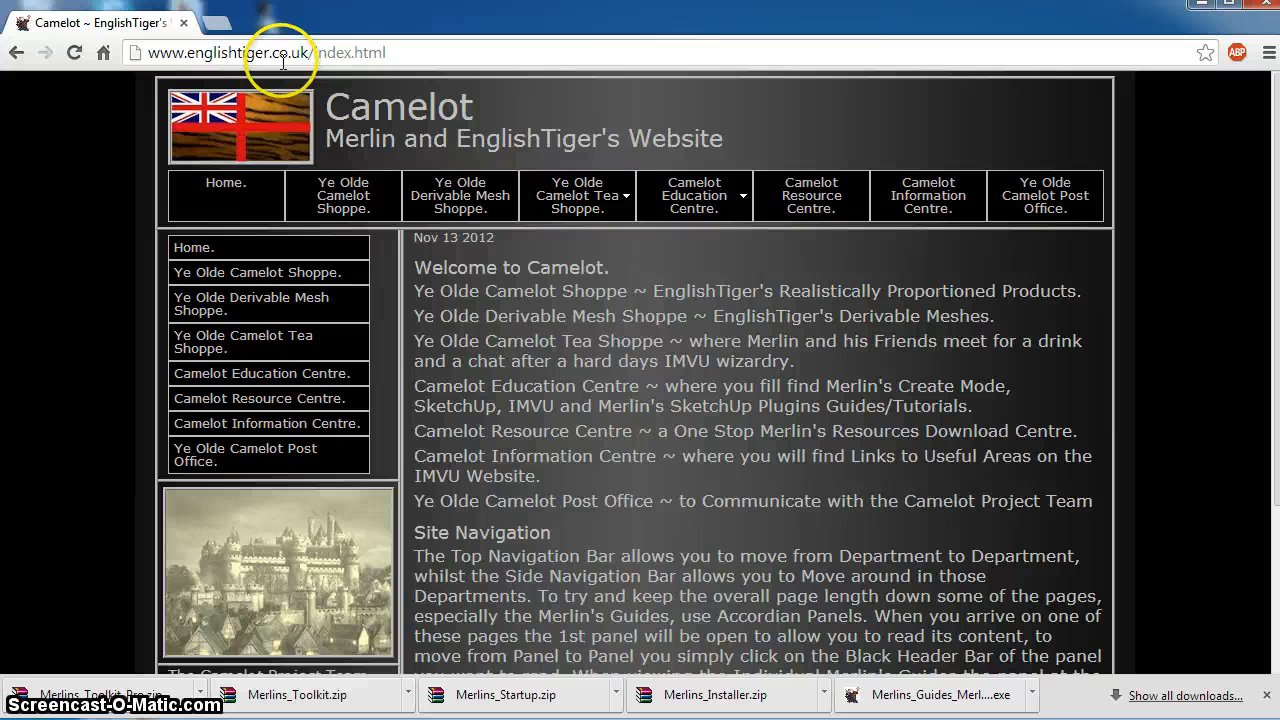
{"action": "mouse_move", "coordinate": [681, 204]}
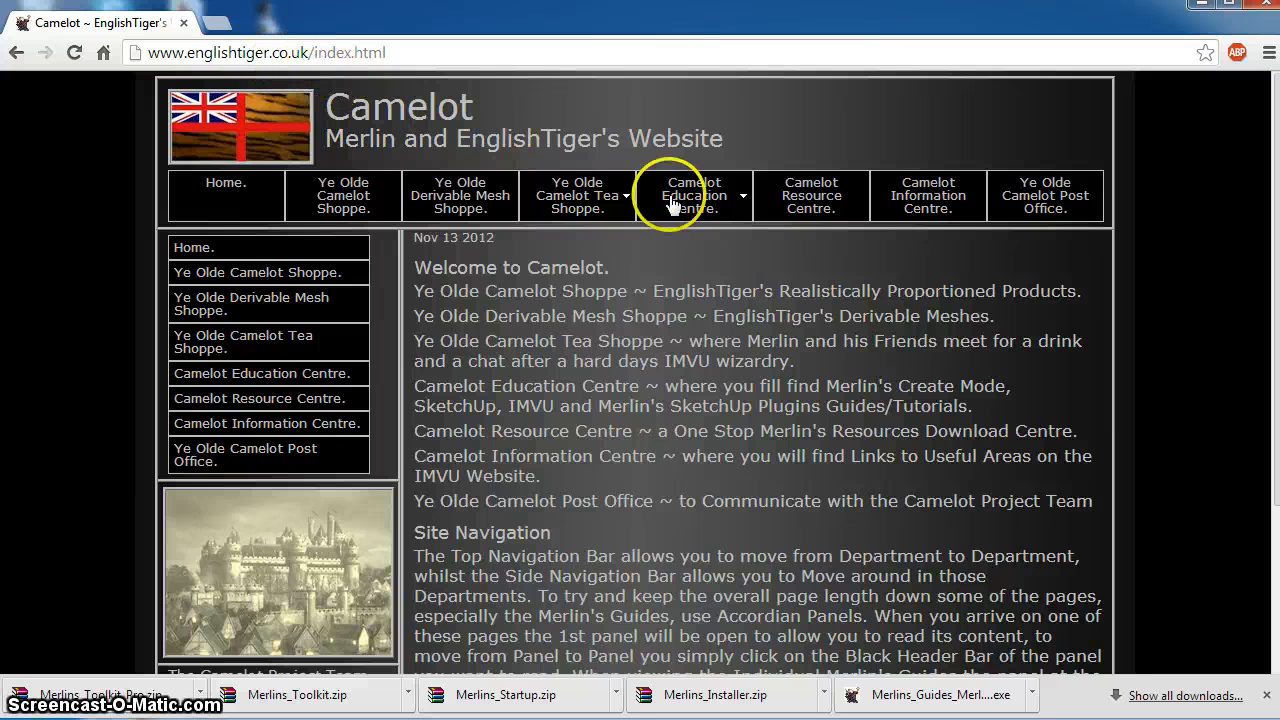
{"action": "mouse_move", "coordinate": [829, 198]}
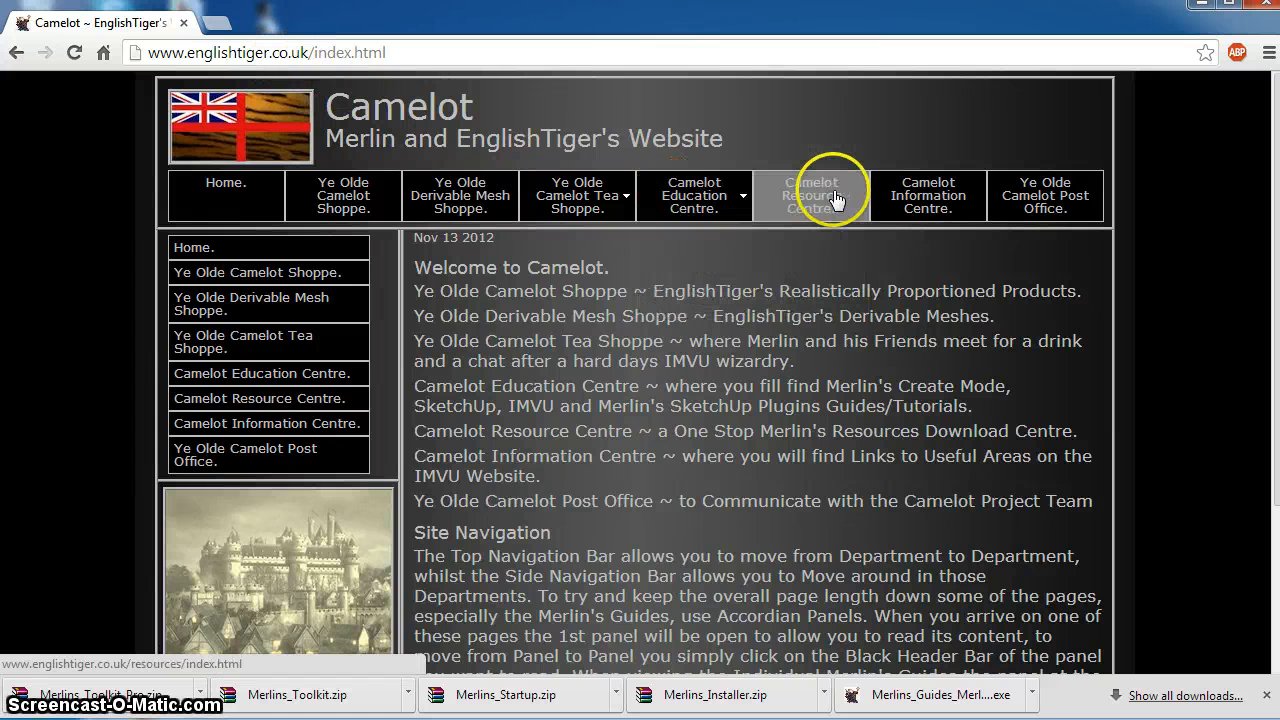
Expand SketchUp Plugins and Files on the Resource Centre and show the downloaded Merlin archives
{"action": "left_click", "coordinate": [811, 195]}
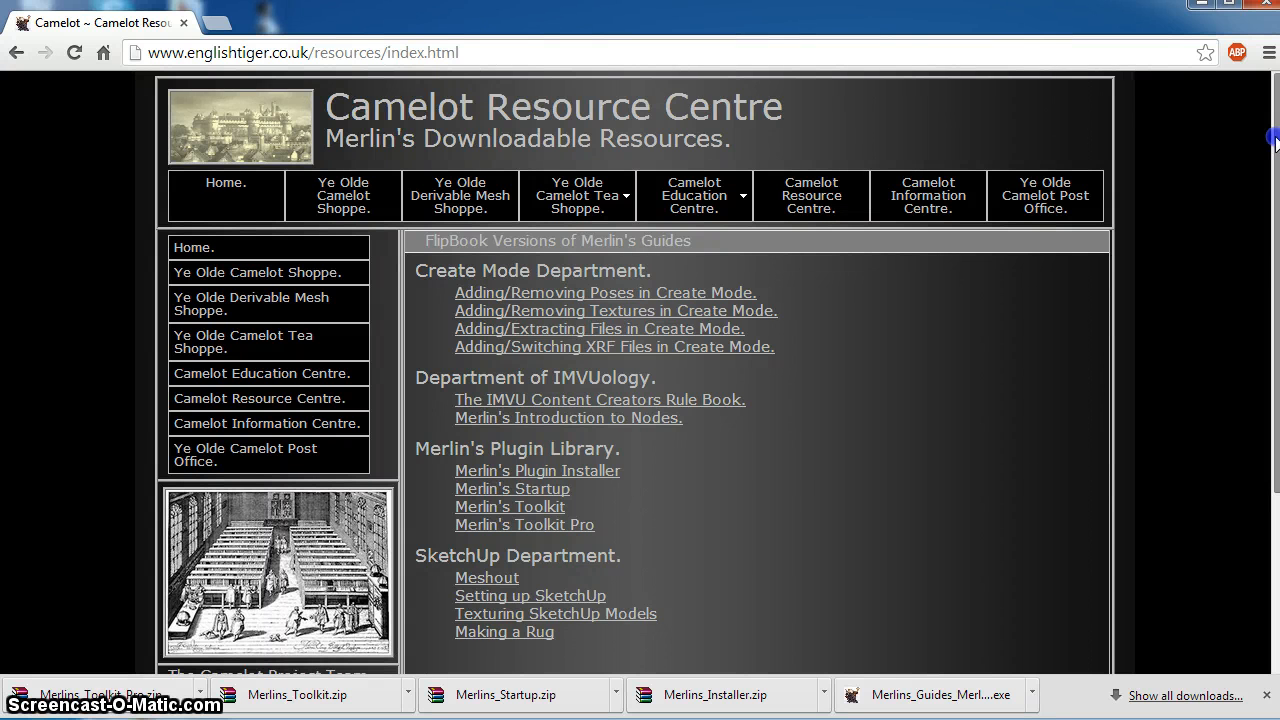
{"action": "scroll", "scroll_direction": "down", "scroll_amount": 3}
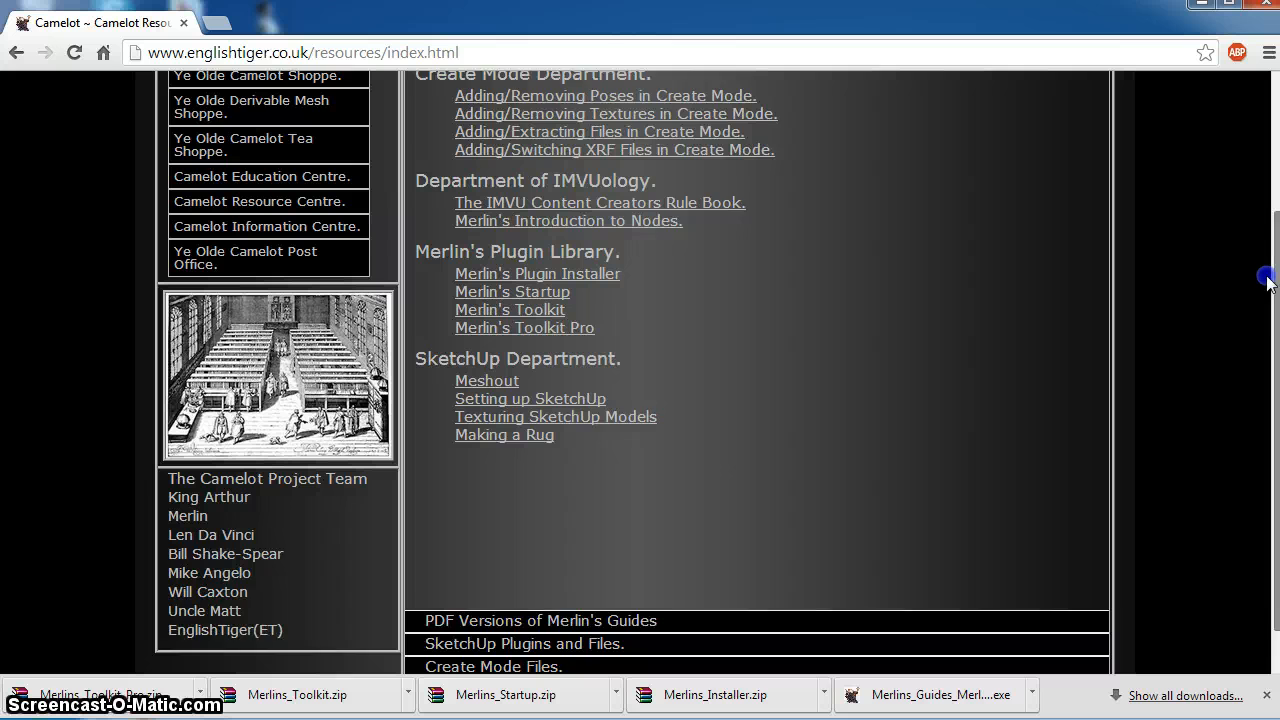
{"action": "scroll", "scroll_direction": "down", "scroll_amount": 3}
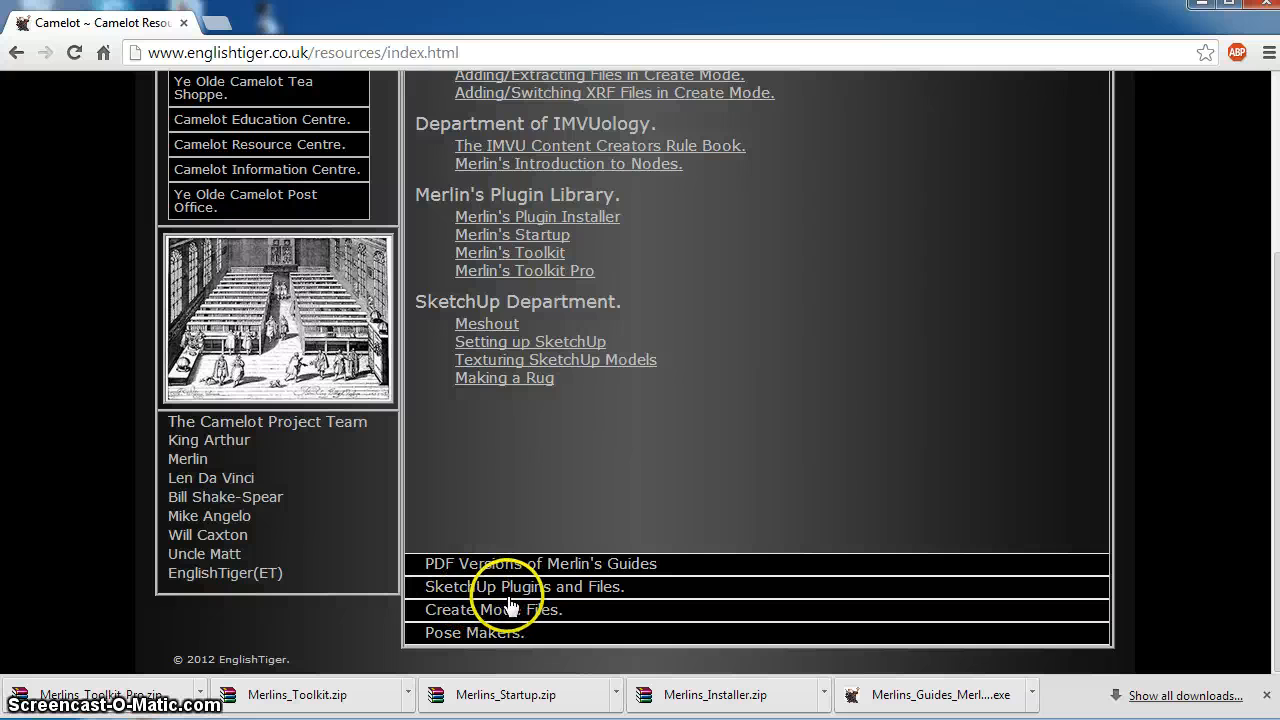
{"action": "left_click", "coordinate": [518, 587]}
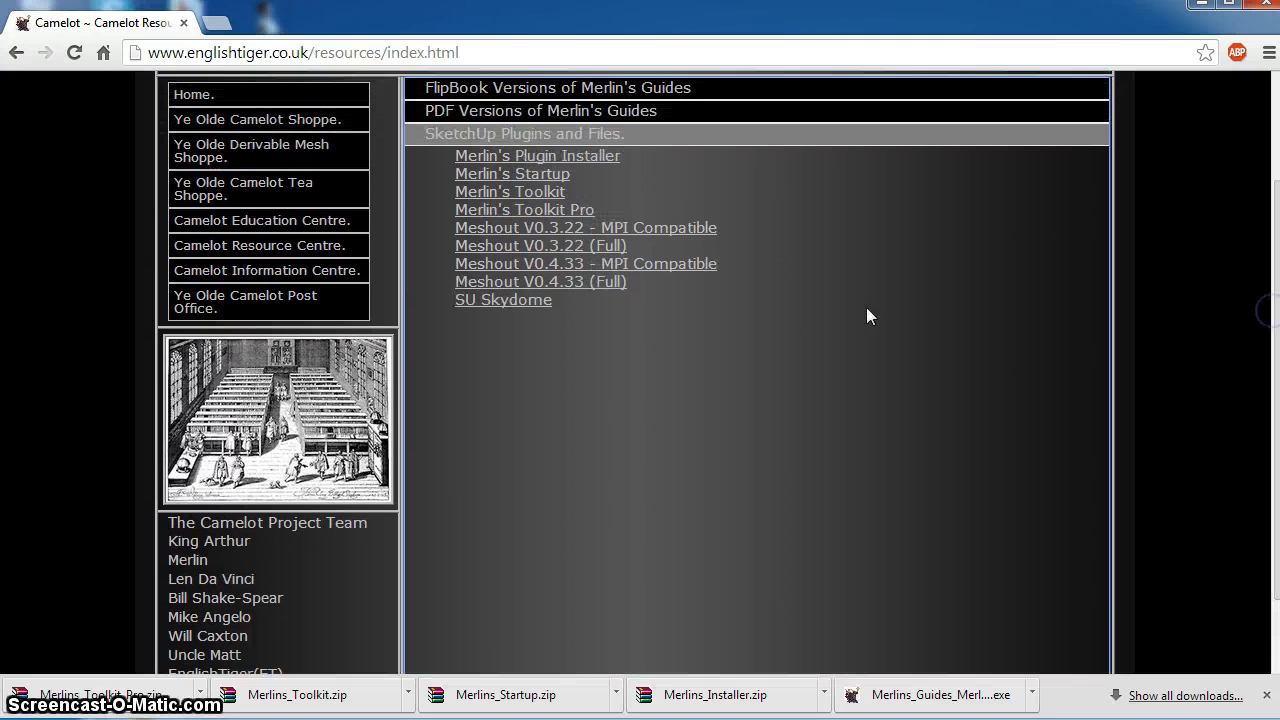
{"action": "left_click", "coordinate": [510, 191]}
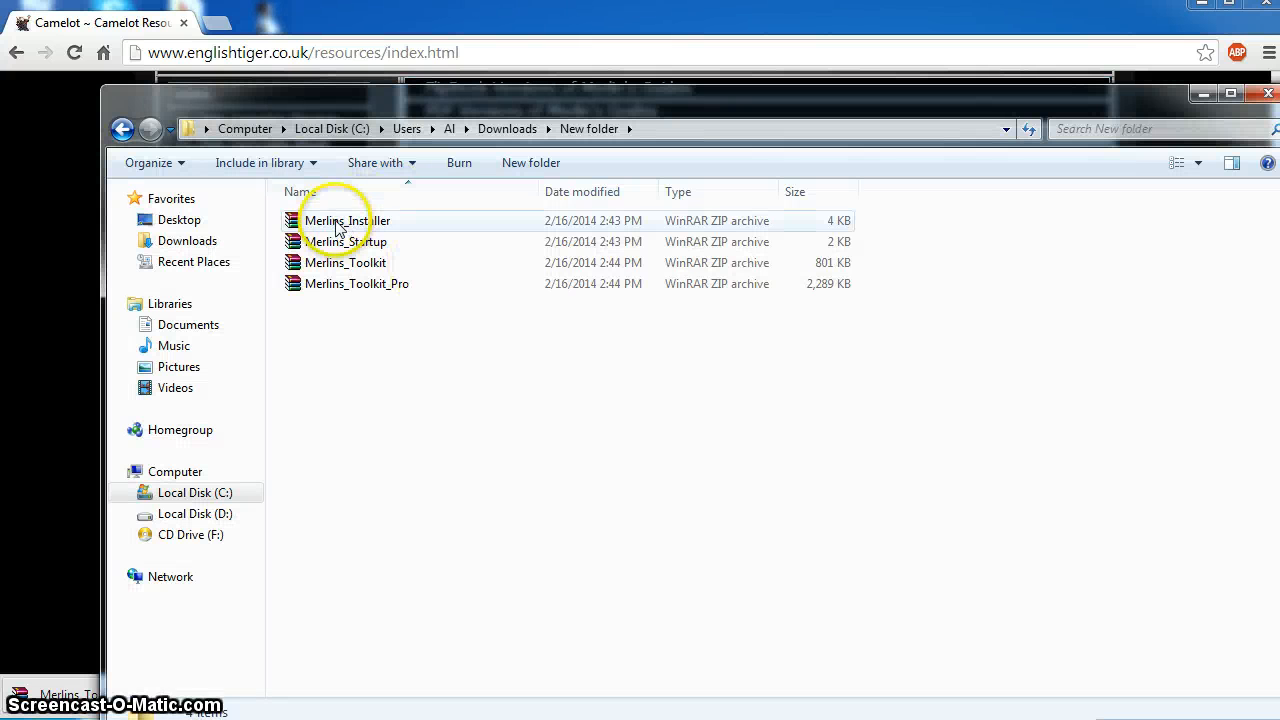
Open Merlins_Installer.zip in WinRAR and view readme.txt.txt in Notepad
{"action": "double_click", "coordinate": [346, 220]}
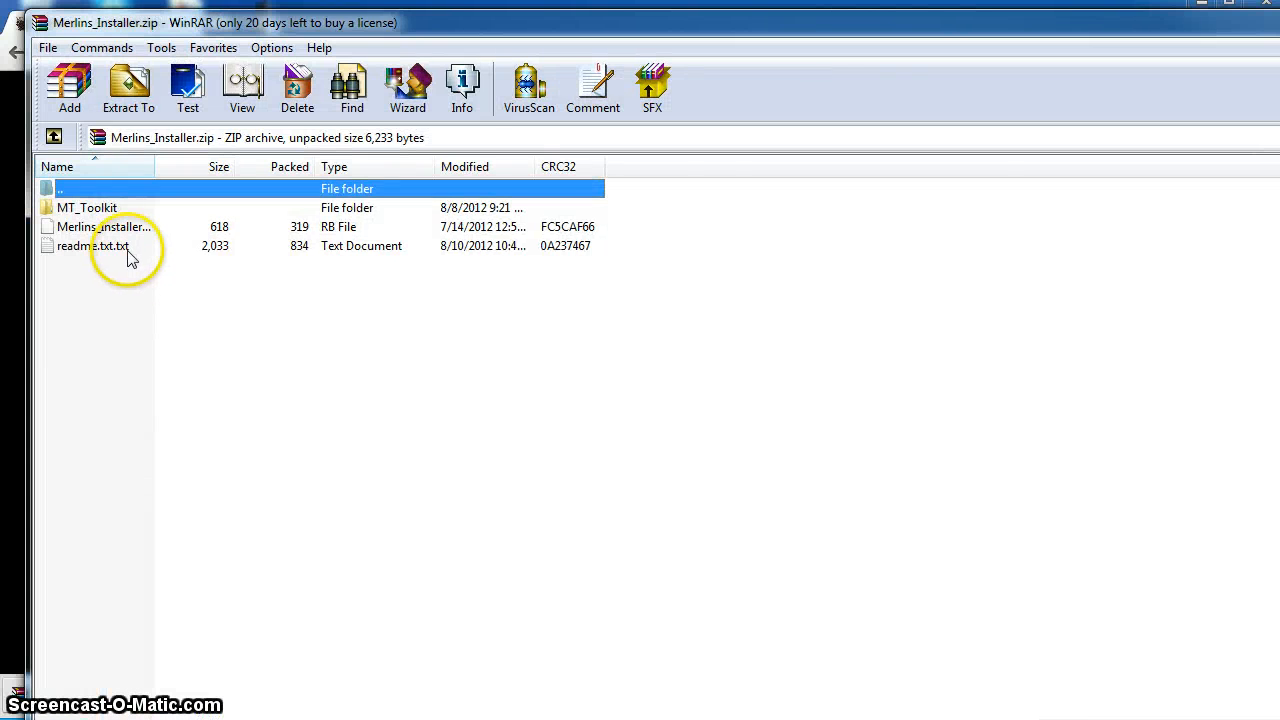
{"action": "mouse_move", "coordinate": [131, 258]}
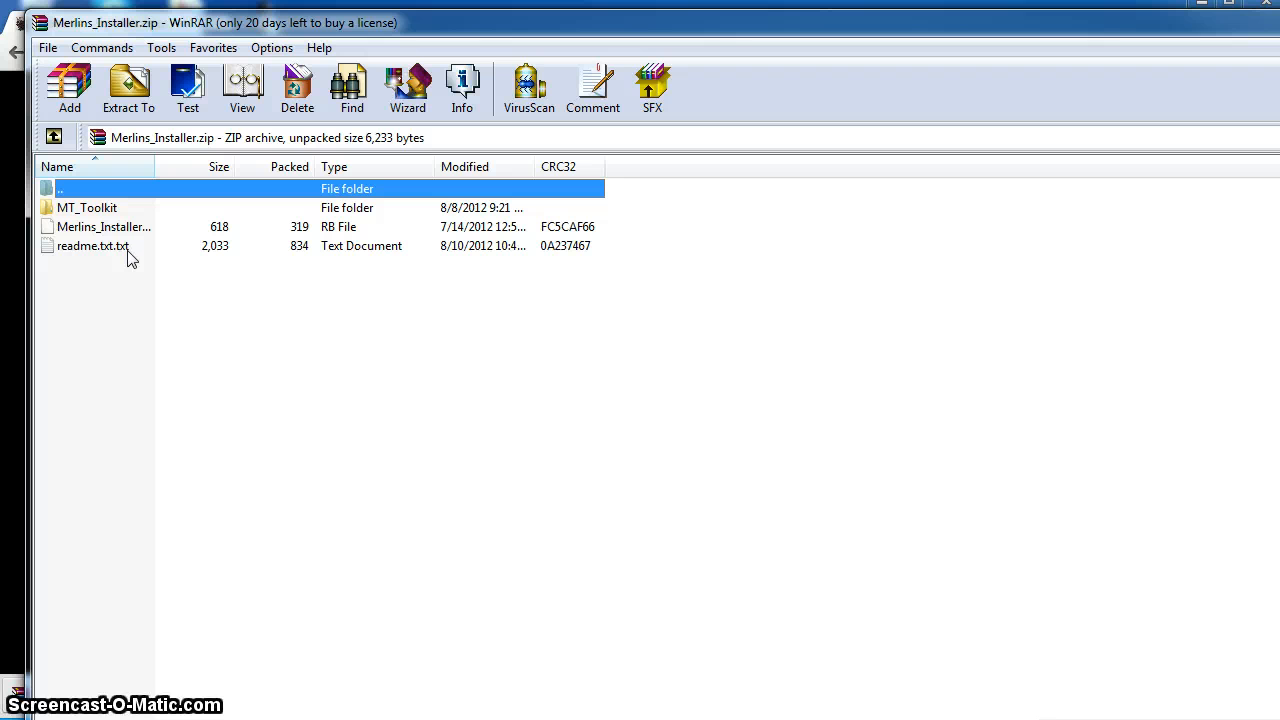
{"action": "double_click", "coordinate": [92, 246]}
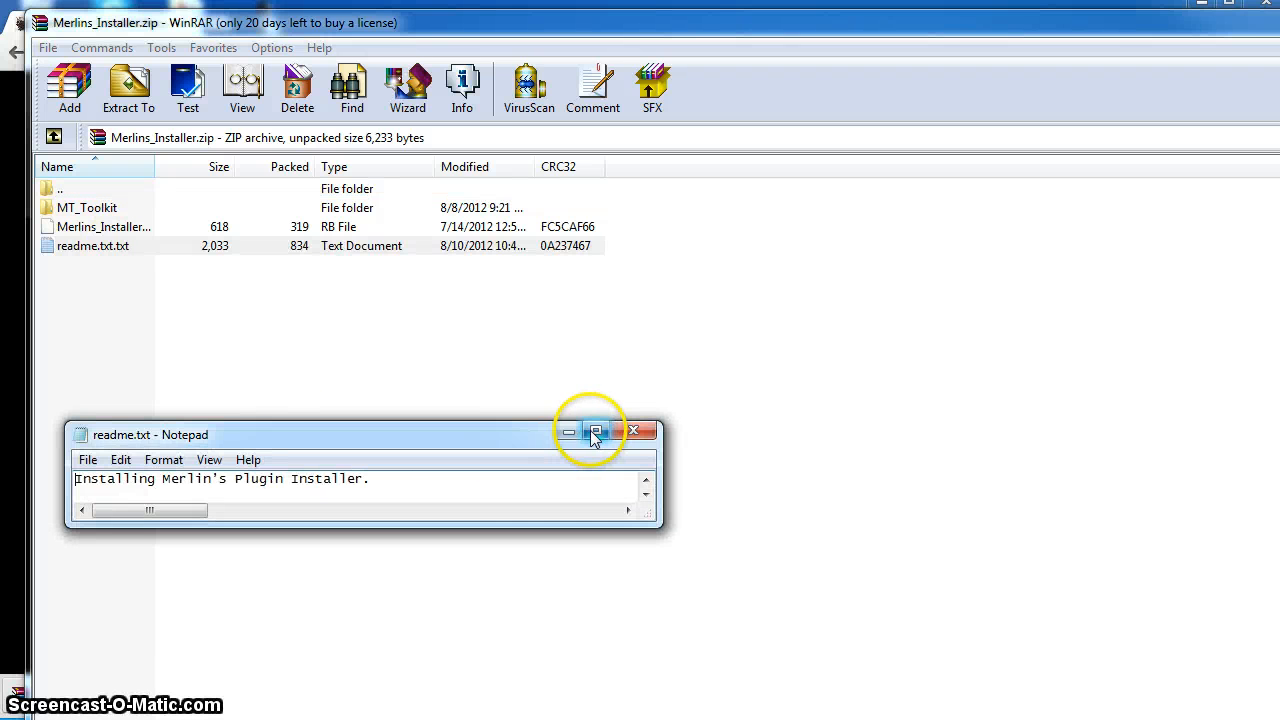
Maximize the Notepad readme to read the Merlins_Installer.rb and MT_Toolkit installation steps
{"action": "left_click", "coordinate": [597, 431]}
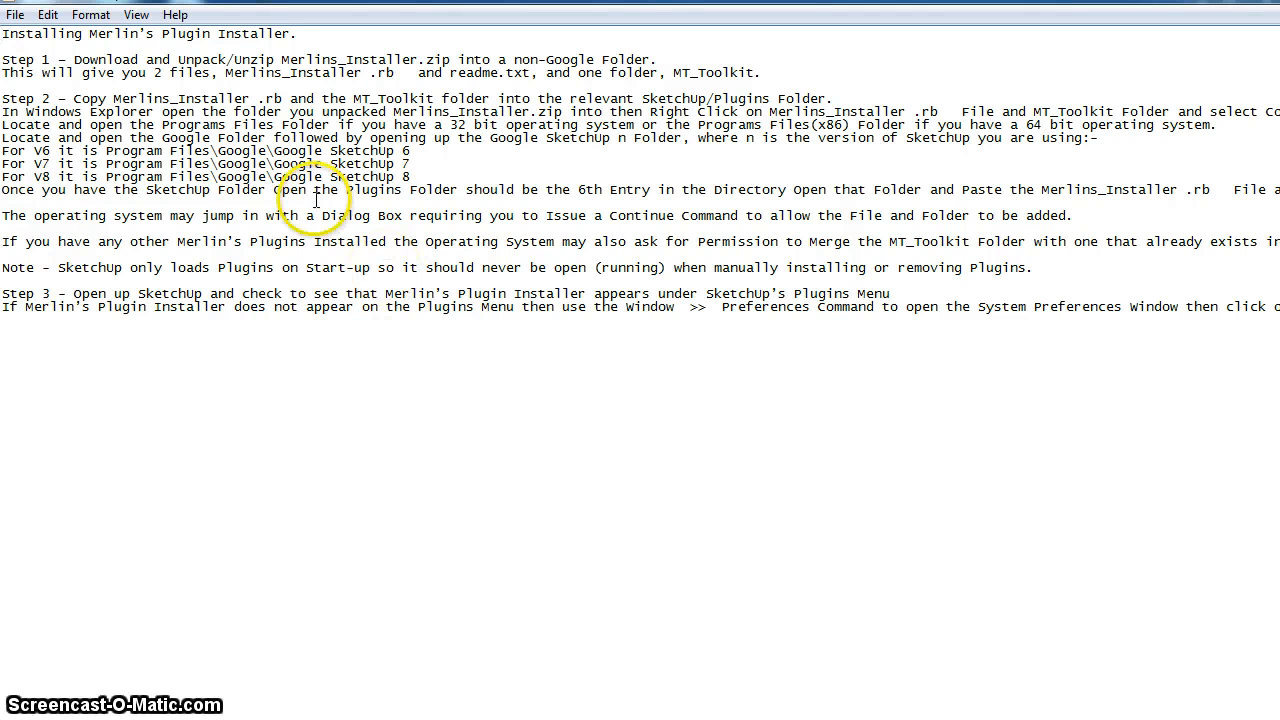
{"action": "mouse_move", "coordinate": [422, 151]}
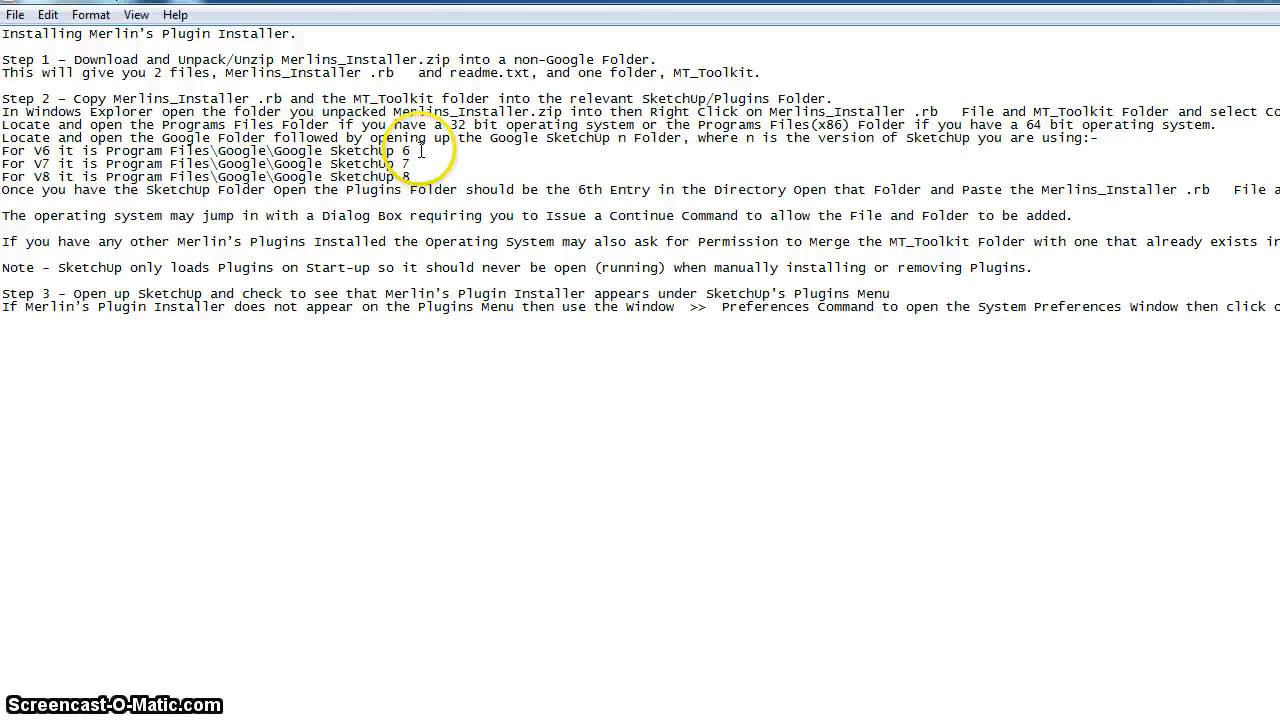
{"action": "mouse_move", "coordinate": [240, 177]}
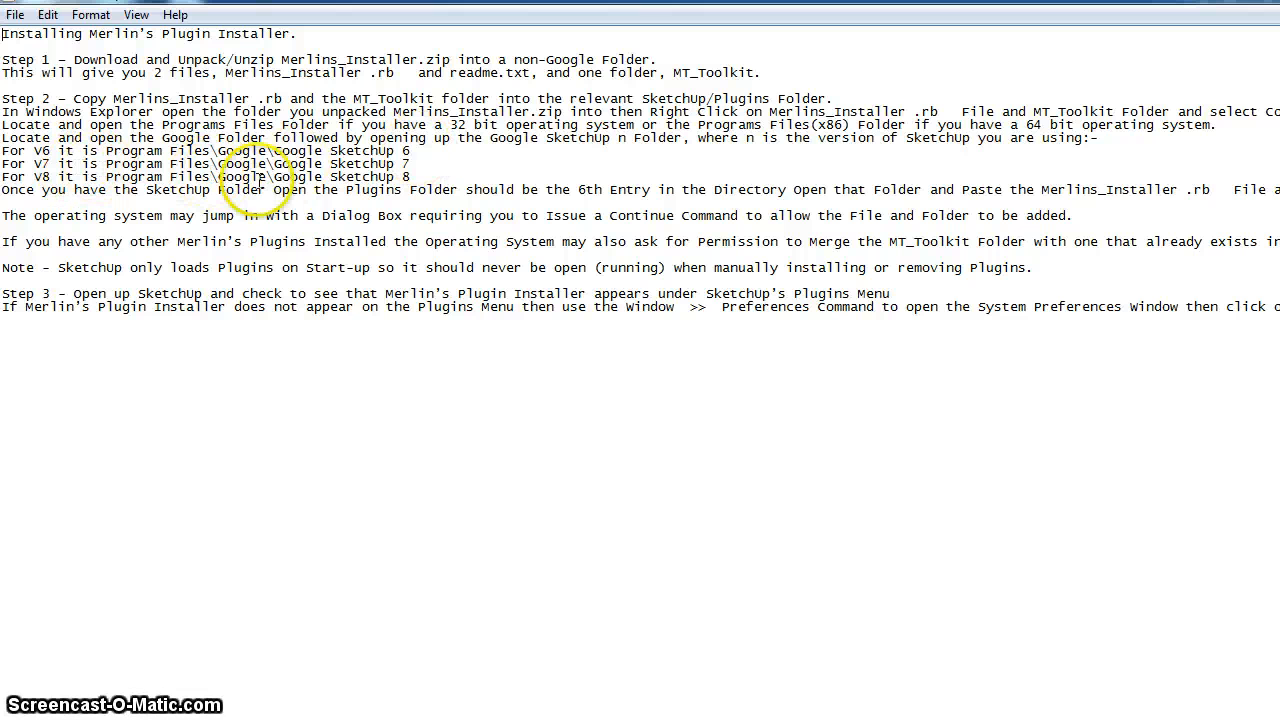
{"action": "mouse_move", "coordinate": [385, 188]}
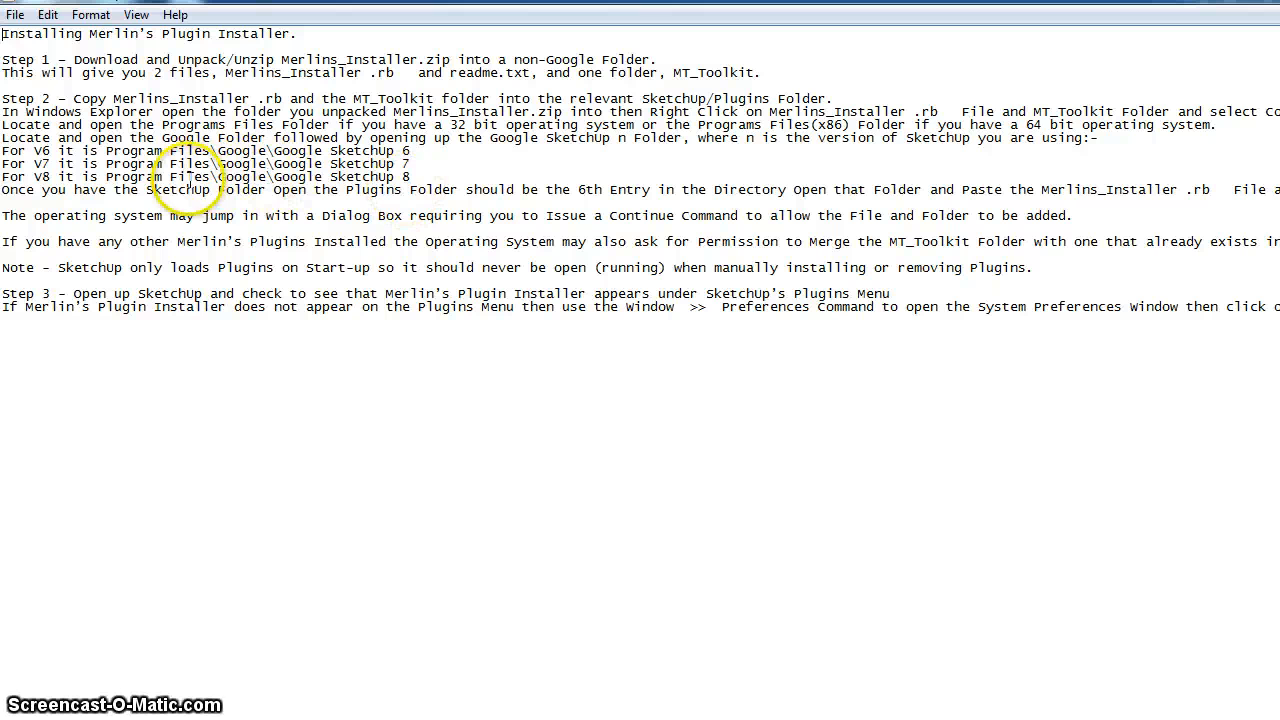
{"action": "mouse_move", "coordinate": [373, 189]}
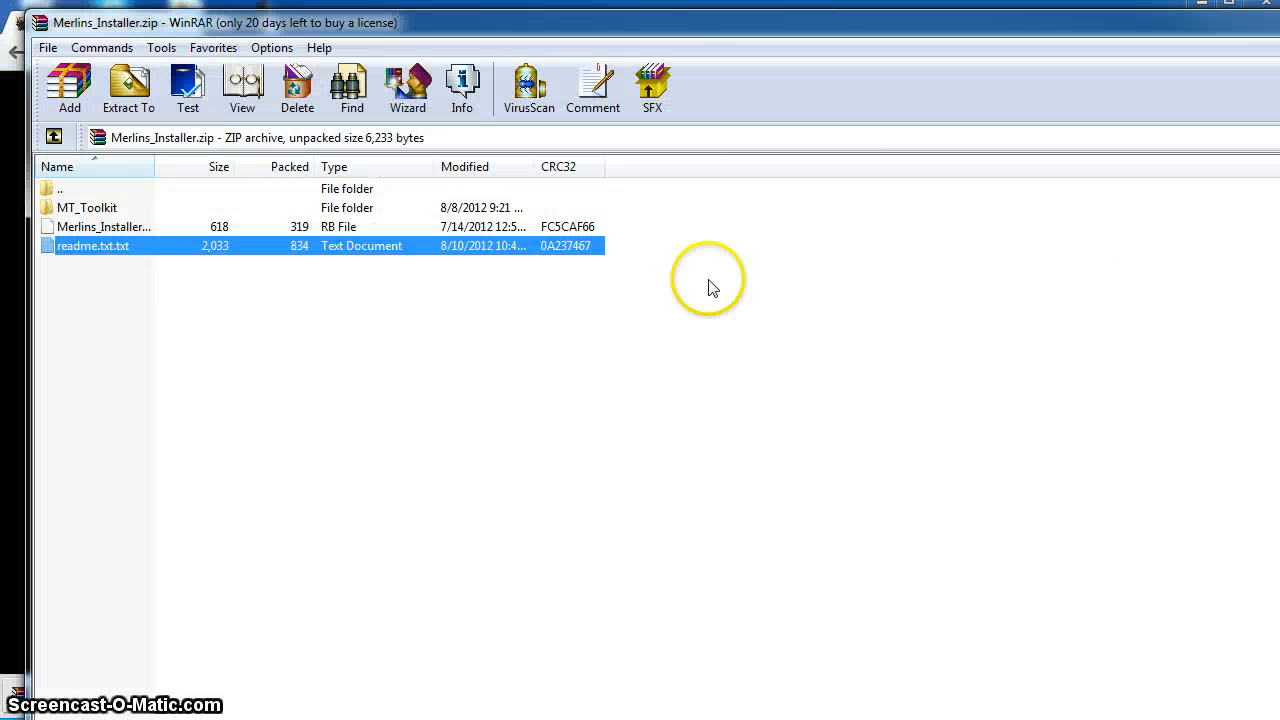
{"action": "mouse_move", "coordinate": [124, 90]}
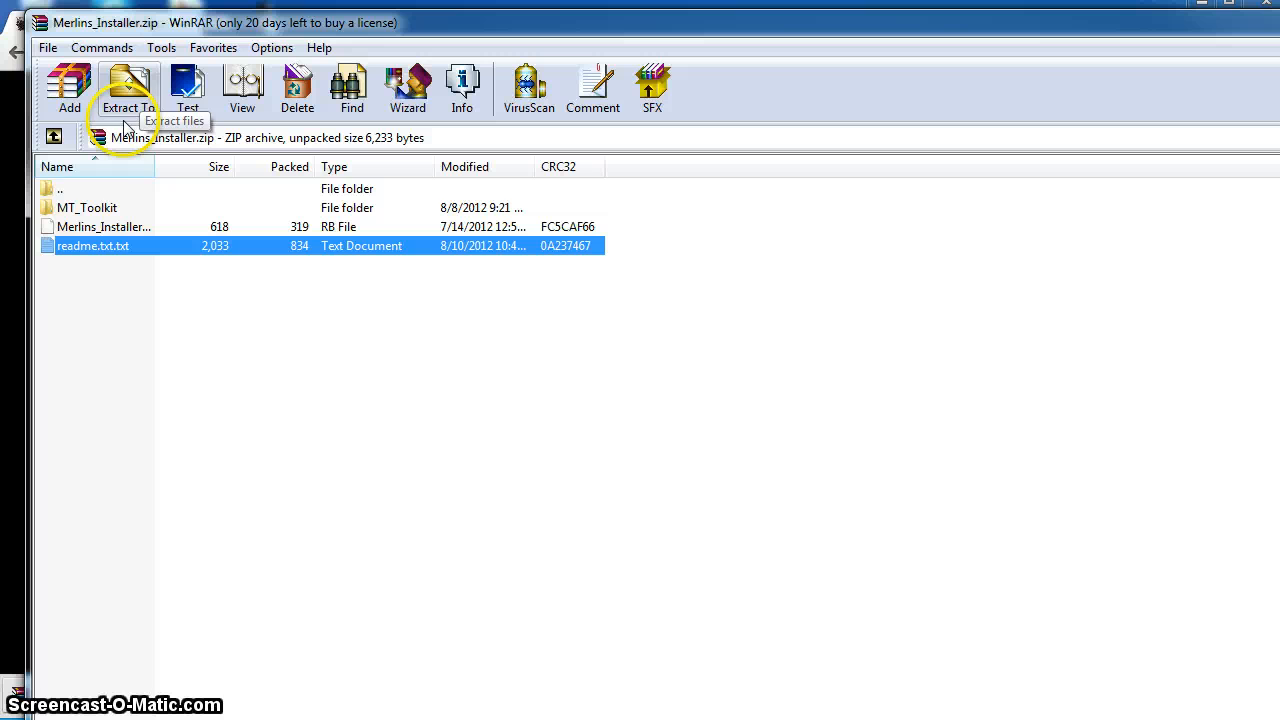
Extract Merlins_Installer.zip to the default Merlins_Installer folder via Extract to the specified folder
{"action": "left_click", "coordinate": [70, 188]}
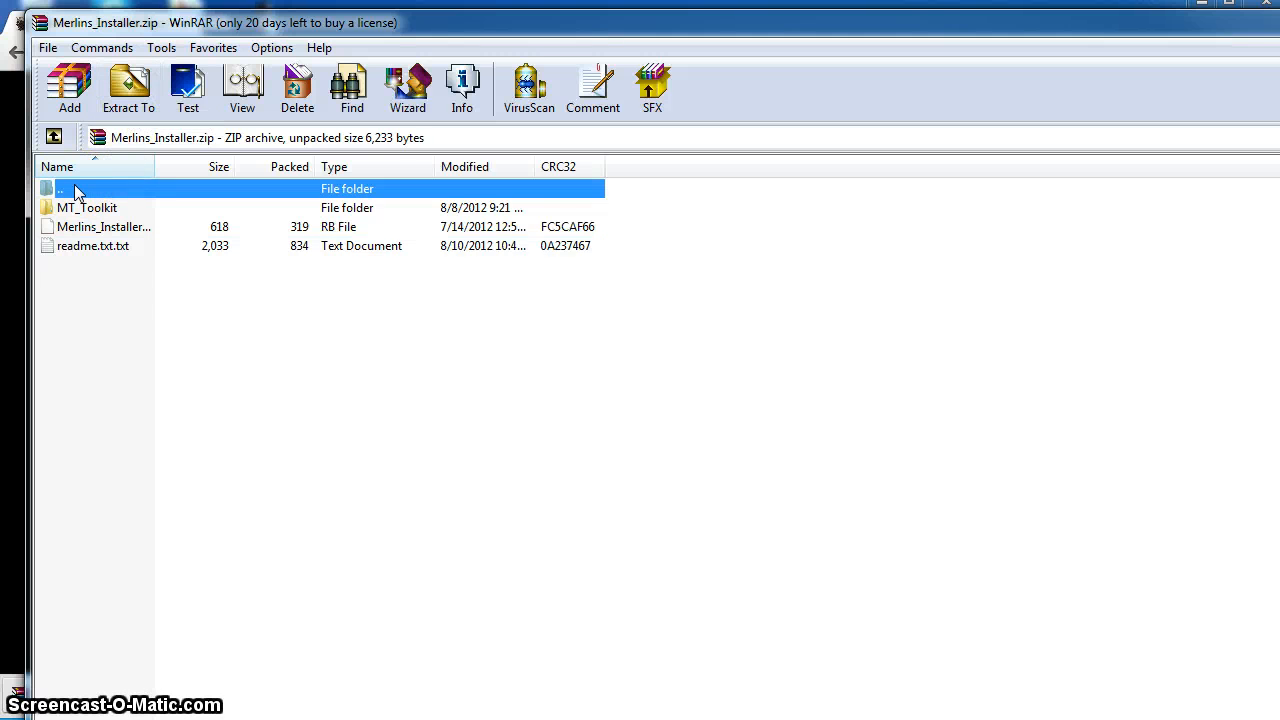
{"action": "right_click", "coordinate": [78, 189]}
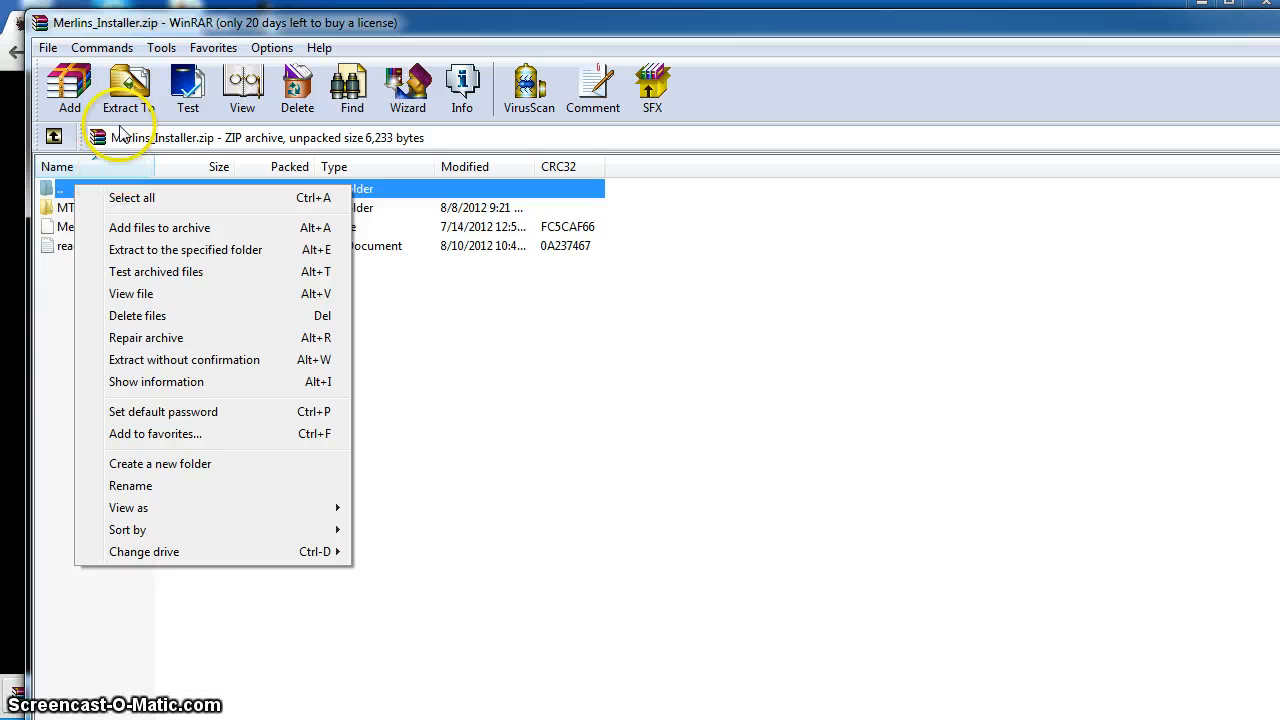
{"action": "mouse_move", "coordinate": [177, 258]}
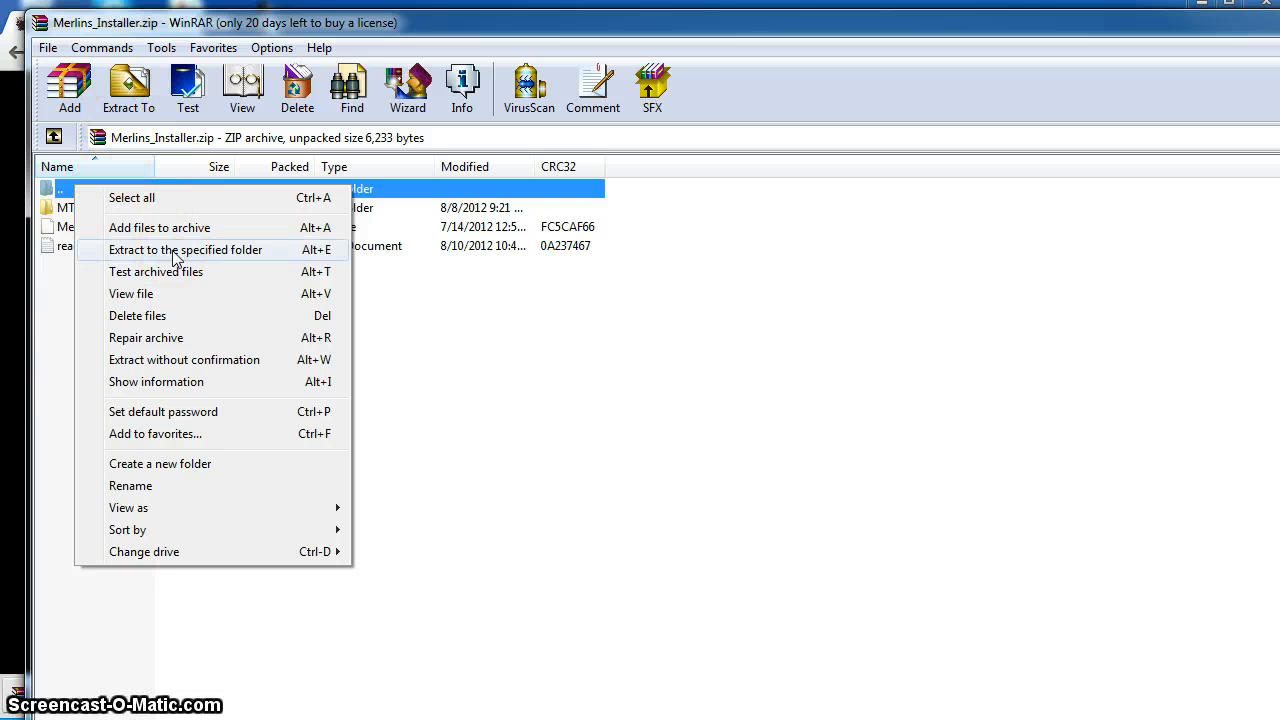
{"action": "left_click", "coordinate": [185, 249]}
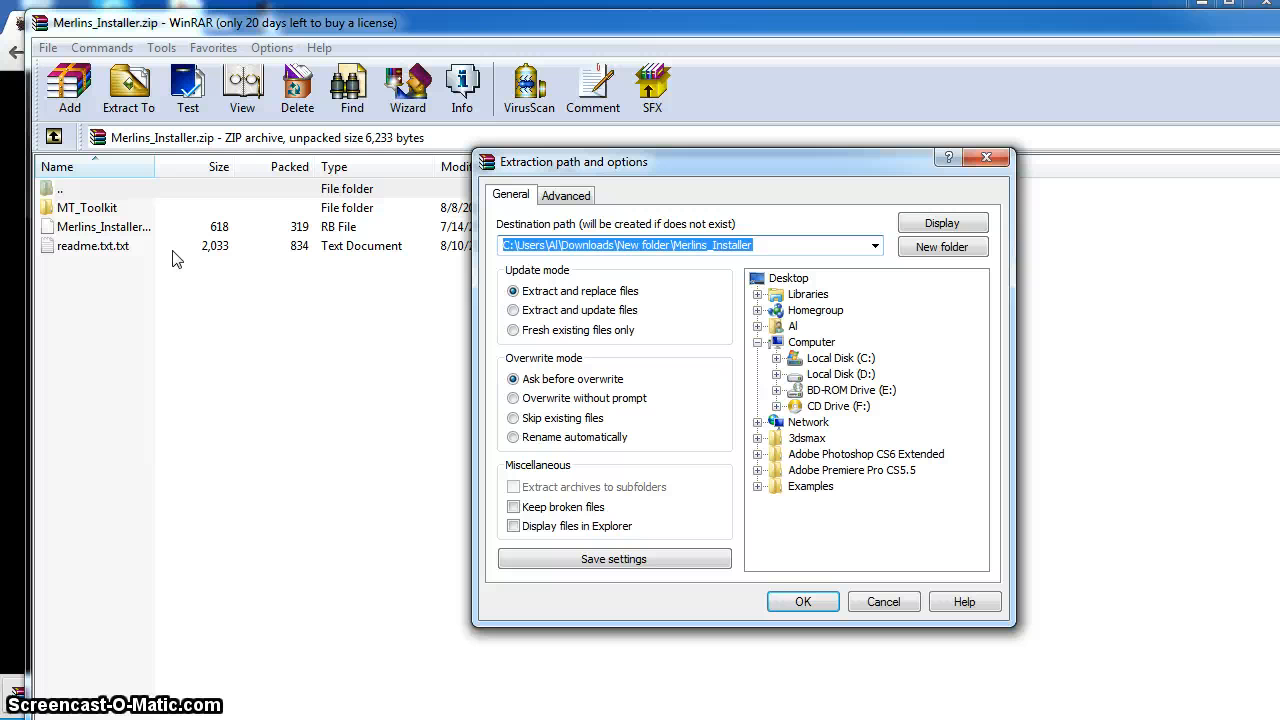
{"action": "mouse_move", "coordinate": [942, 240]}
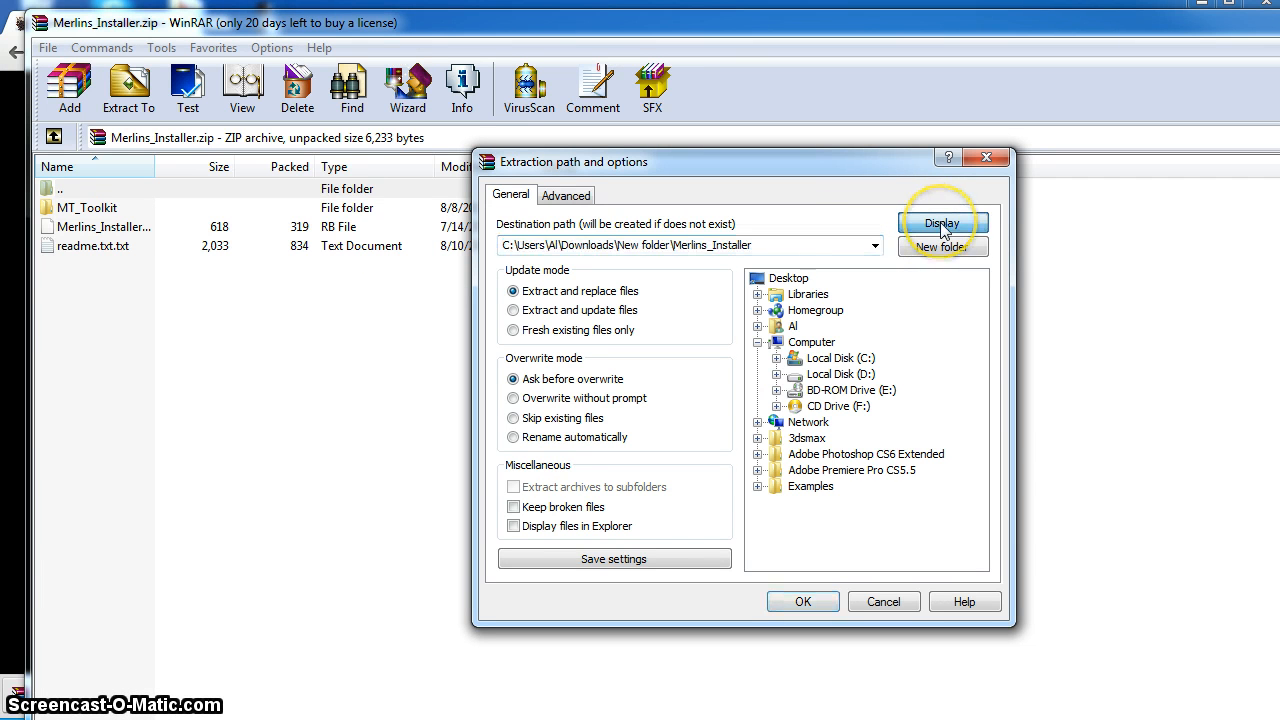
{"action": "left_click", "coordinate": [942, 222]}
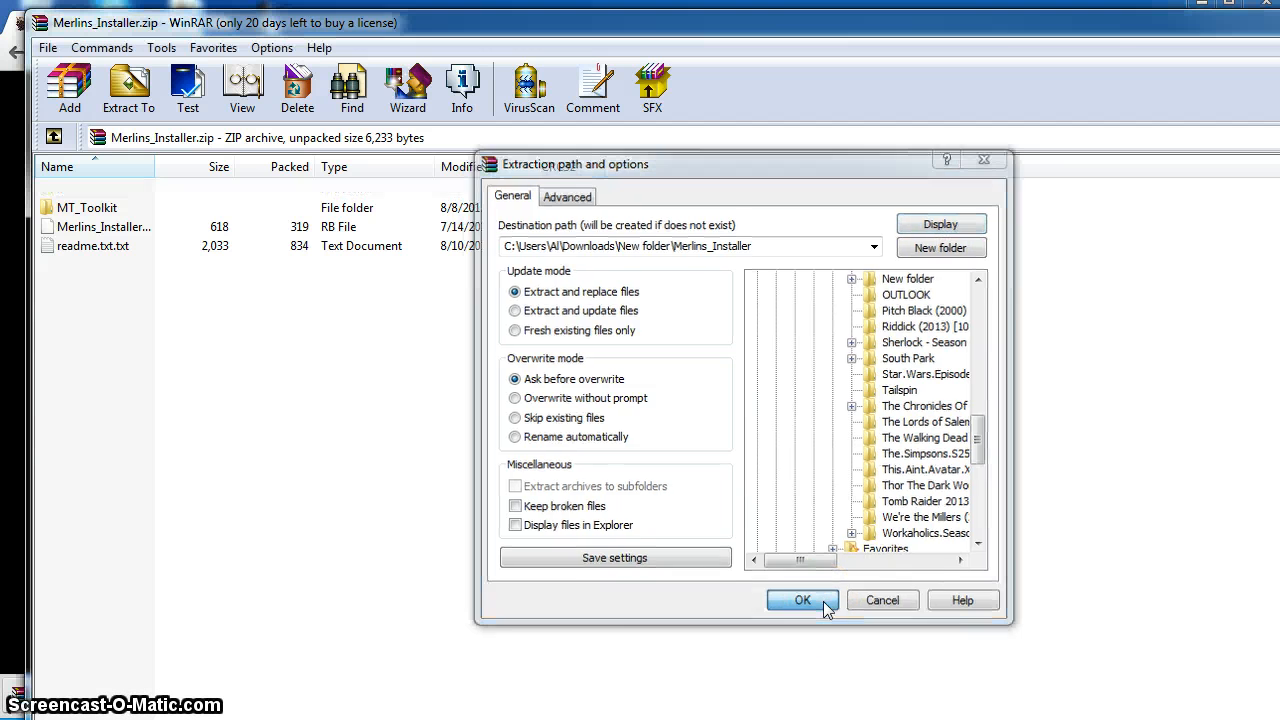
{"action": "left_click", "coordinate": [802, 600]}
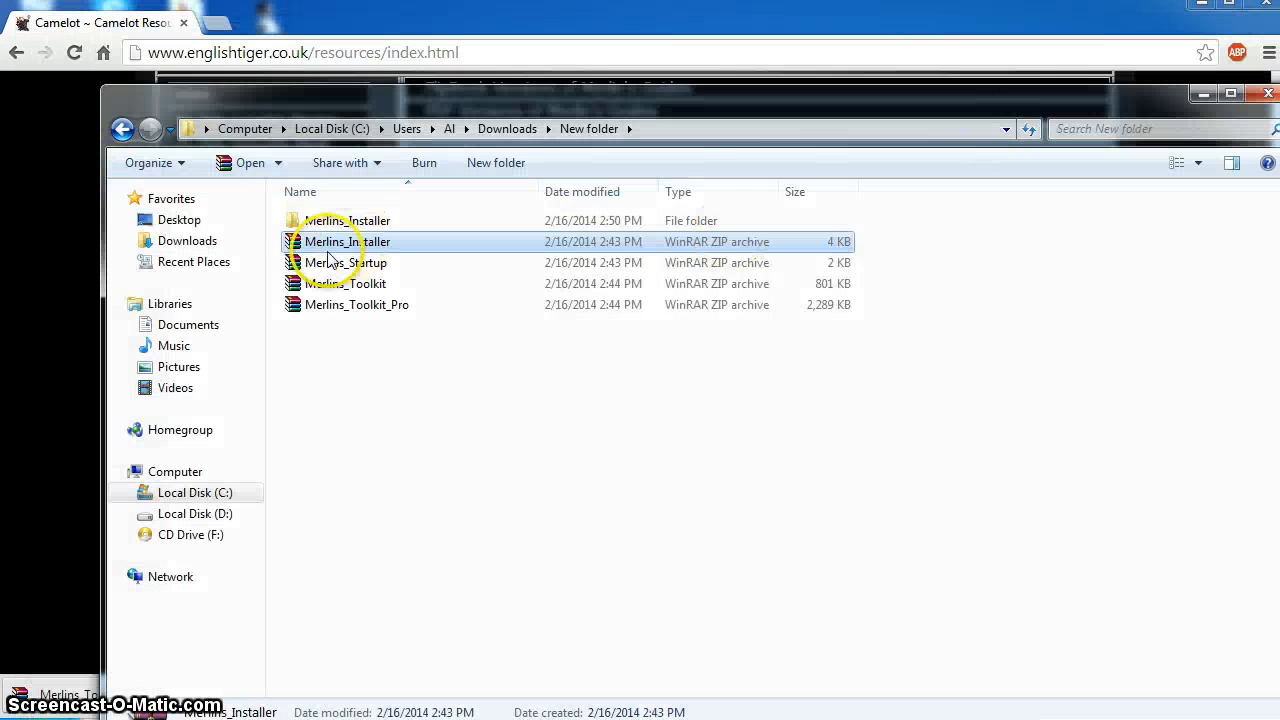
{"action": "mouse_move", "coordinate": [284, 242]}
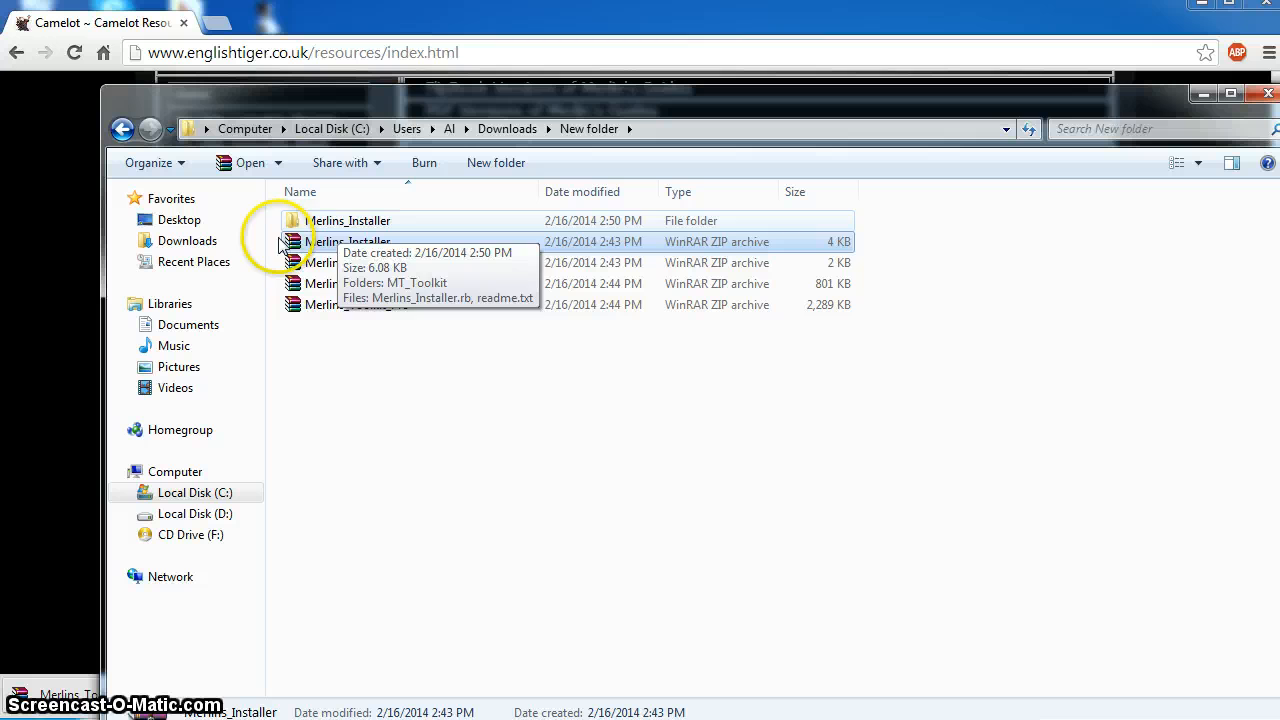
Extract Merlins_Startup.zip into a Merlins_Startup folder, then open Merlins_Toolkit.zip
{"action": "left_click", "coordinate": [345, 262]}
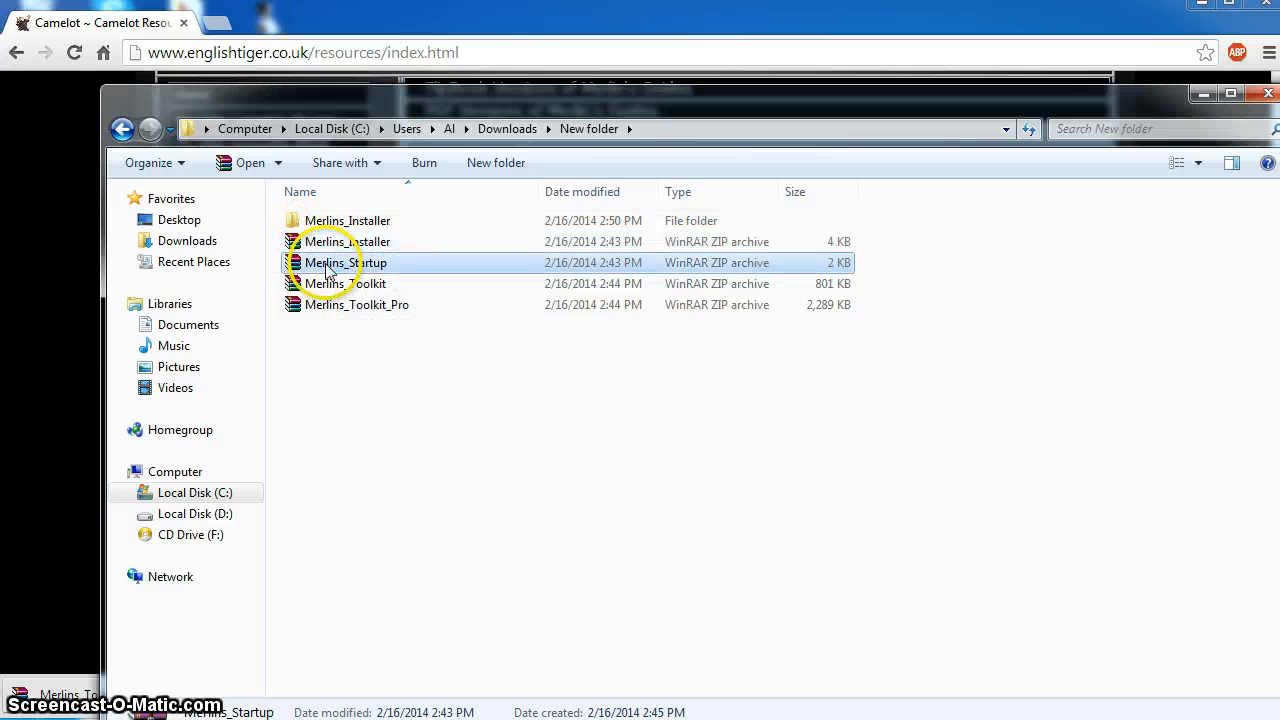
{"action": "double_click", "coordinate": [344, 262]}
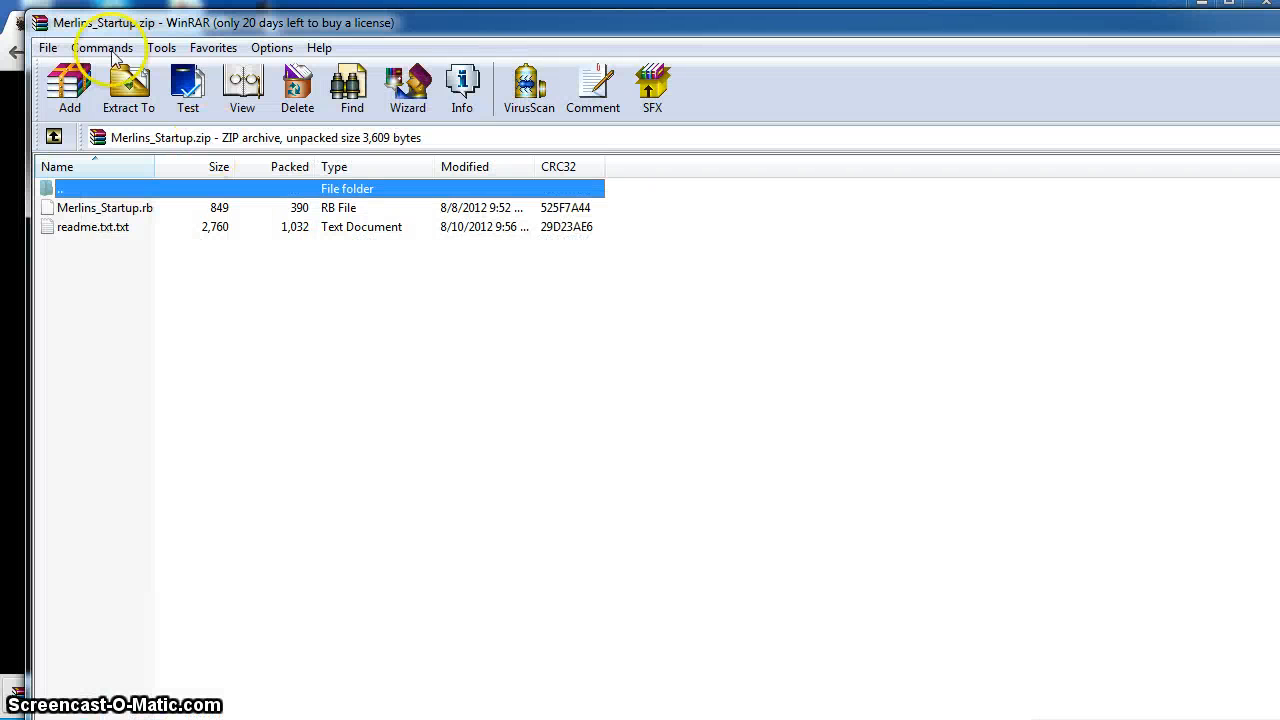
{"action": "left_click", "coordinate": [128, 85]}
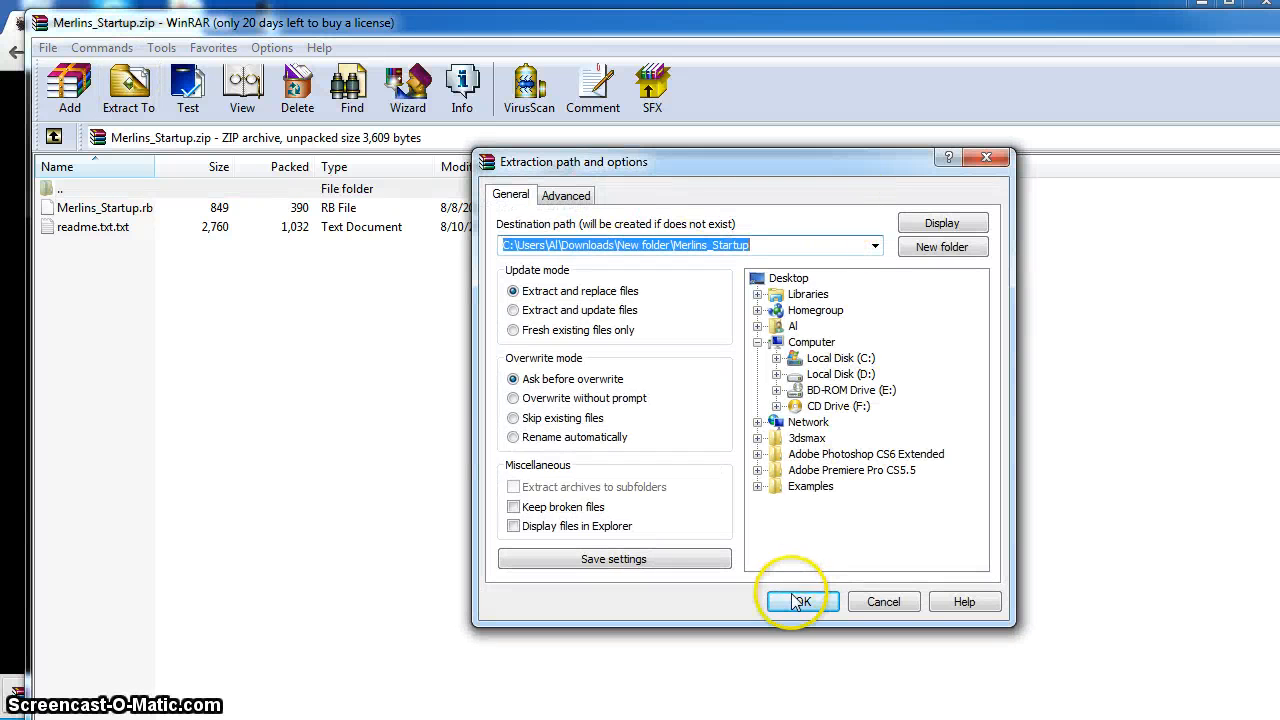
{"action": "left_click", "coordinate": [800, 601]}
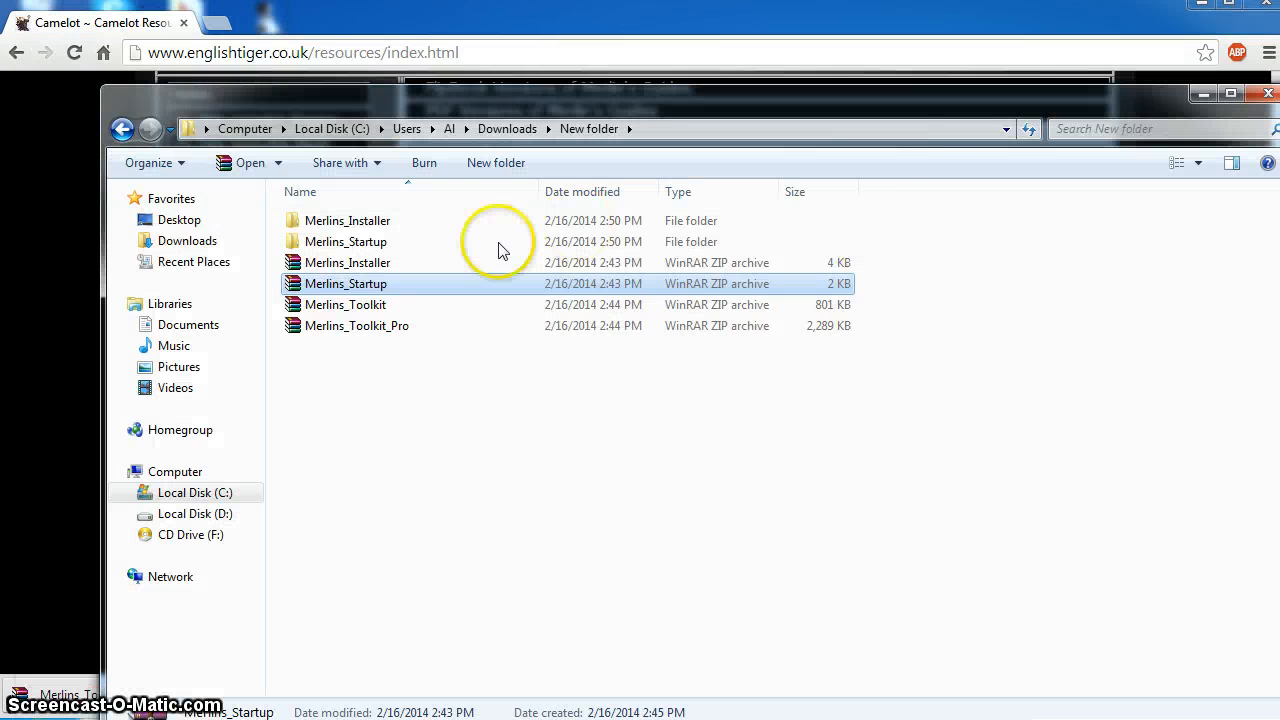
{"action": "double_click", "coordinate": [344, 304]}
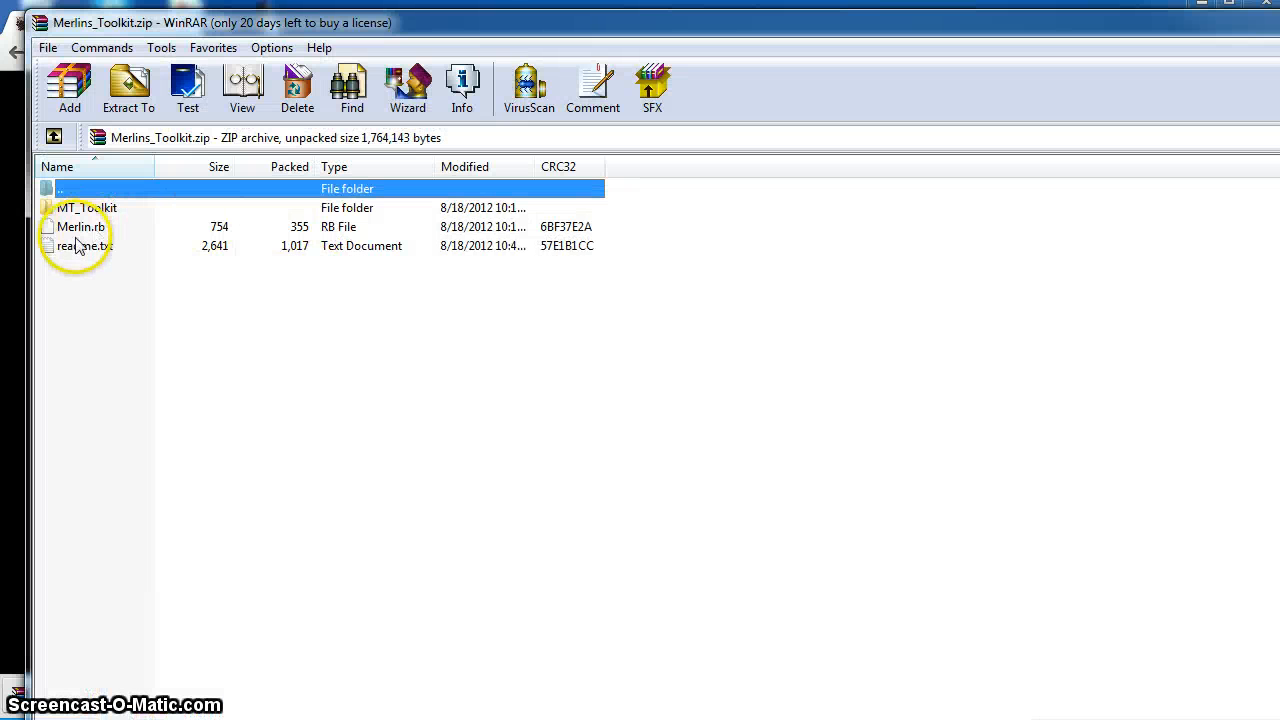
View the toolkit readme, then extract to ...\New folder\Merlins_Toolkit
{"action": "double_click", "coordinate": [78, 245]}
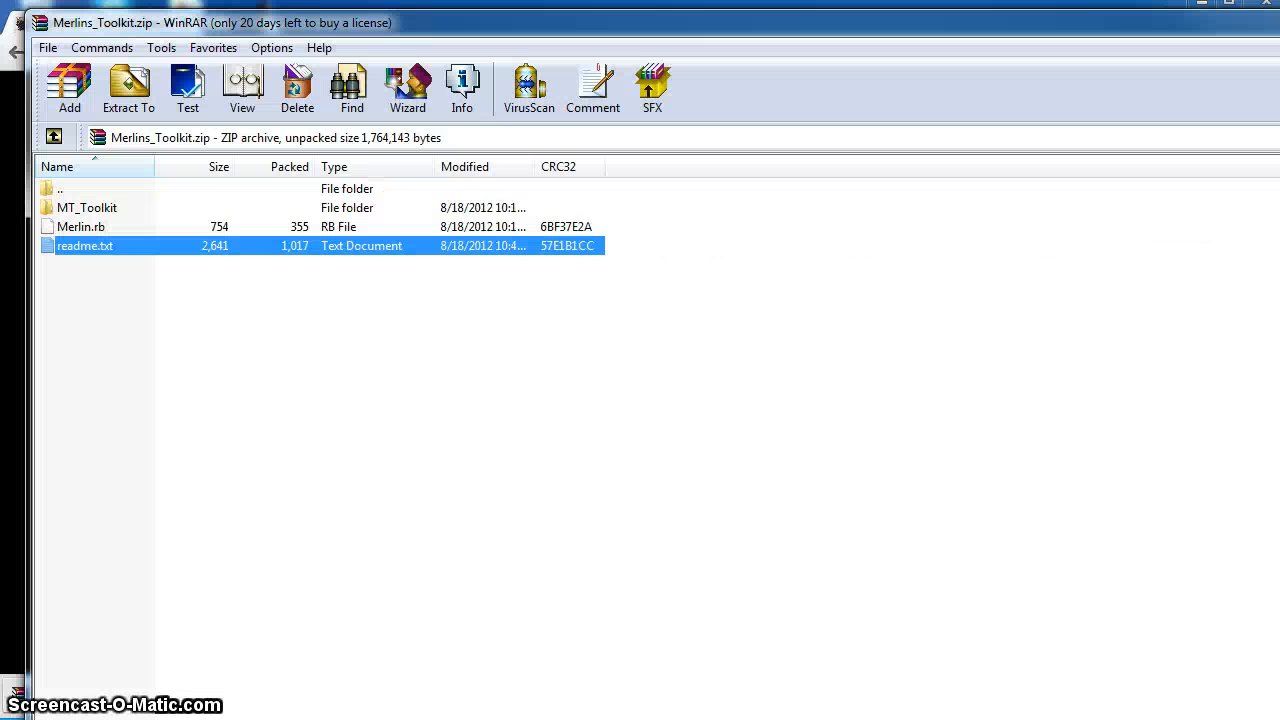
{"action": "mouse_move", "coordinate": [127, 189]}
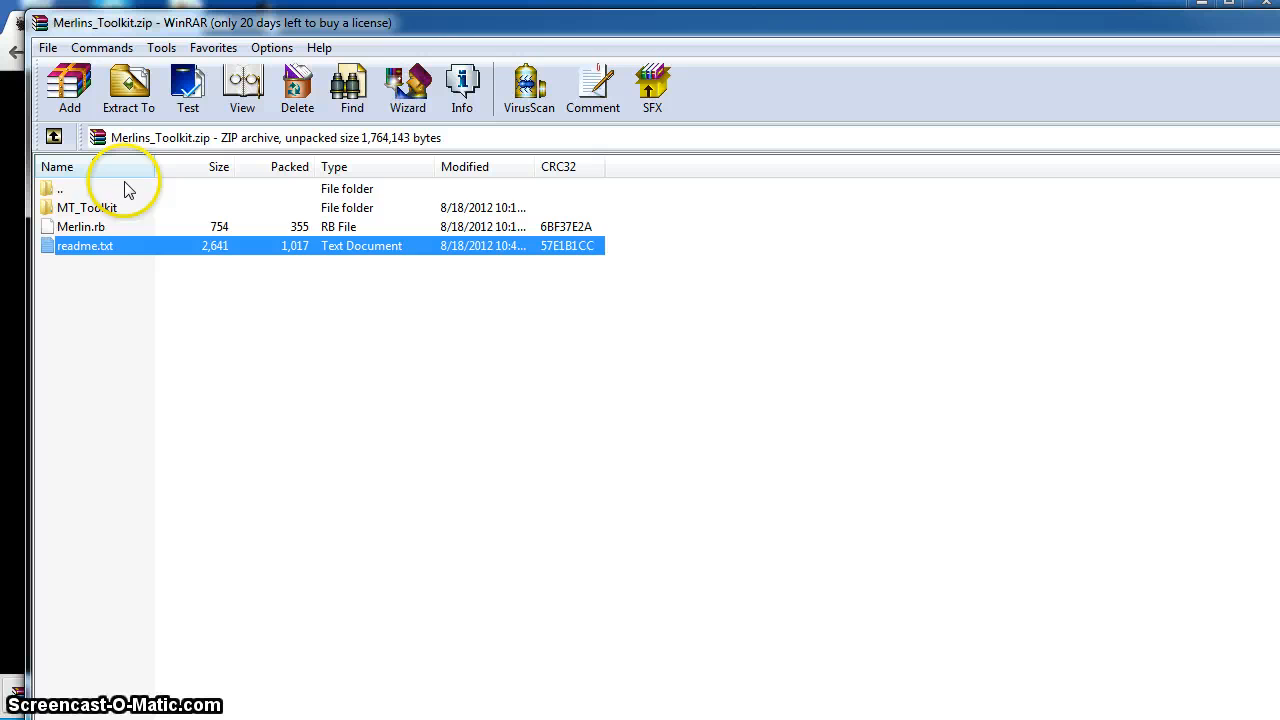
{"action": "left_click", "coordinate": [136, 82]}
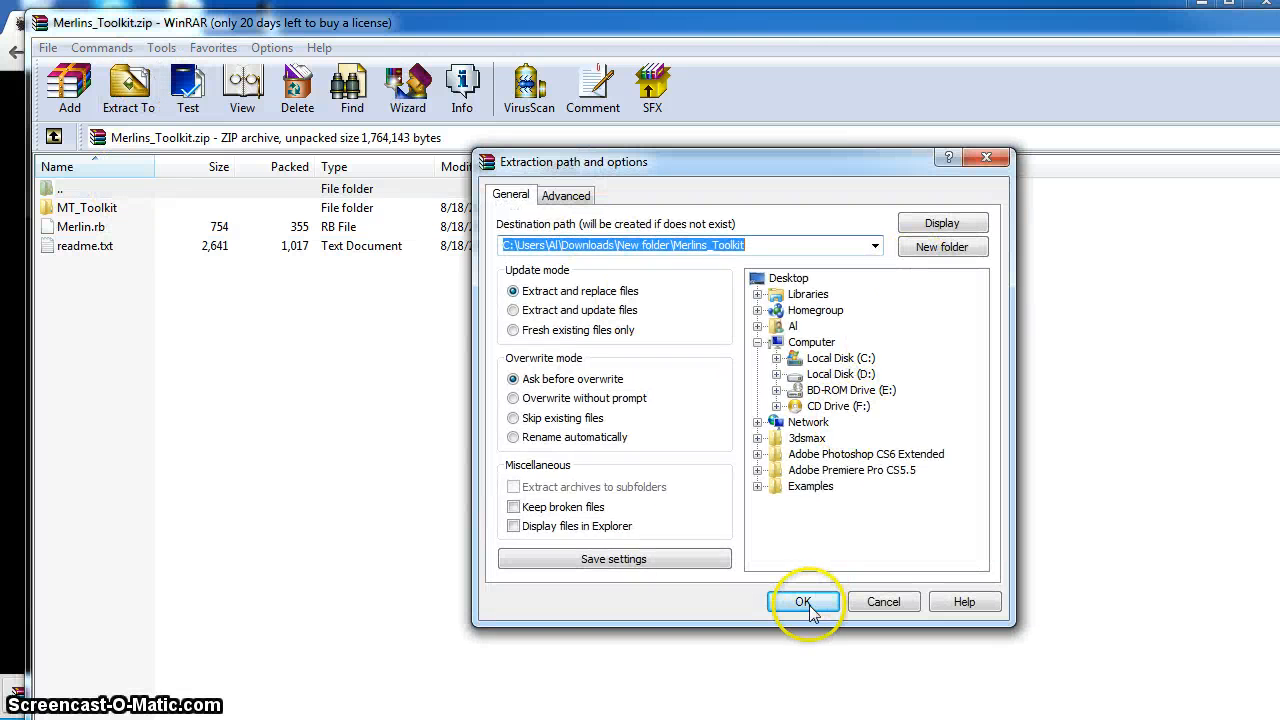
{"action": "left_click", "coordinate": [803, 601]}
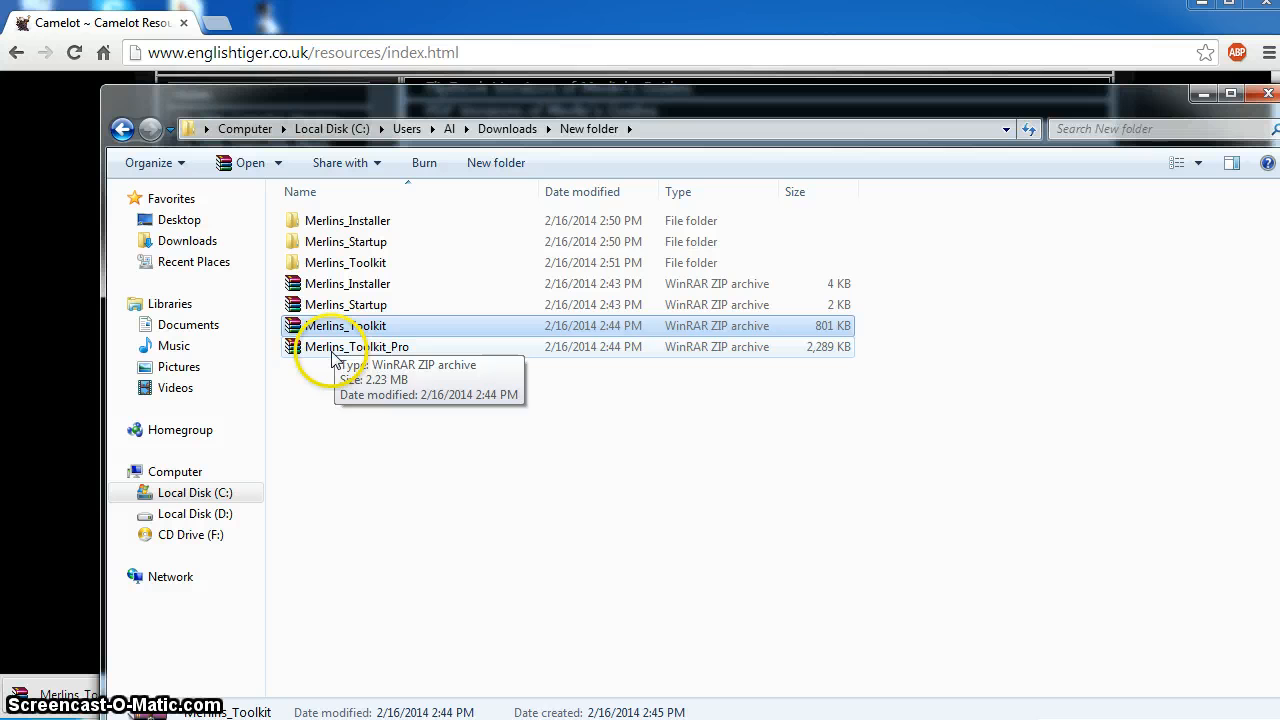
Extract Merlins_Toolkit_Pro.zip to Merlins_Toolkit_Pro\ from its right-click menu
{"action": "right_click", "coordinate": [357, 346]}
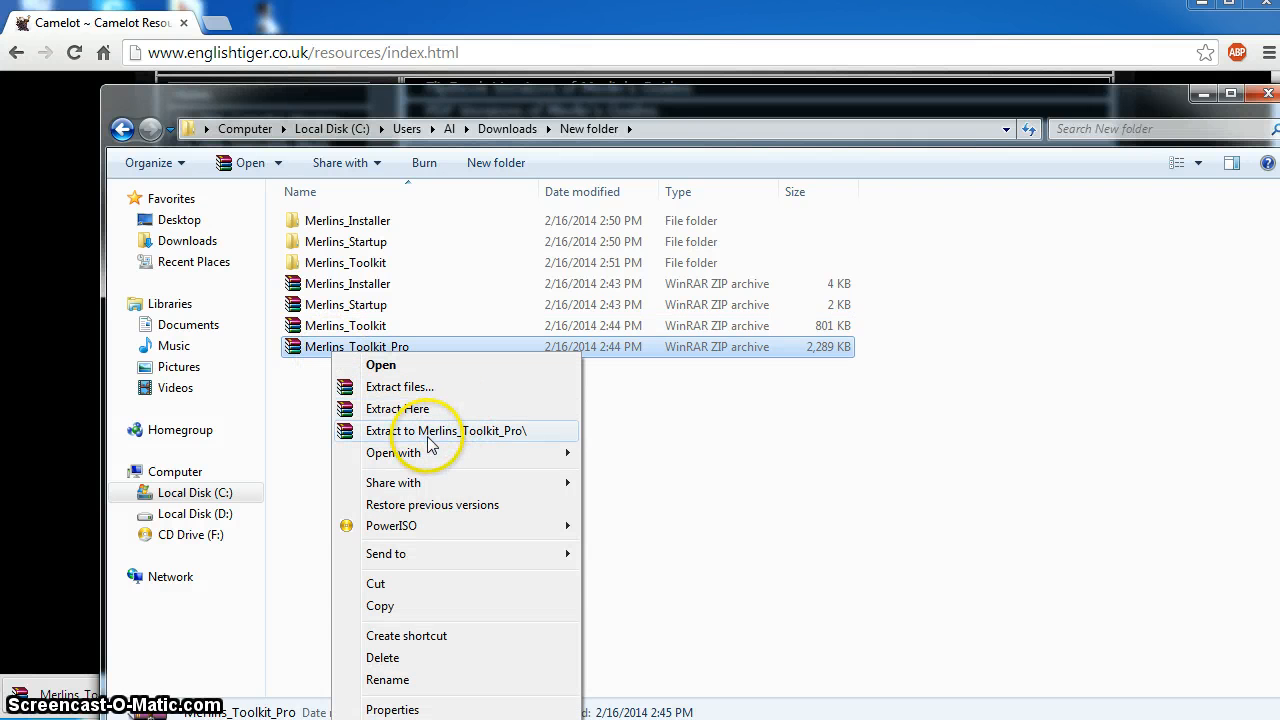
{"action": "left_click", "coordinate": [445, 431]}
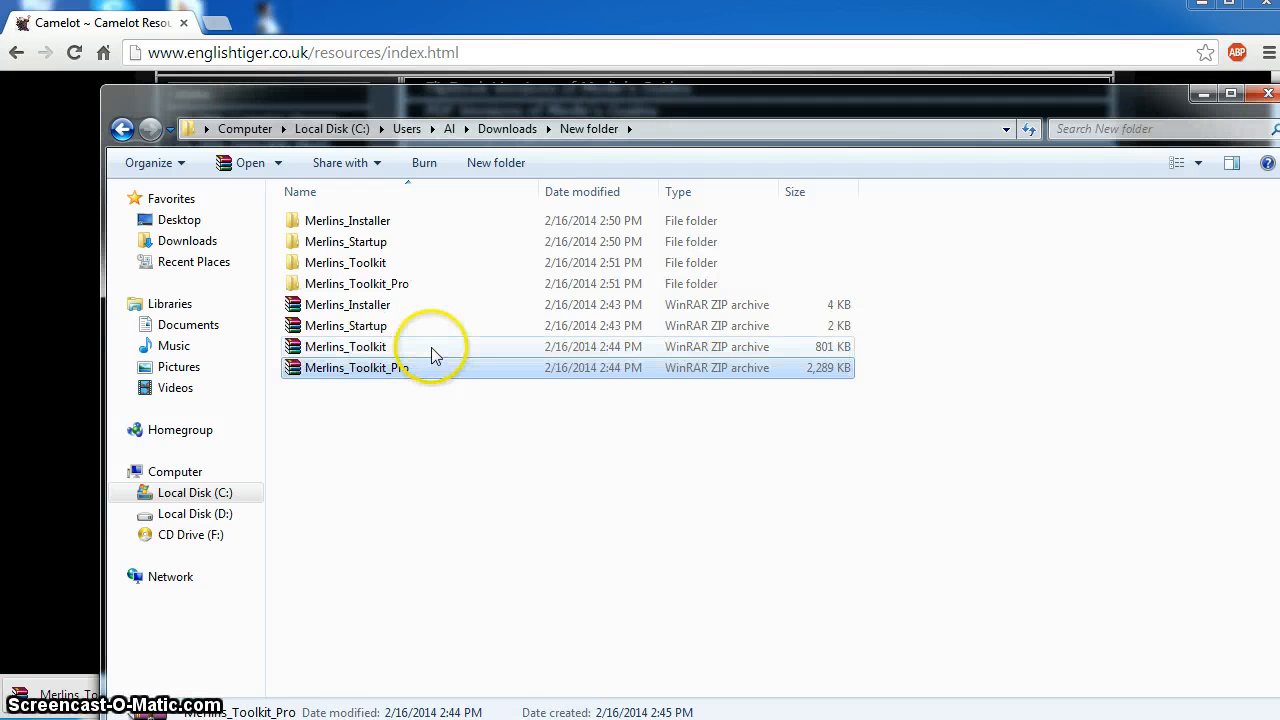
{"action": "right_click", "coordinate": [345, 367]}
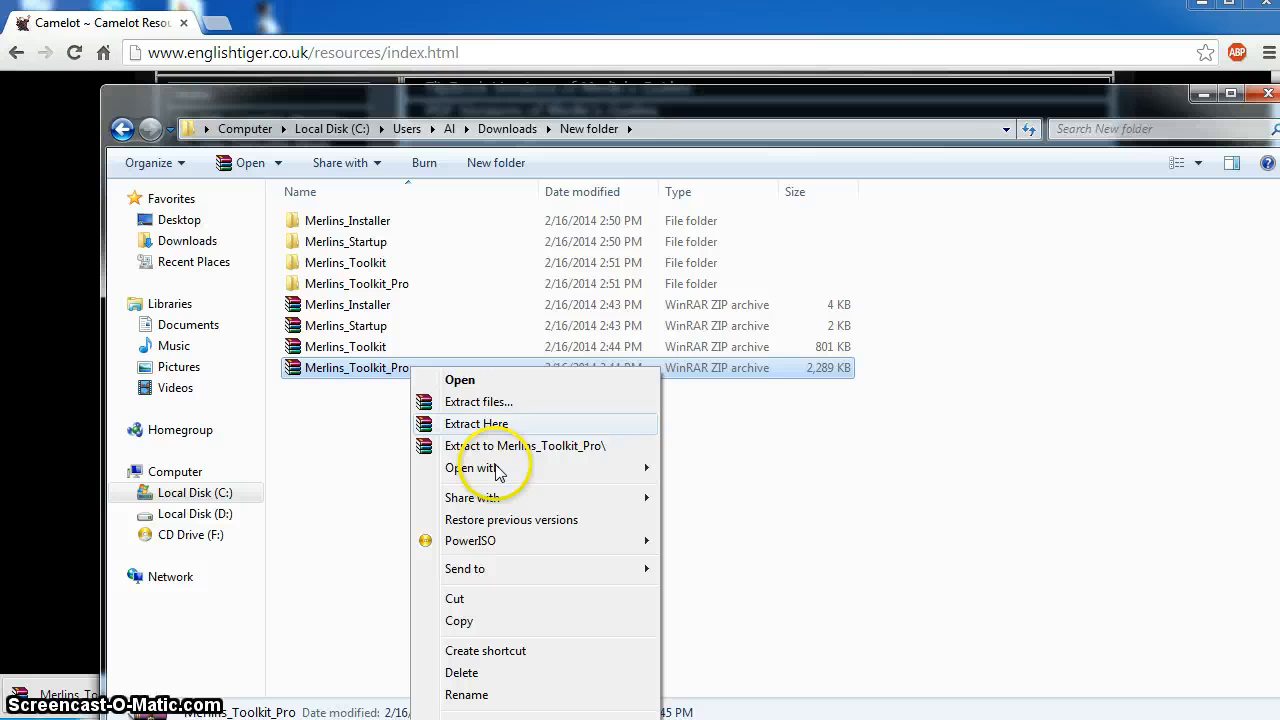
{"action": "mouse_move", "coordinate": [358, 477]}
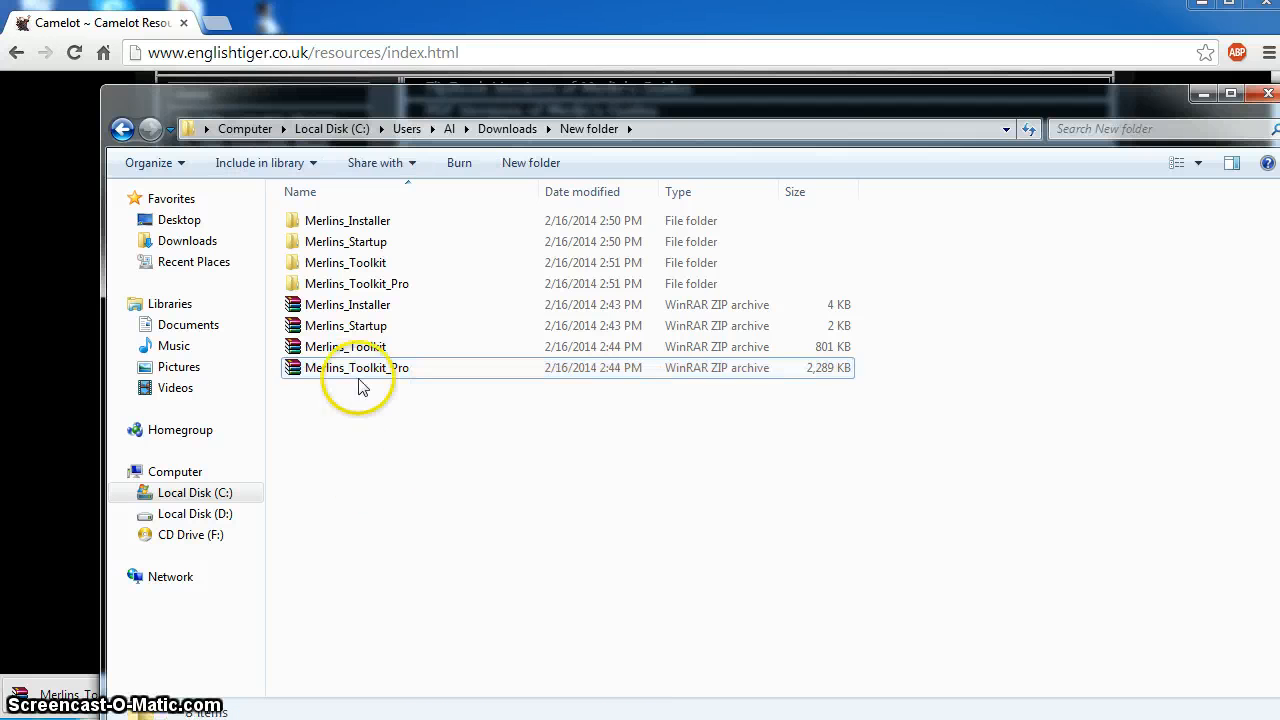
Create a new empty folder beside the extracted Merlin folders
{"action": "left_click", "coordinate": [348, 220]}
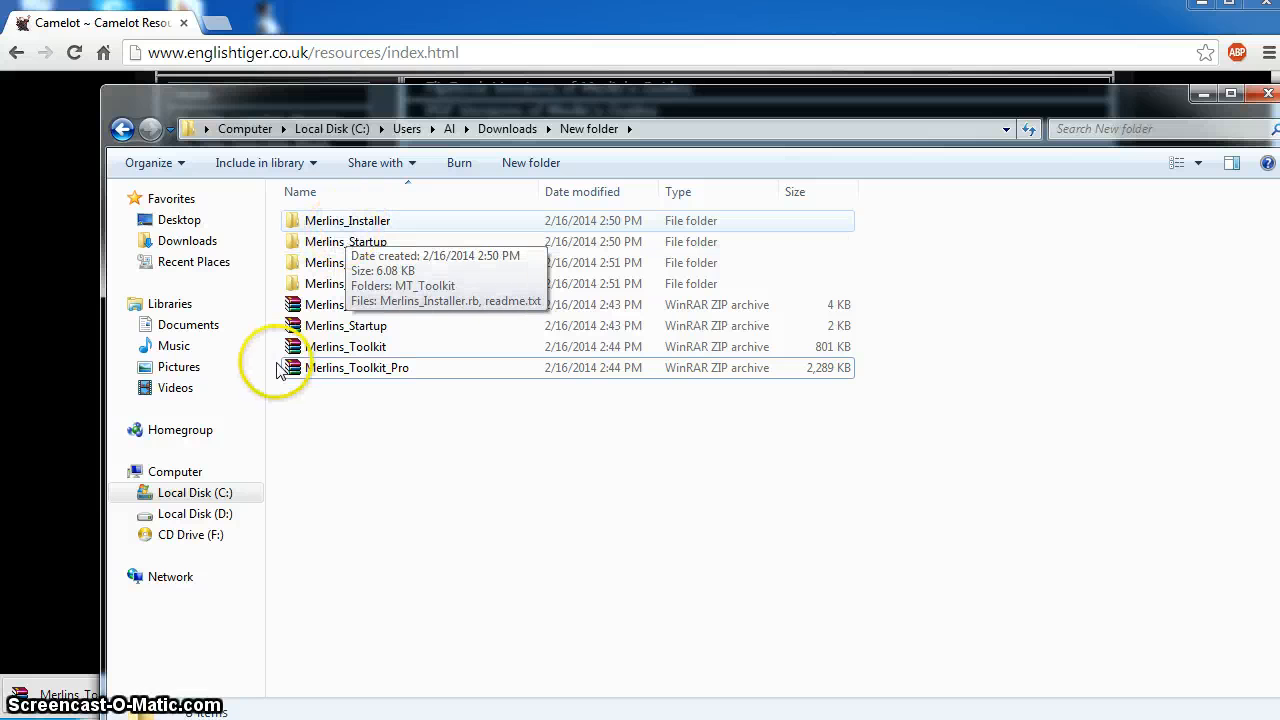
{"action": "right_click", "coordinate": [311, 425]}
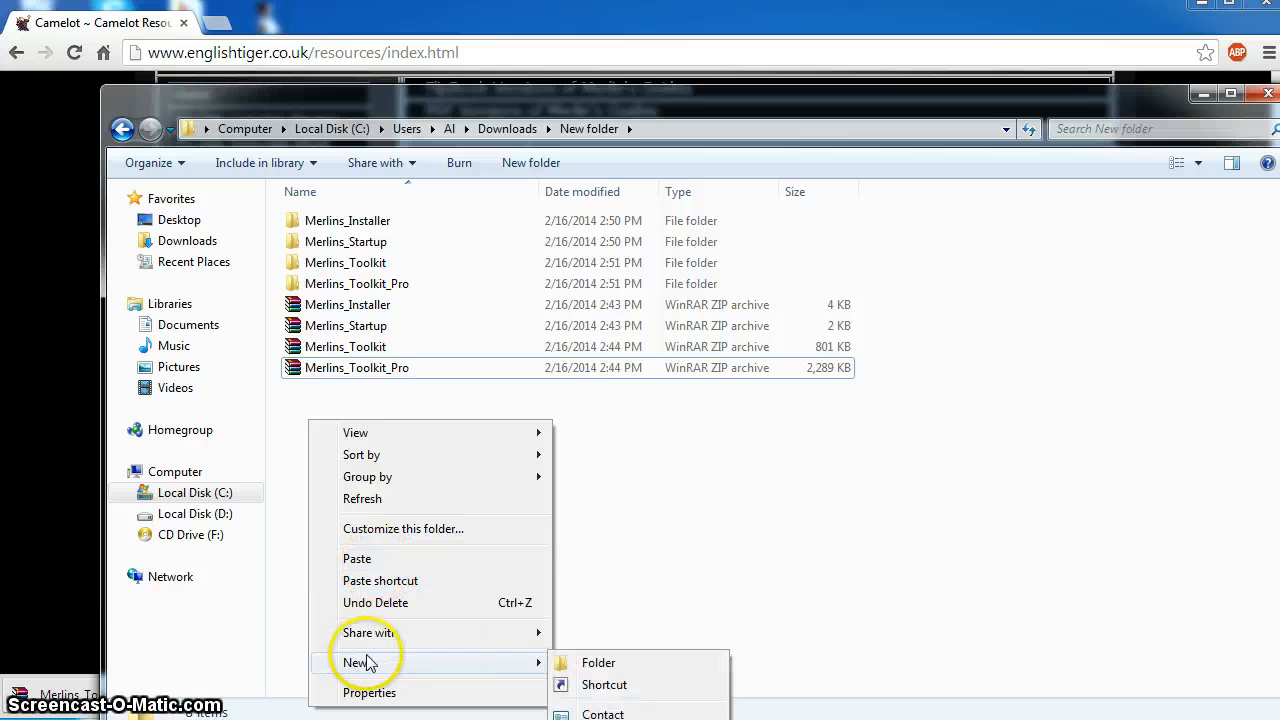
{"action": "left_click", "coordinate": [599, 662]}
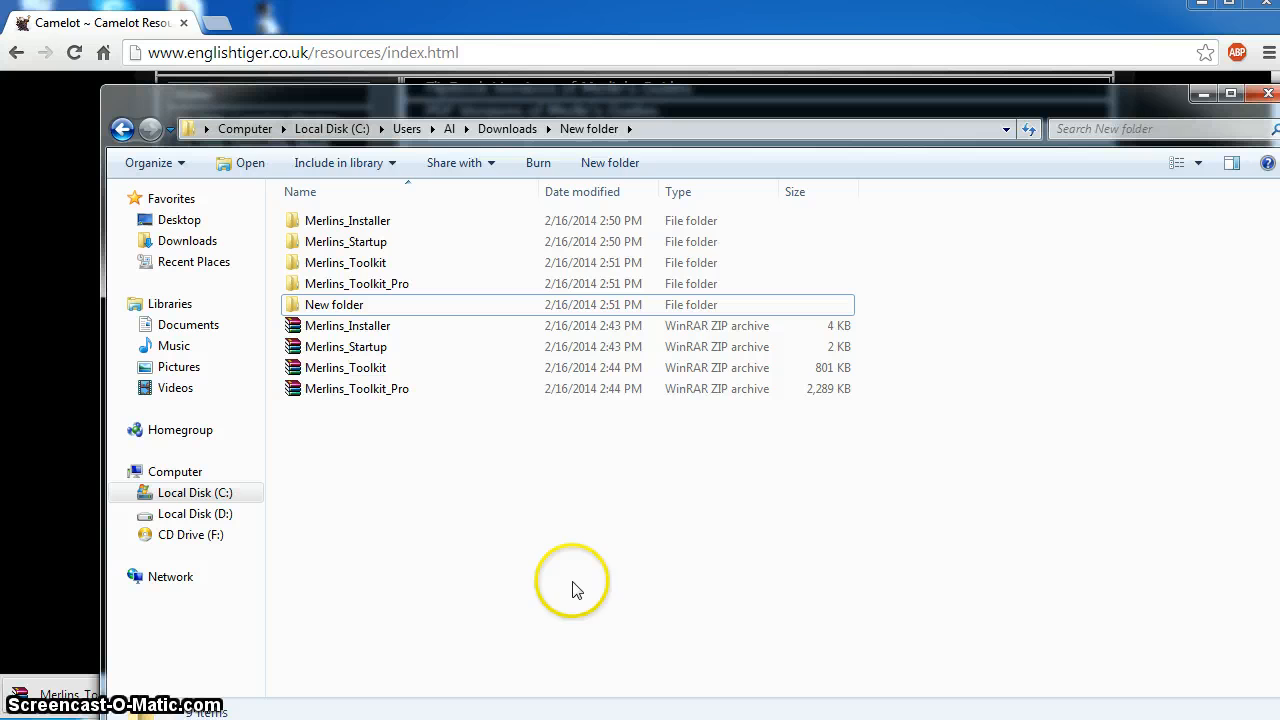
Copy Merlins_Installer's three items and go back to the parent folder
{"action": "double_click", "coordinate": [348, 220]}
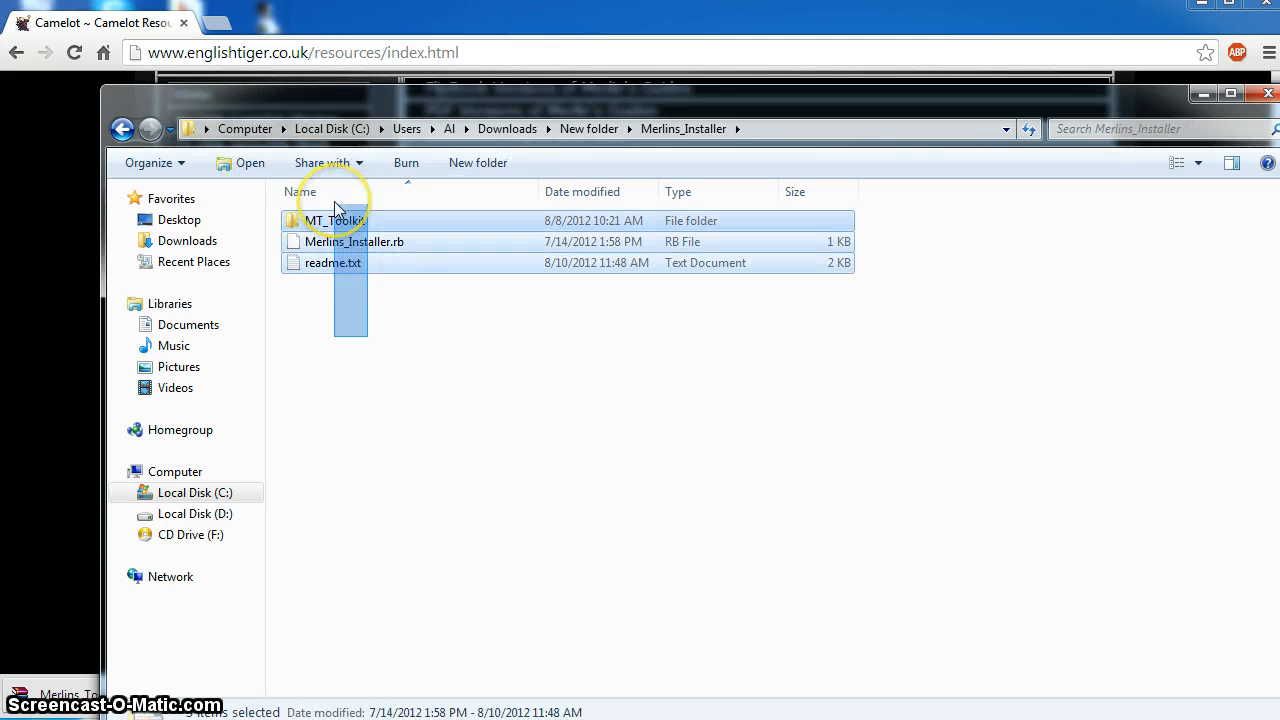
{"action": "right_click", "coordinate": [333, 220]}
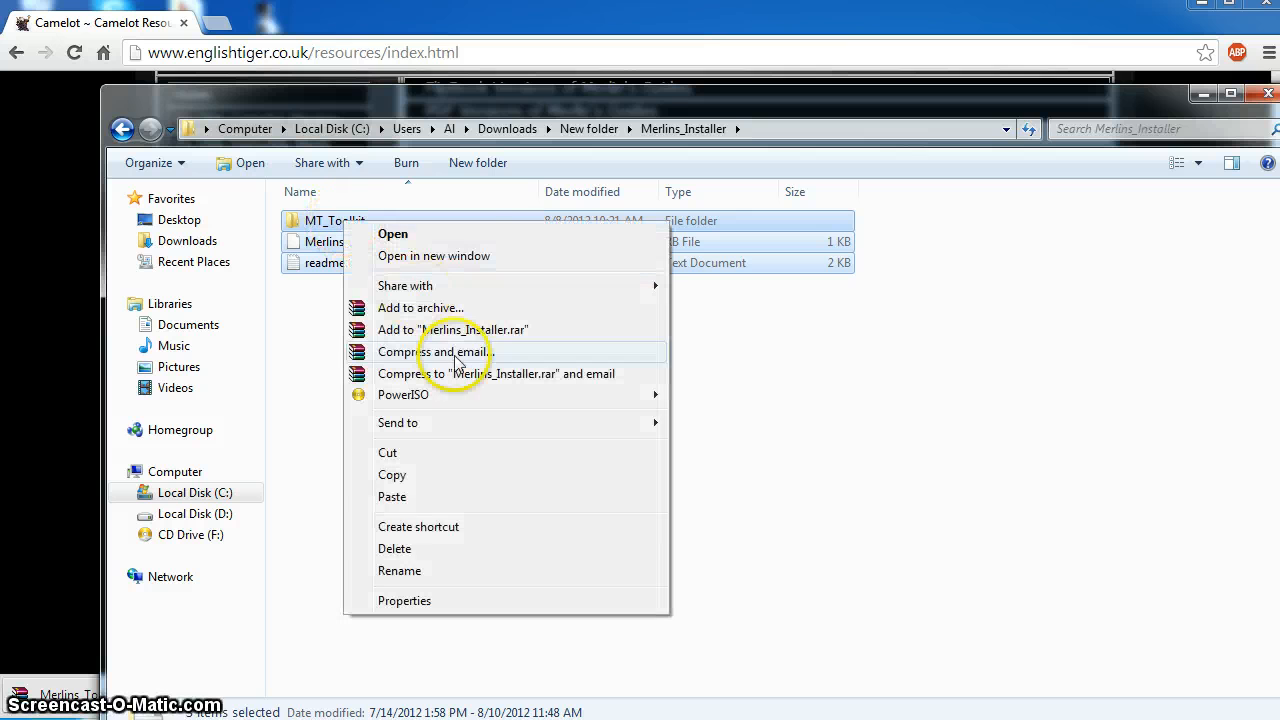
{"action": "mouse_move", "coordinate": [431, 488]}
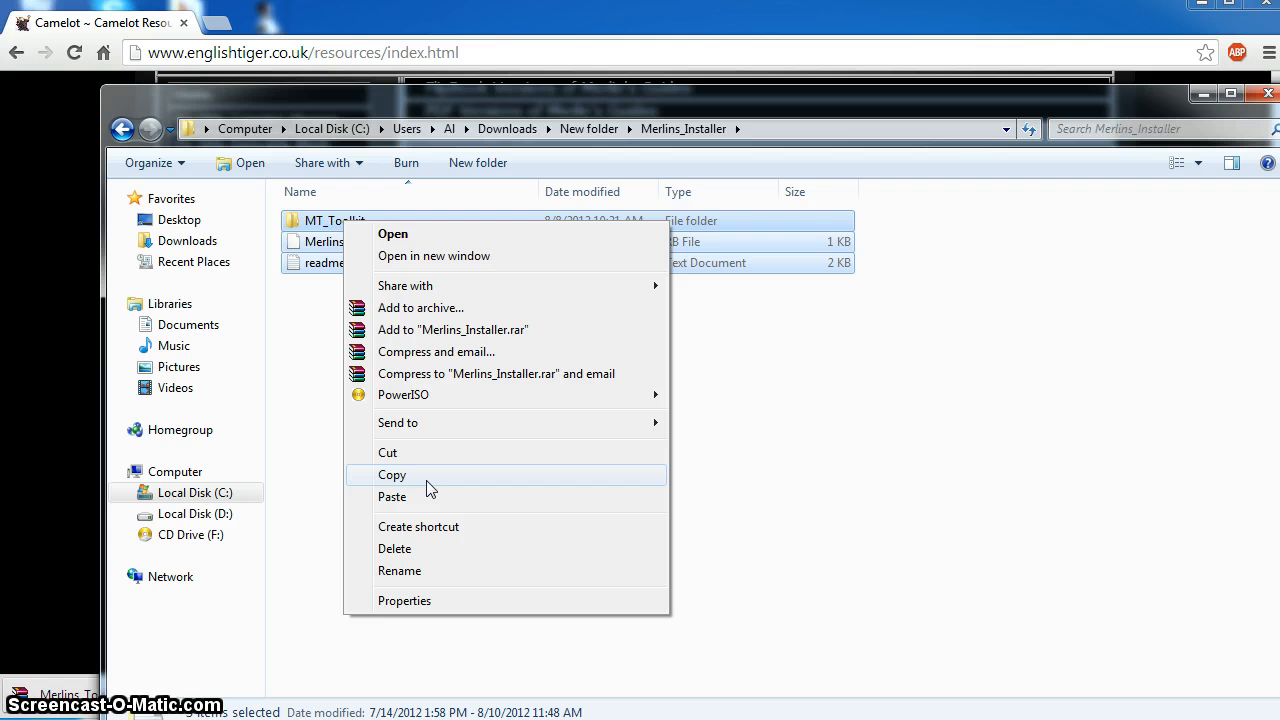
{"action": "left_click", "coordinate": [392, 475]}
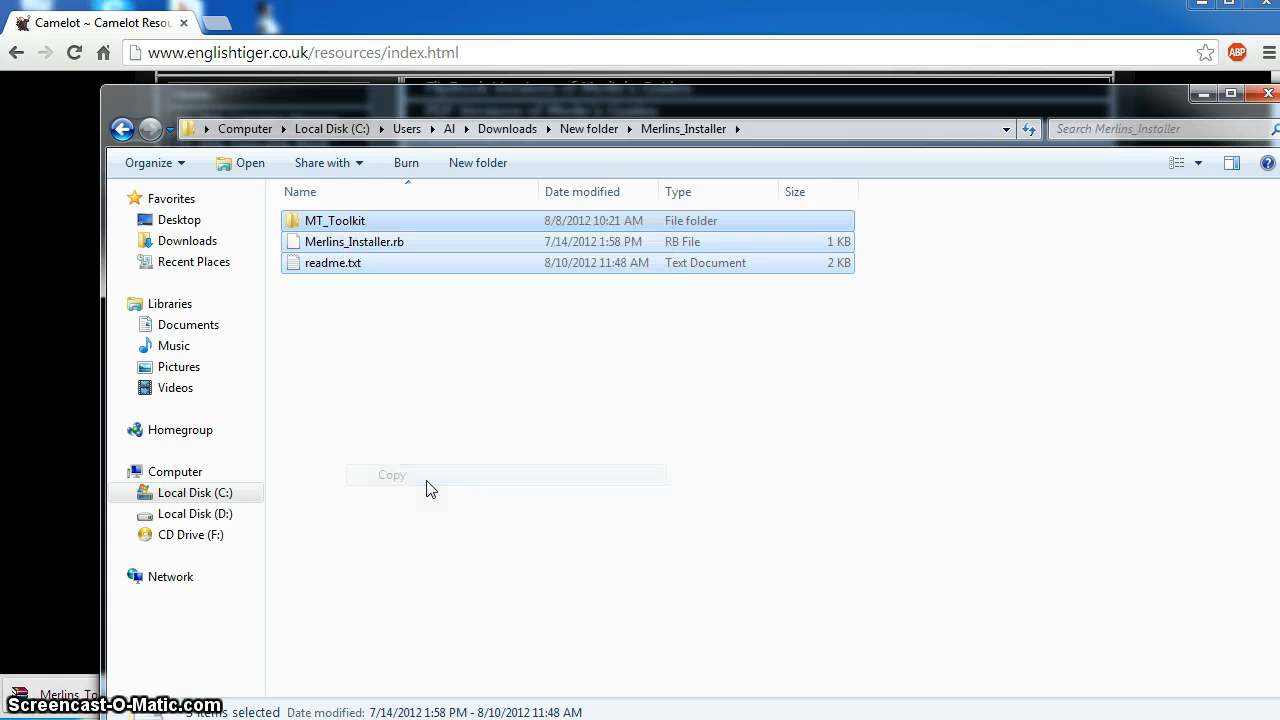
{"action": "left_click", "coordinate": [128, 132]}
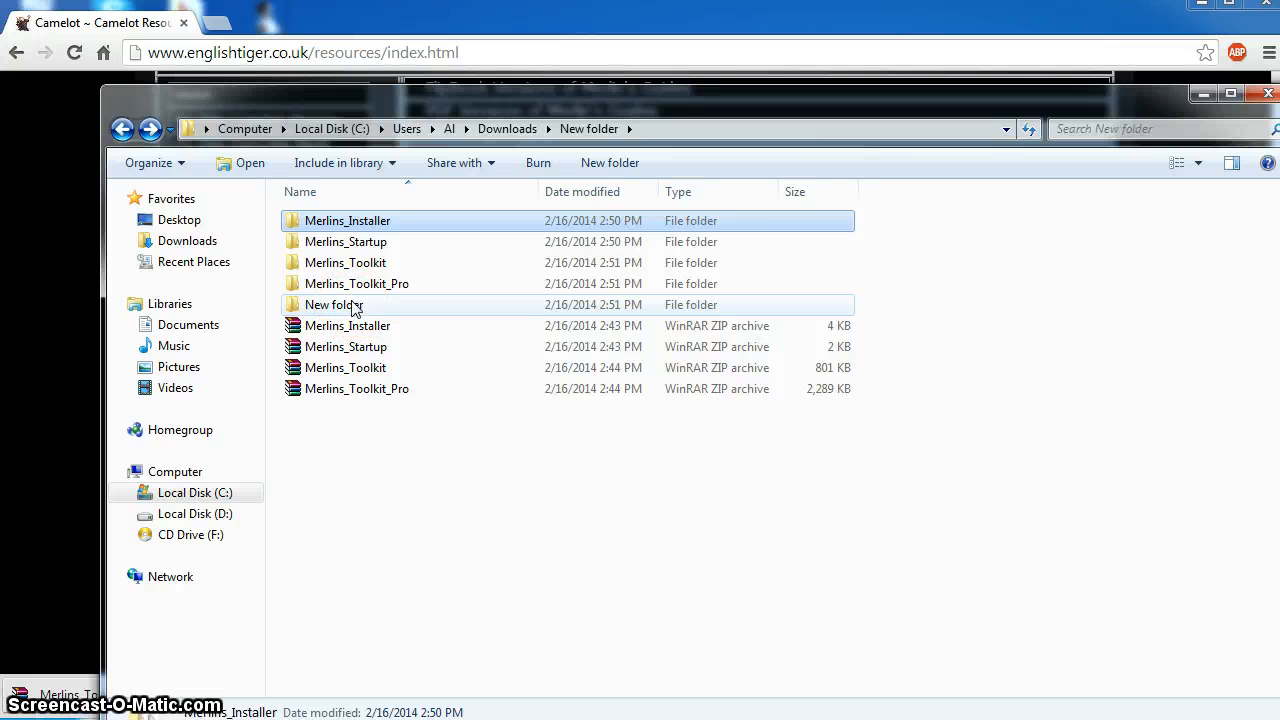
Paste the installer files into New folder, then paste Merlins_Startup's two files there
{"action": "right_click", "coordinate": [333, 304]}
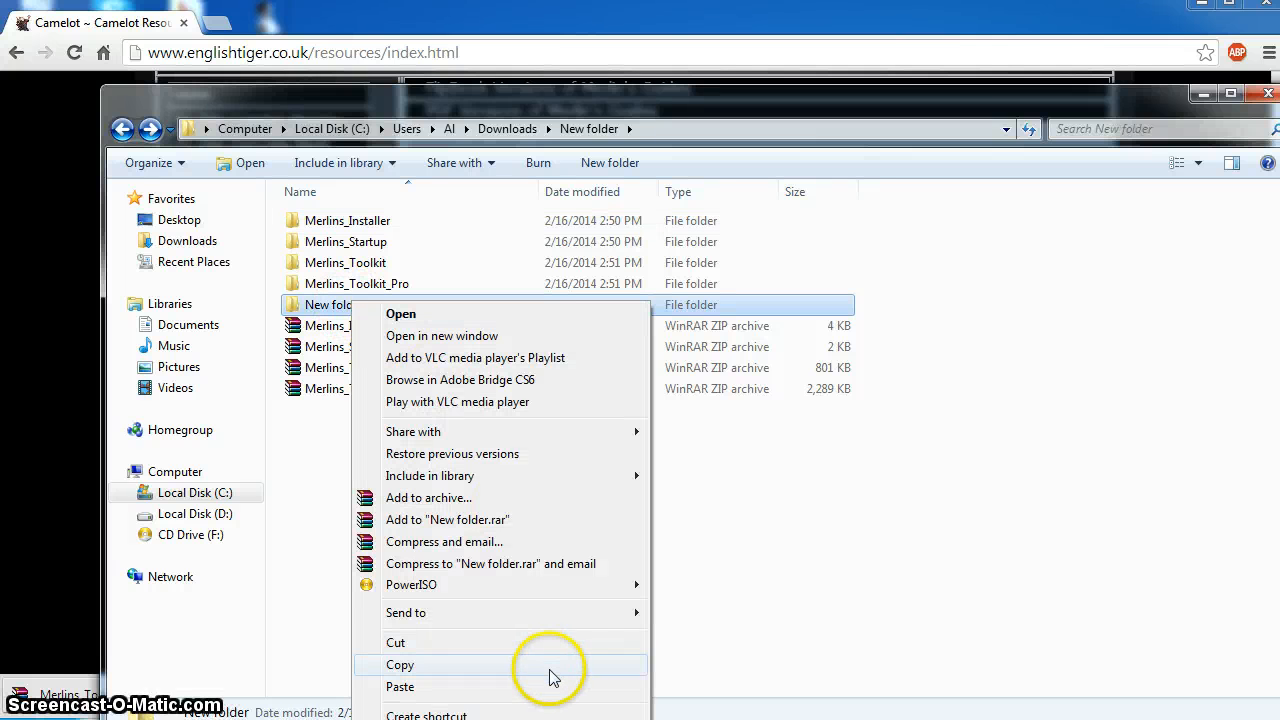
{"action": "left_click", "coordinate": [400, 664]}
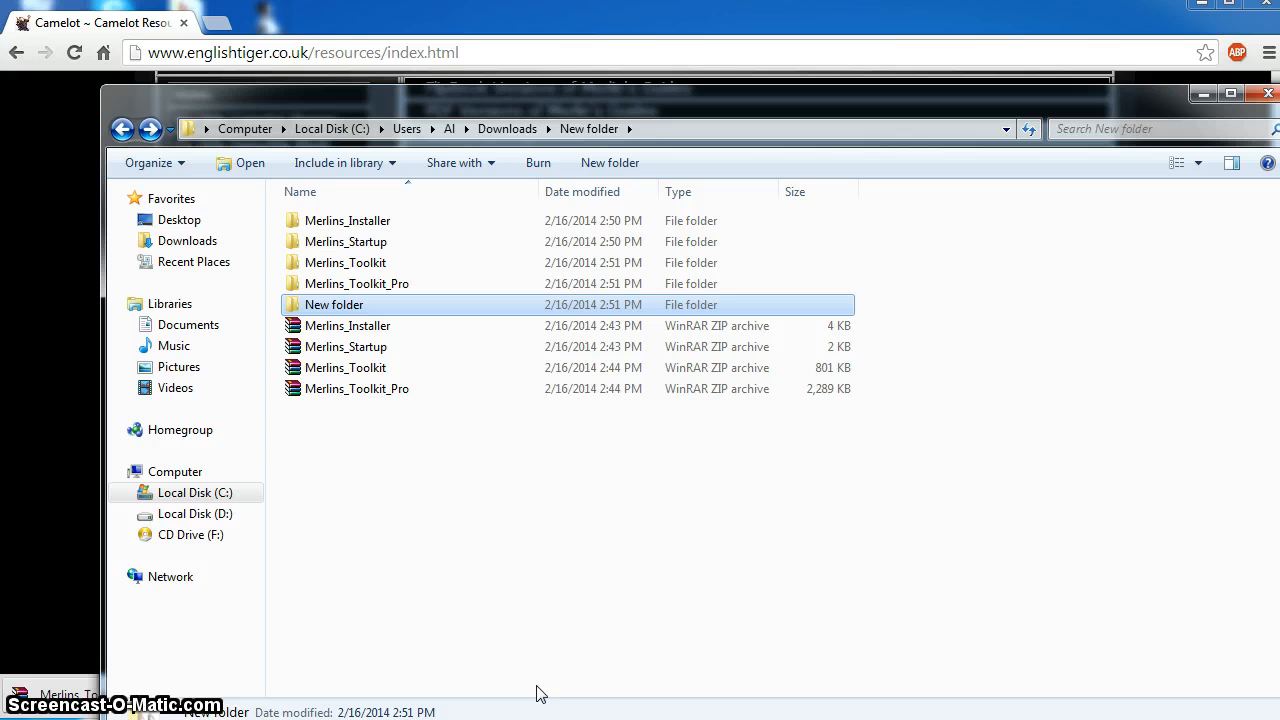
{"action": "mouse_move", "coordinate": [372, 272]}
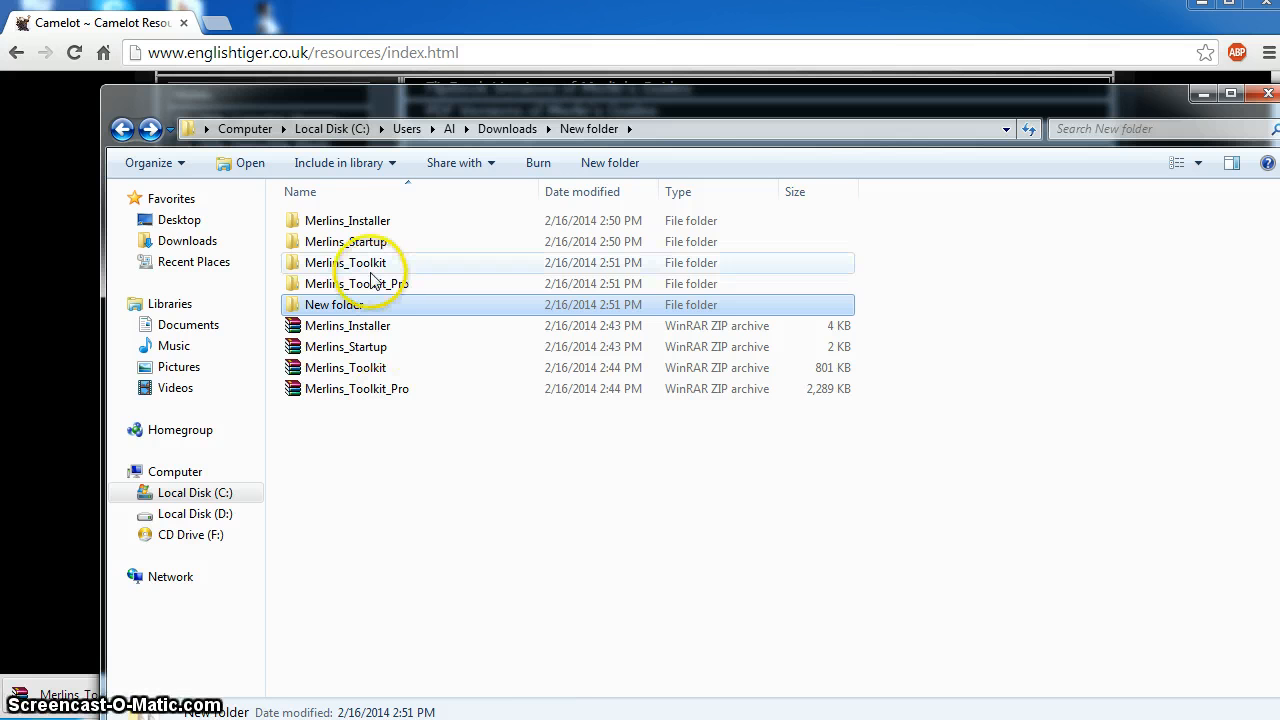
{"action": "double_click", "coordinate": [345, 241]}
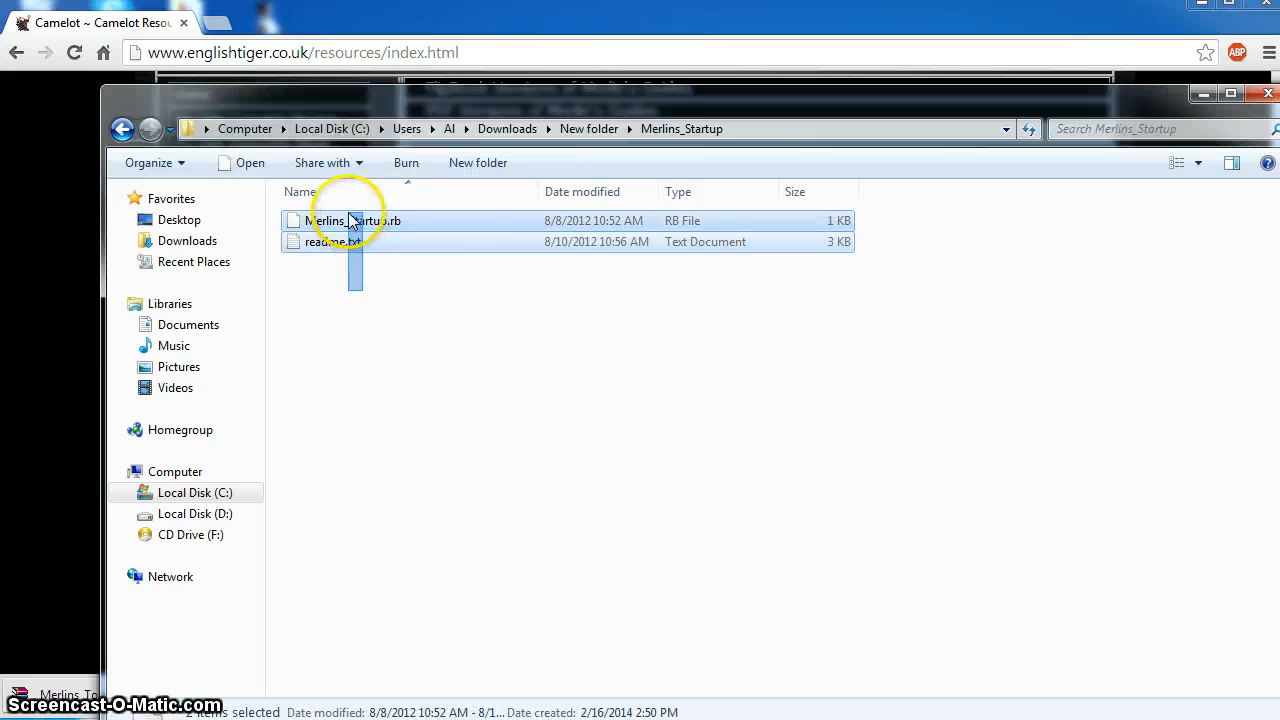
{"action": "right_click", "coordinate": [348, 218]}
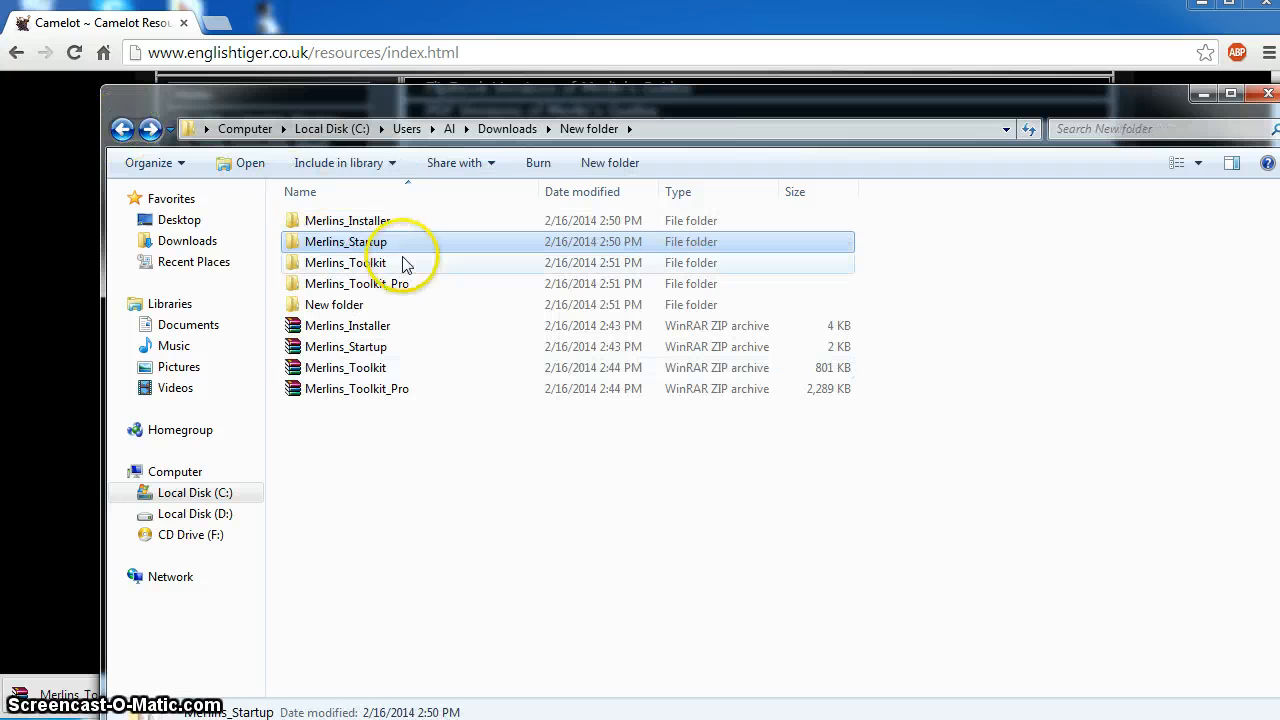
{"action": "right_click", "coordinate": [334, 304]}
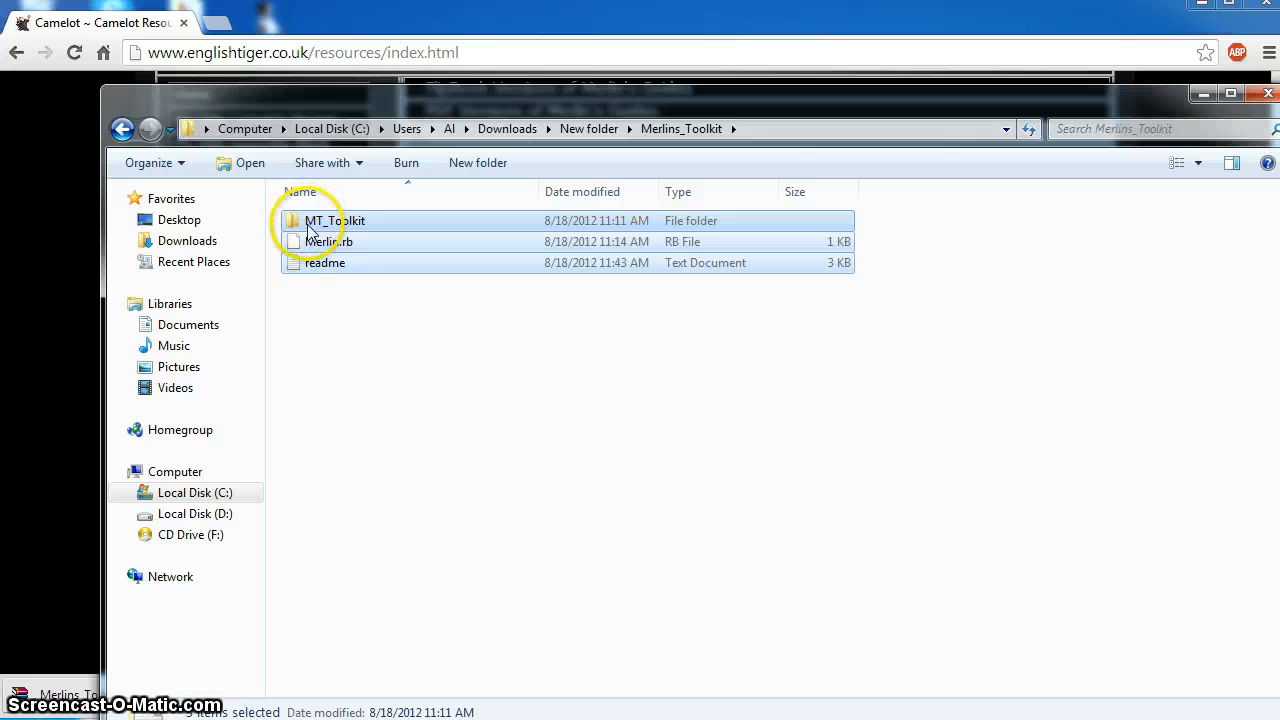
Paste Merlins_Toolkit's three items into New folder, confirming the MT_Toolkit folder merge
{"action": "right_click", "coordinate": [335, 220]}
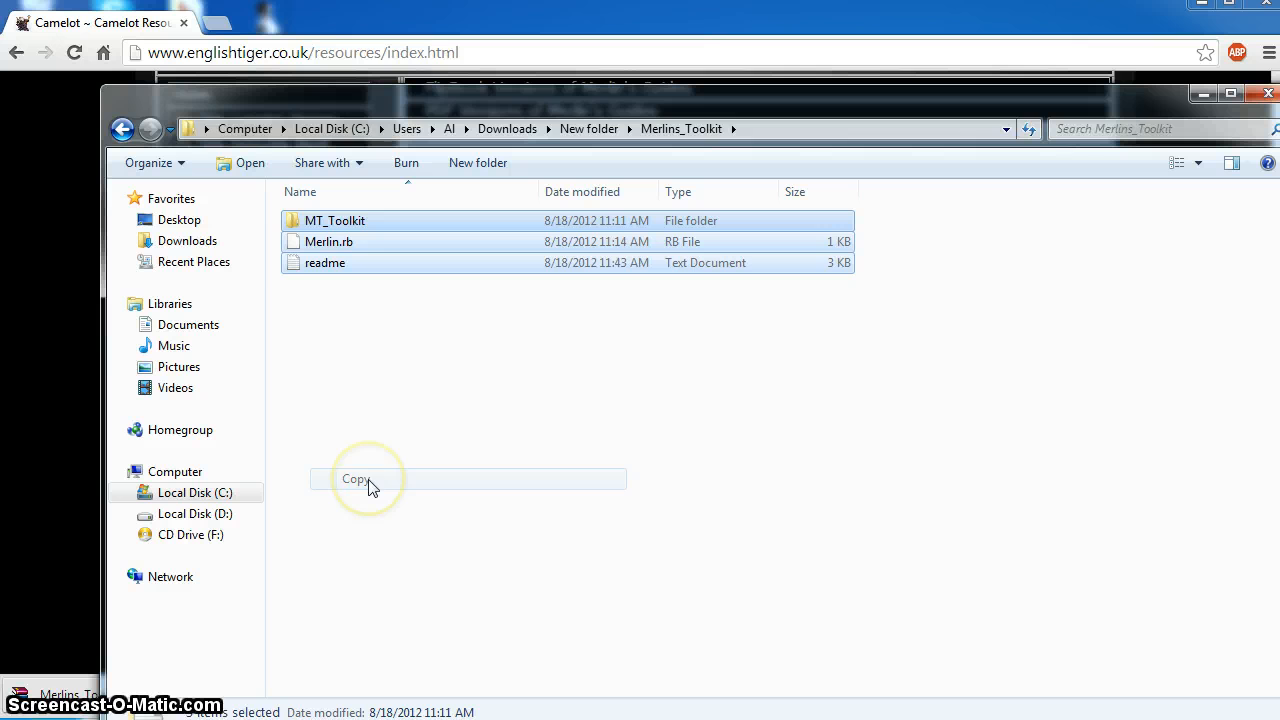
{"action": "mouse_move", "coordinate": [123, 130]}
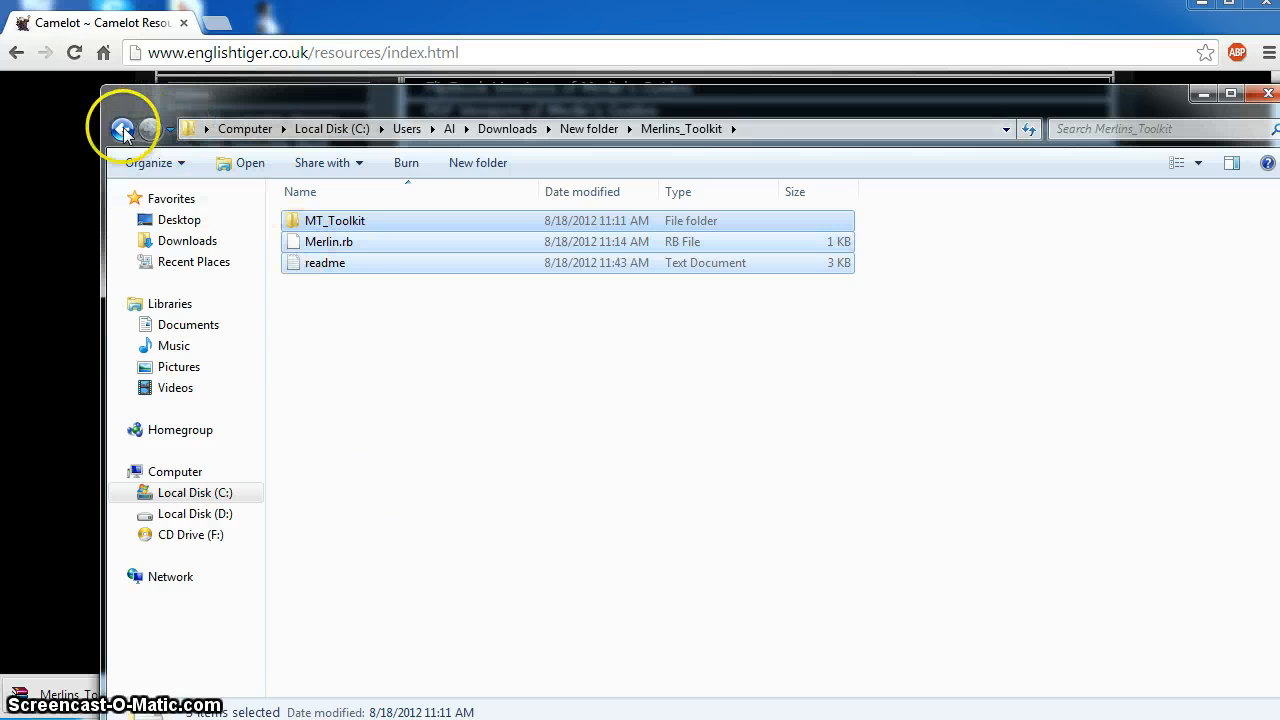
{"action": "left_click", "coordinate": [127, 128]}
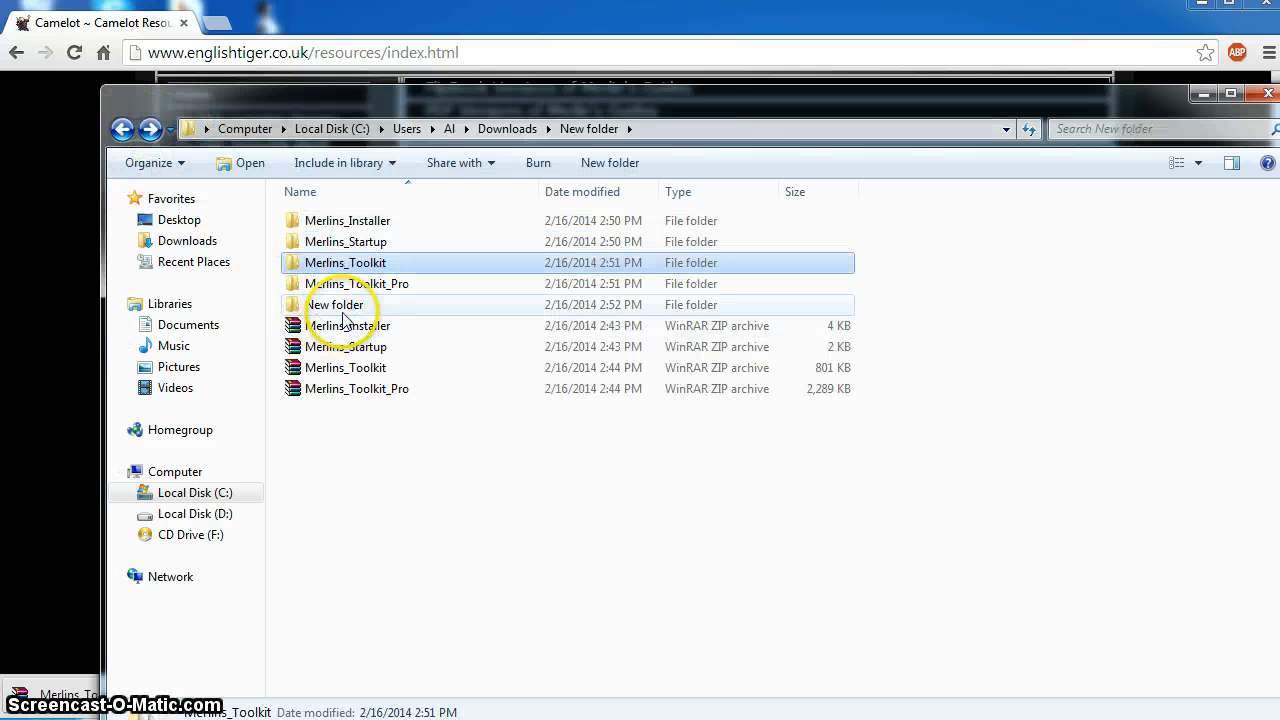
{"action": "right_click", "coordinate": [336, 304]}
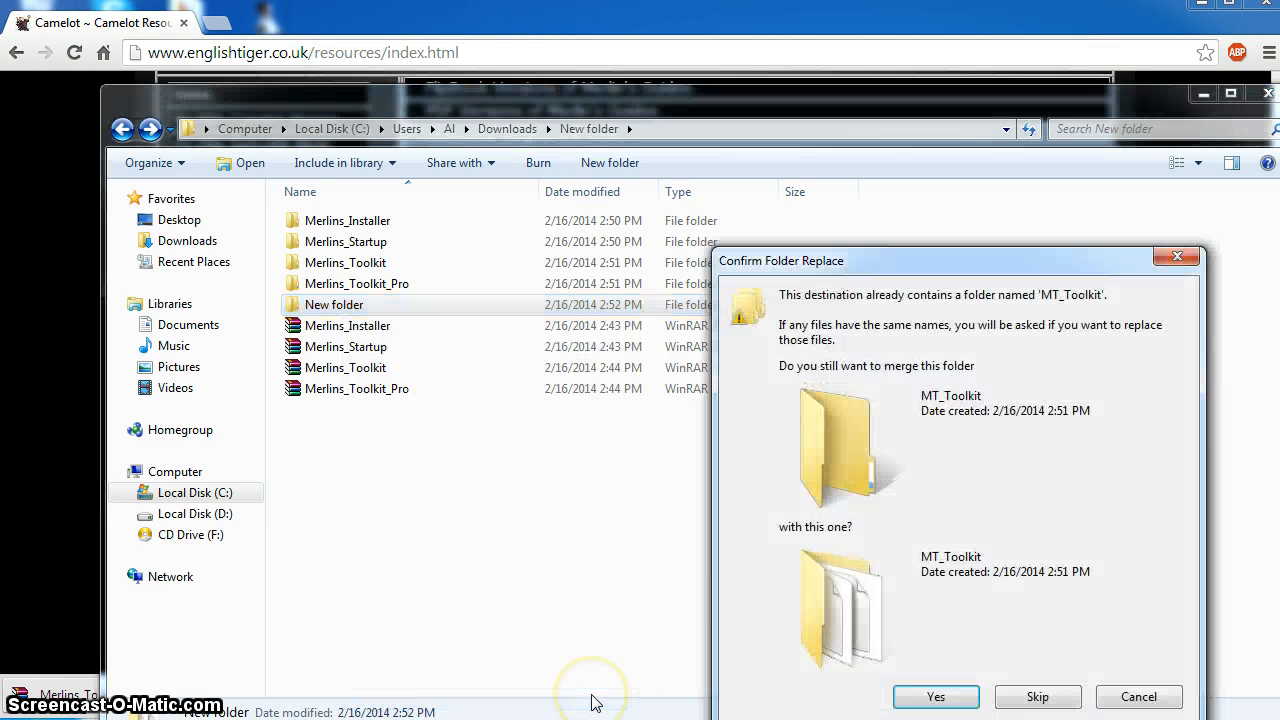
{"action": "mouse_move", "coordinate": [898, 446]}
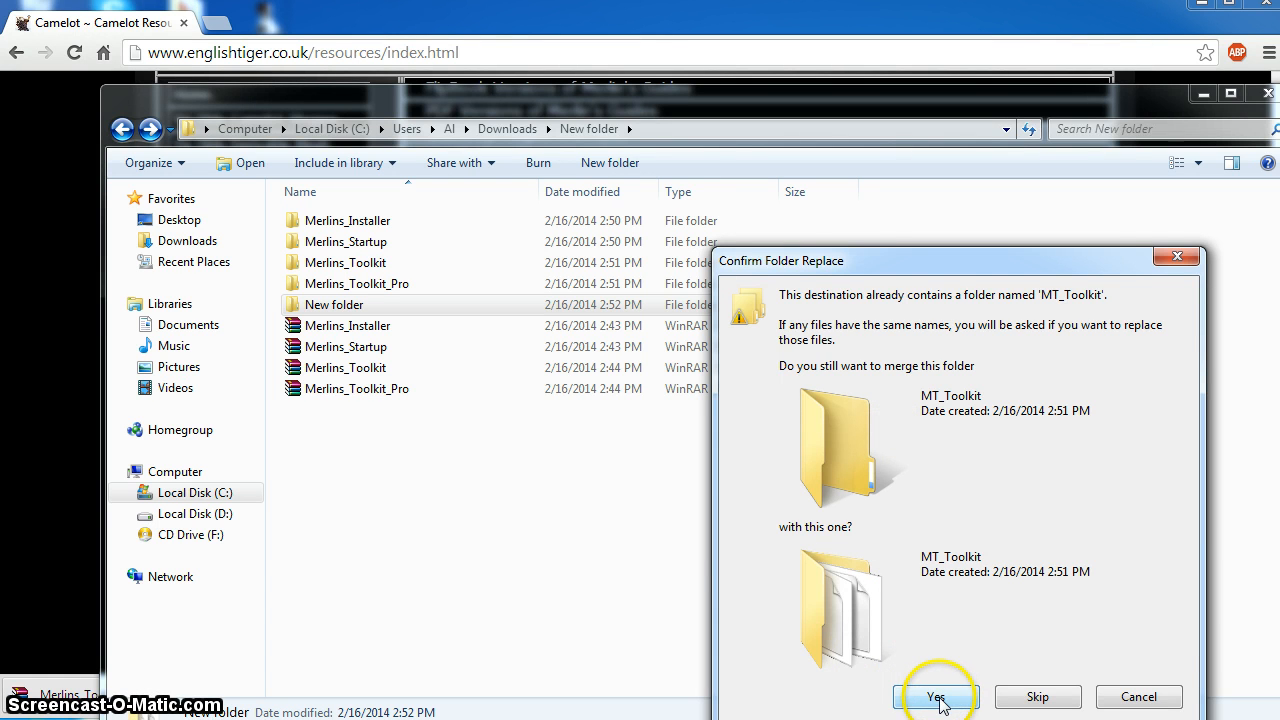
{"action": "left_click", "coordinate": [935, 696]}
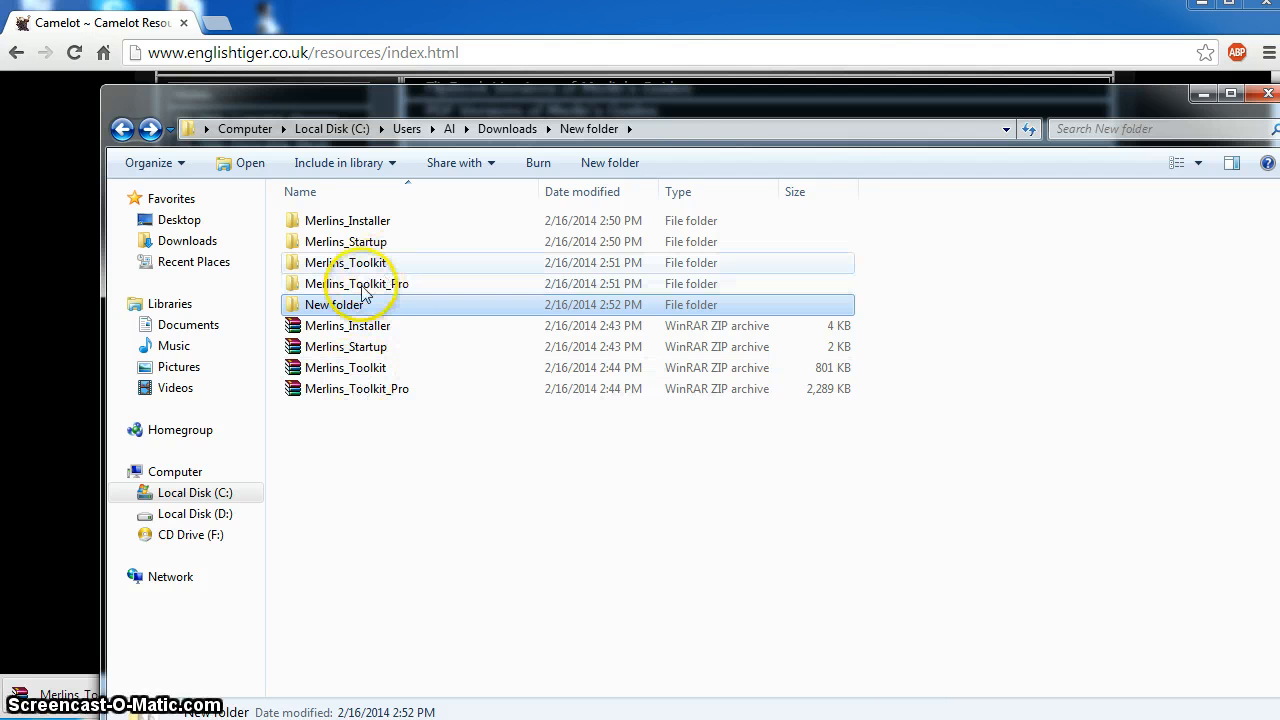
Copy the four items from the Merlins_Toolkit_Pro folder
{"action": "double_click", "coordinate": [356, 283]}
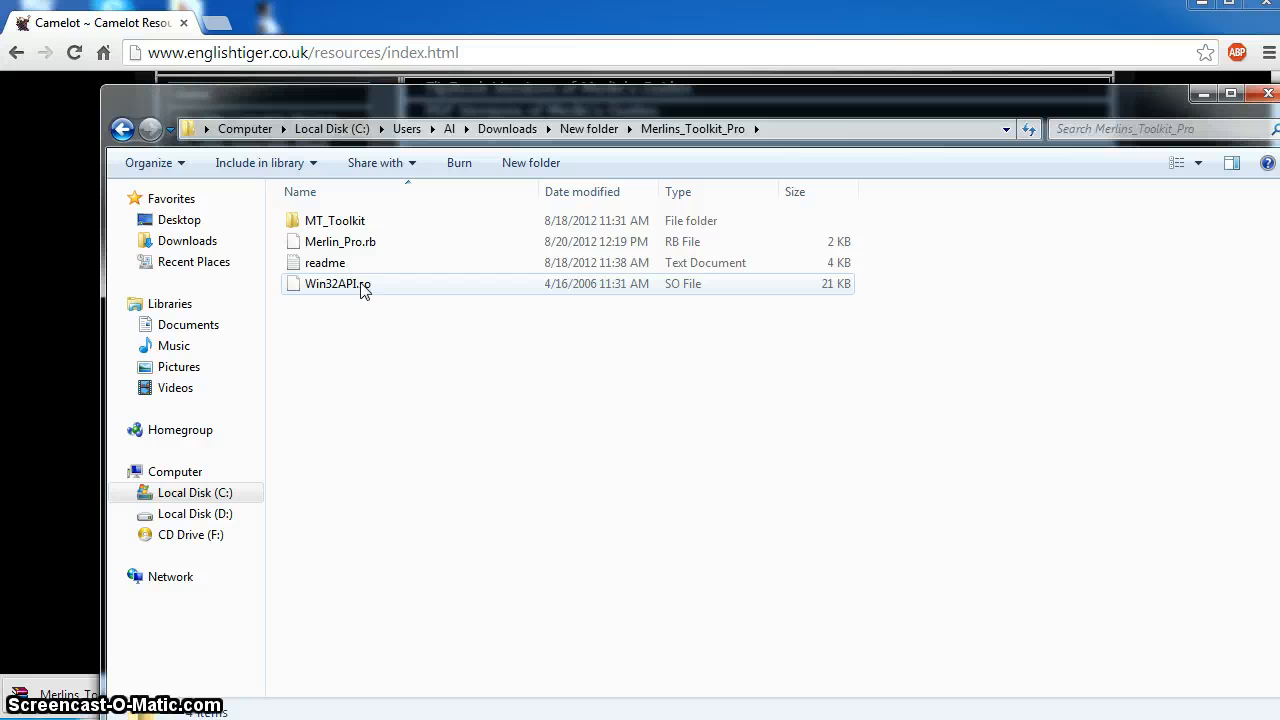
{"action": "left_click", "coordinate": [358, 345]}
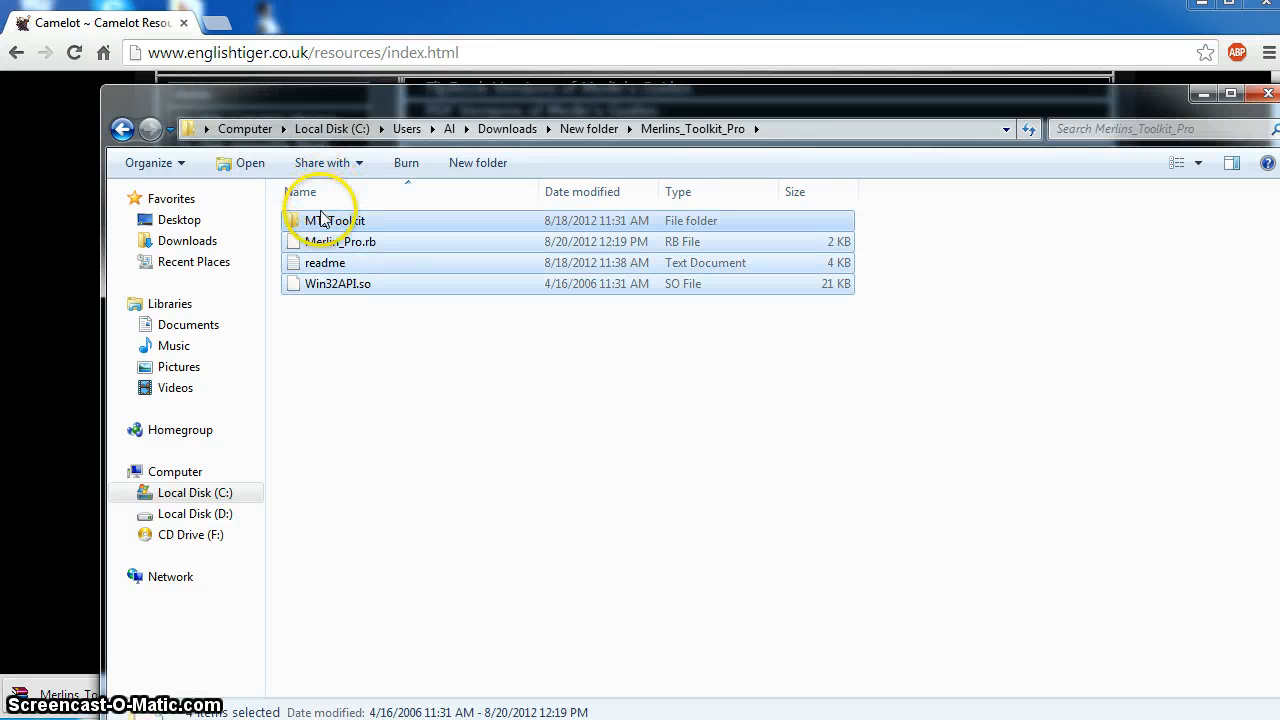
{"action": "right_click", "coordinate": [330, 220]}
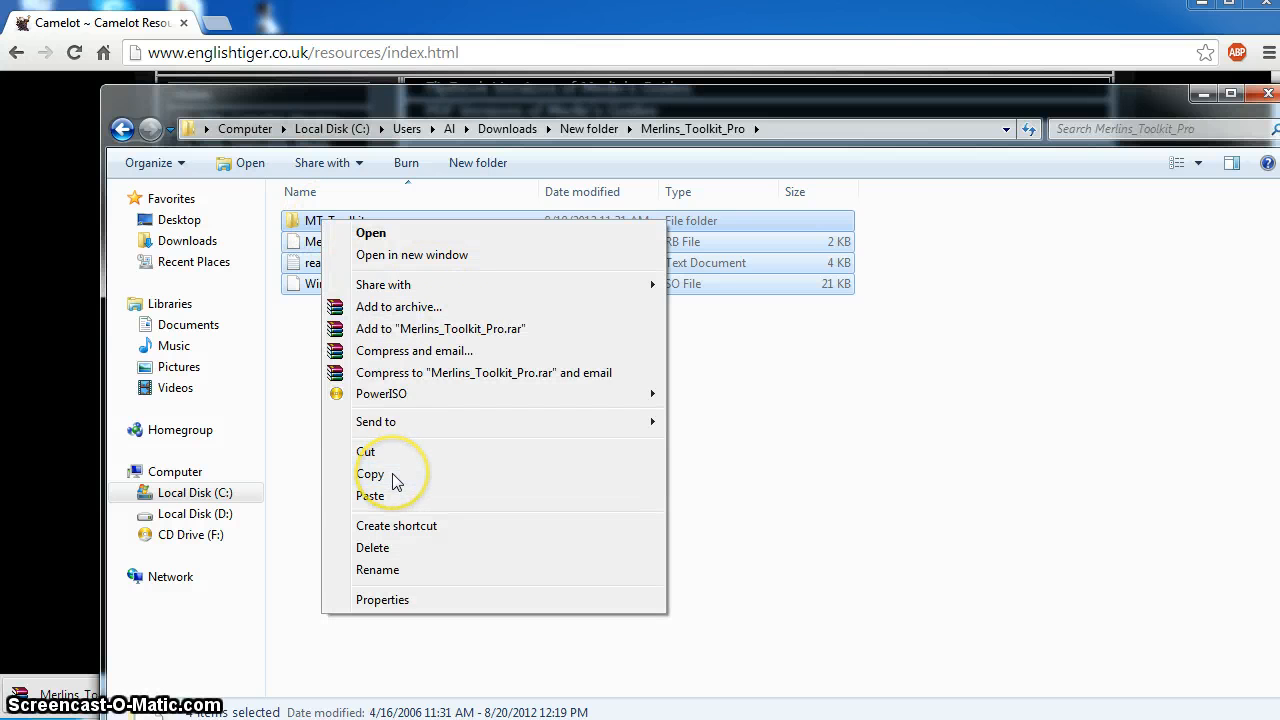
{"action": "left_click", "coordinate": [123, 128]}
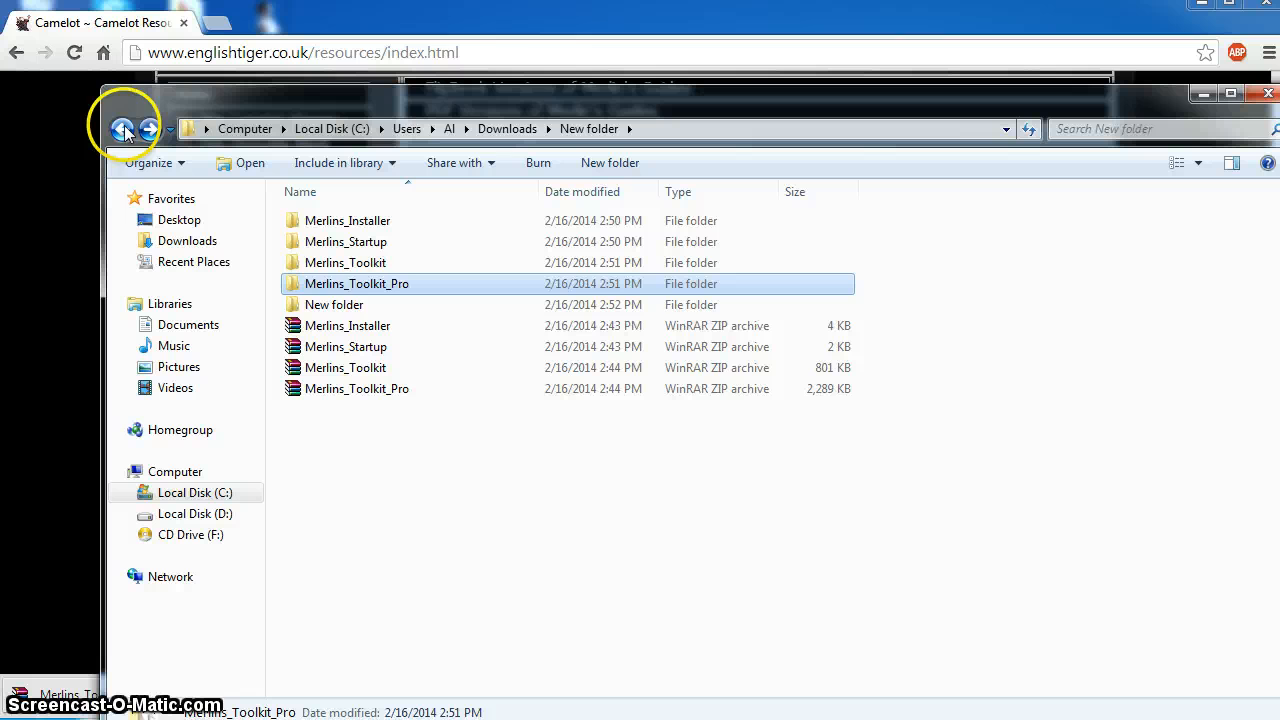
Paste into New folder, merging MT_Toolkit, MT_Components, MT_Images and replacing Lancelot.skp
{"action": "right_click", "coordinate": [334, 304]}
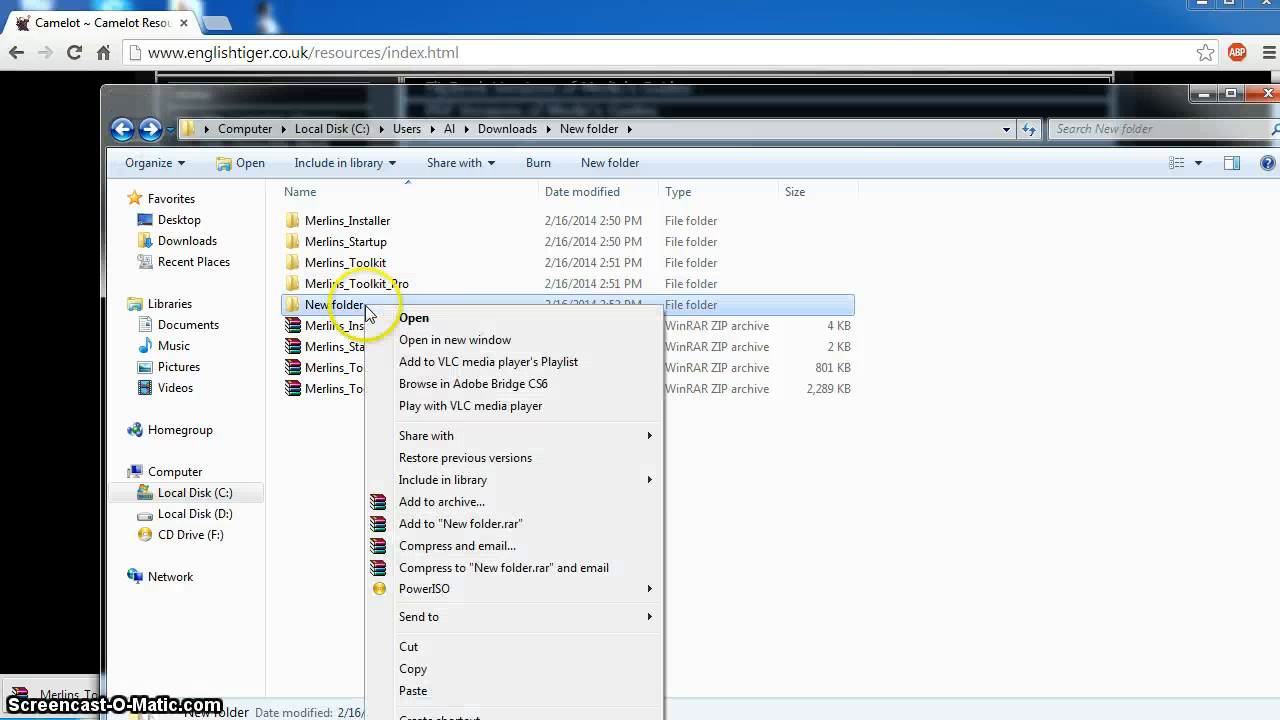
{"action": "mouse_move", "coordinate": [447, 700]}
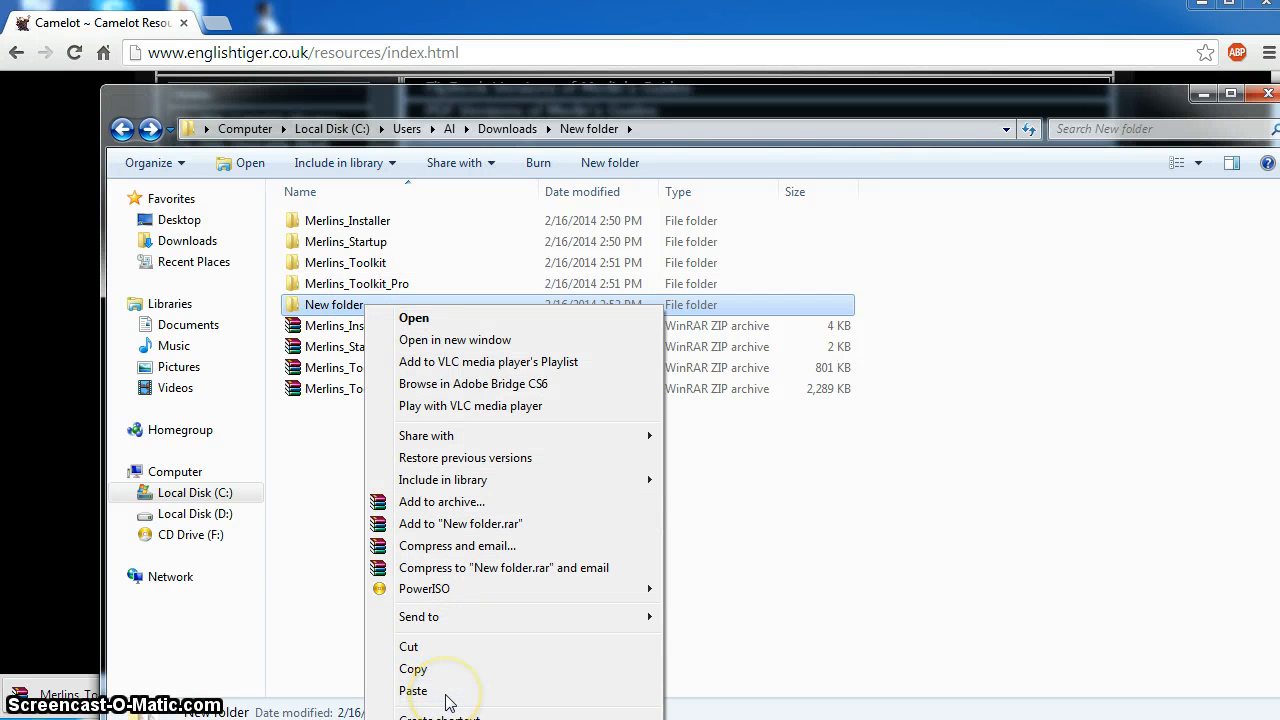
{"action": "left_click", "coordinate": [413, 689]}
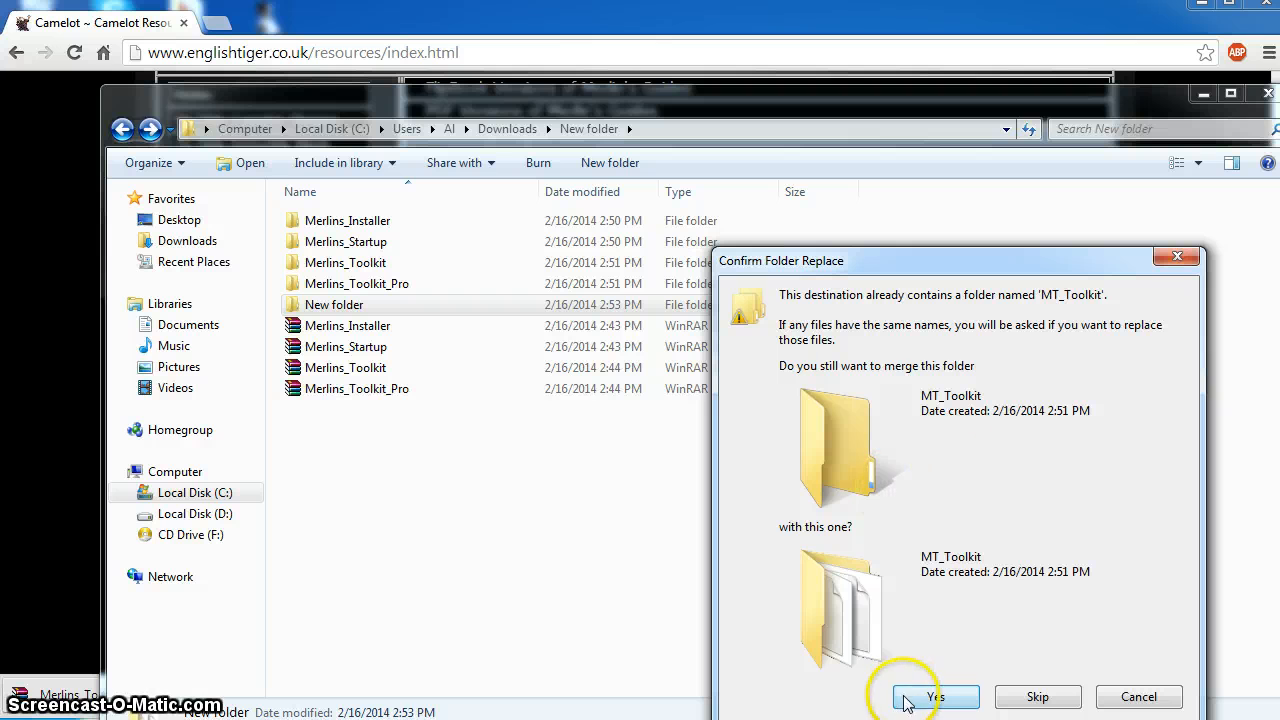
{"action": "left_click", "coordinate": [937, 696]}
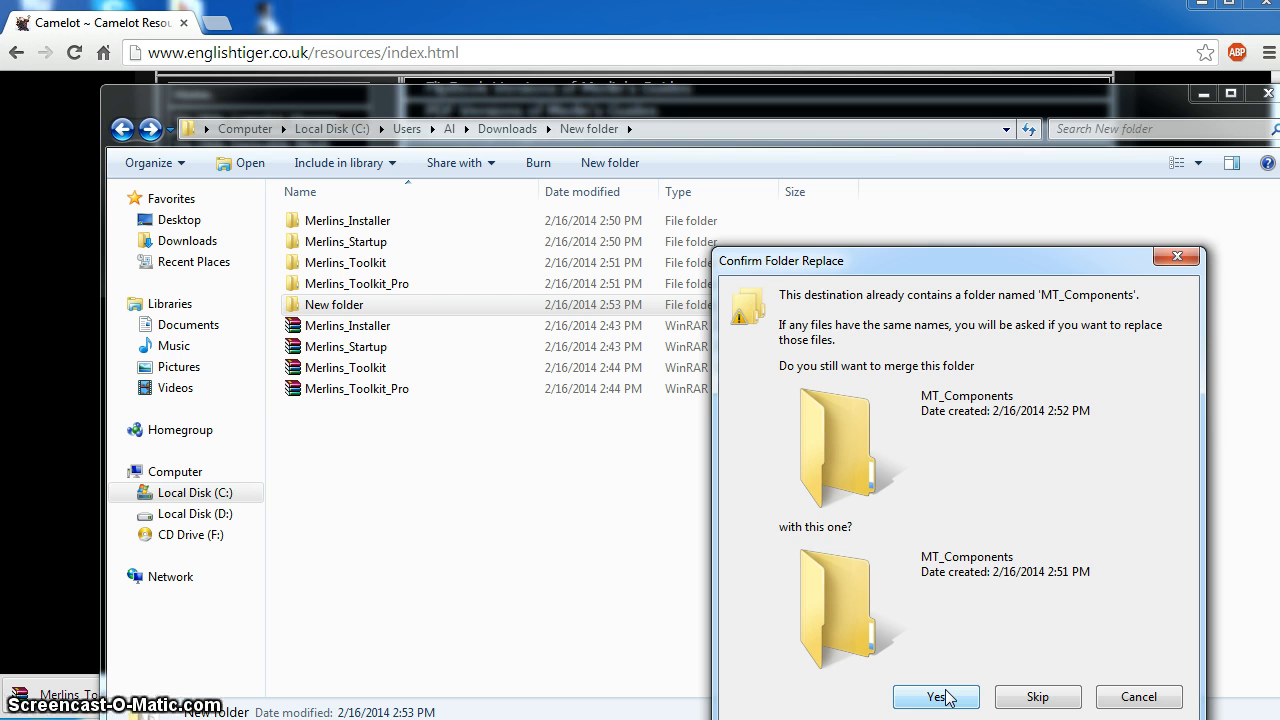
{"action": "left_click", "coordinate": [934, 697]}
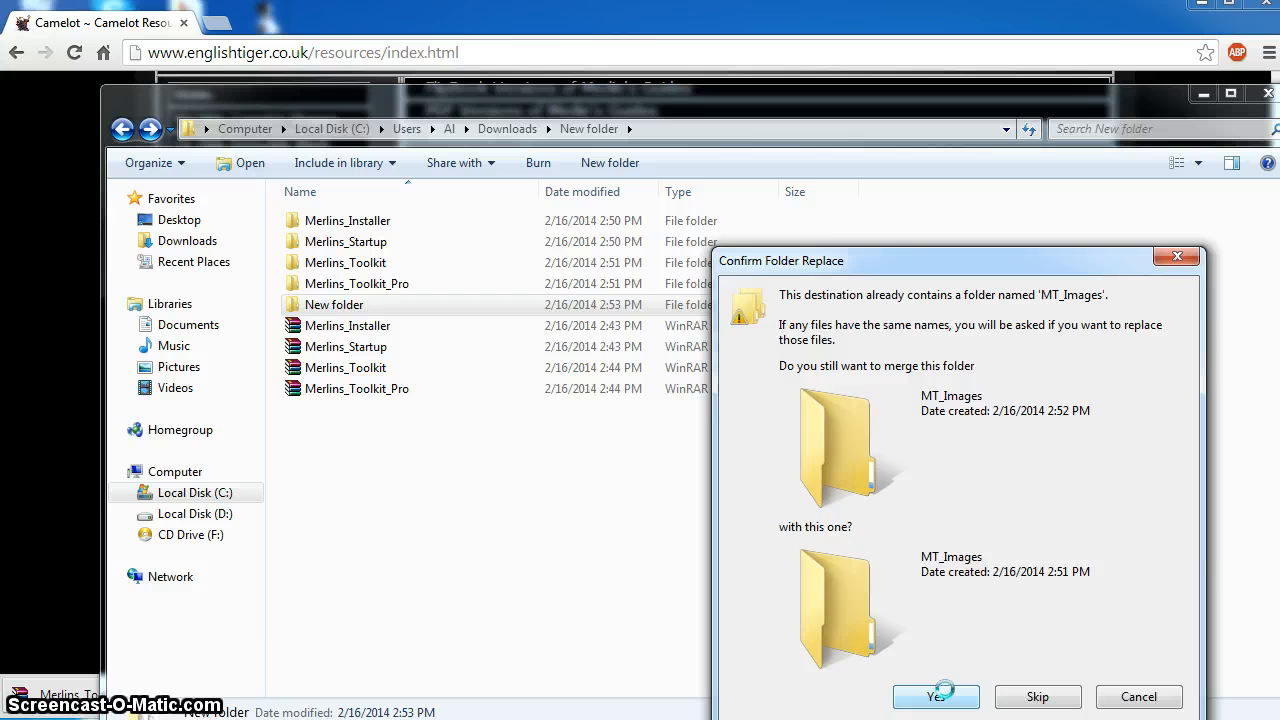
{"action": "left_click", "coordinate": [935, 696]}
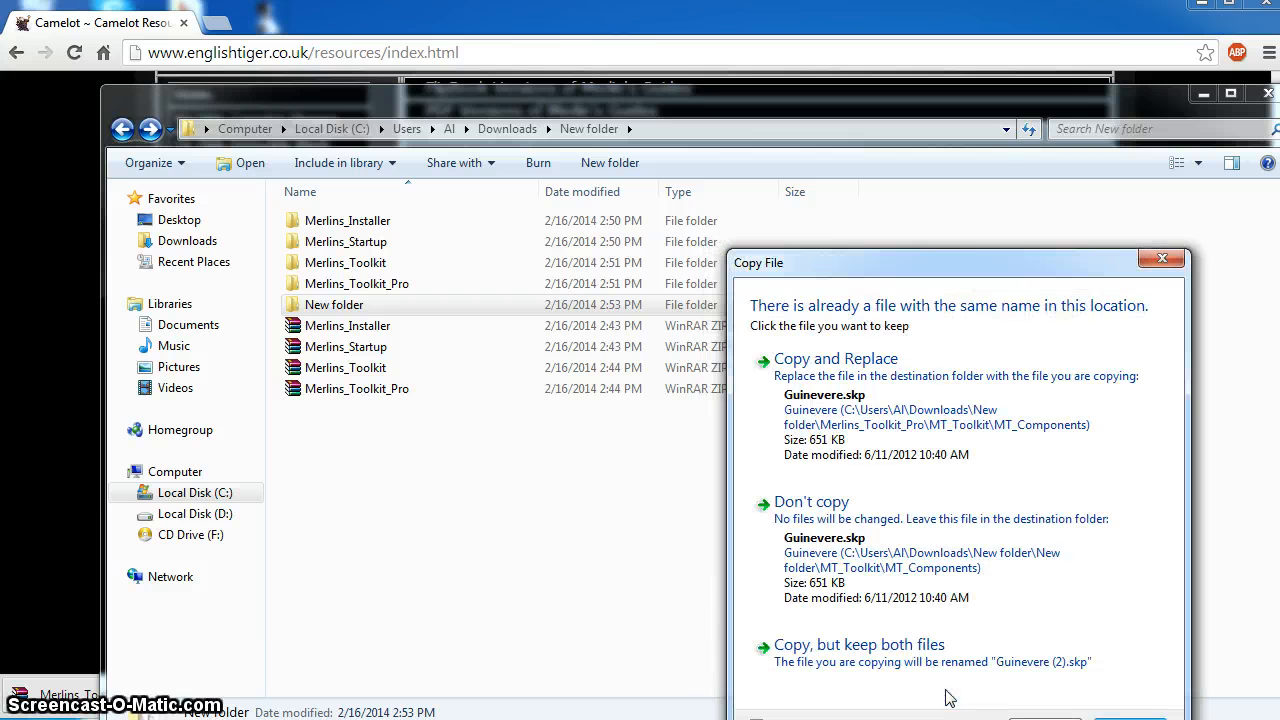
{"action": "mouse_move", "coordinate": [850, 389]}
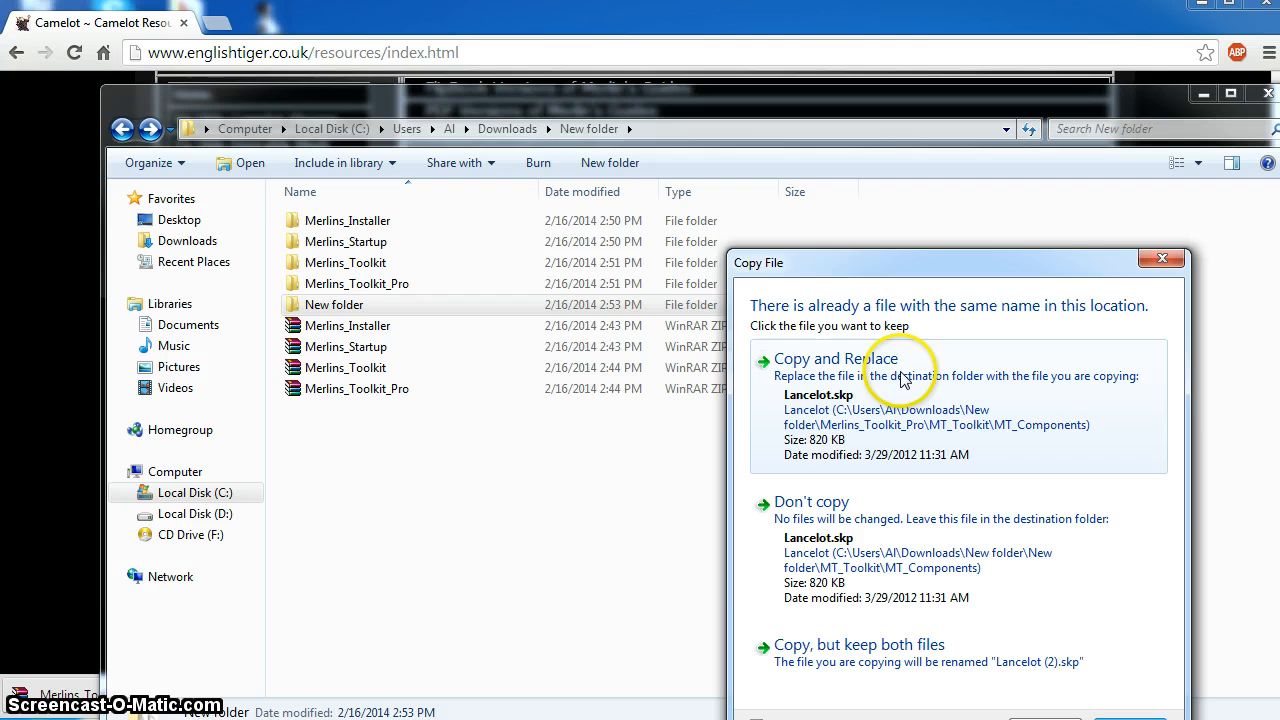
{"action": "left_click", "coordinate": [836, 358]}
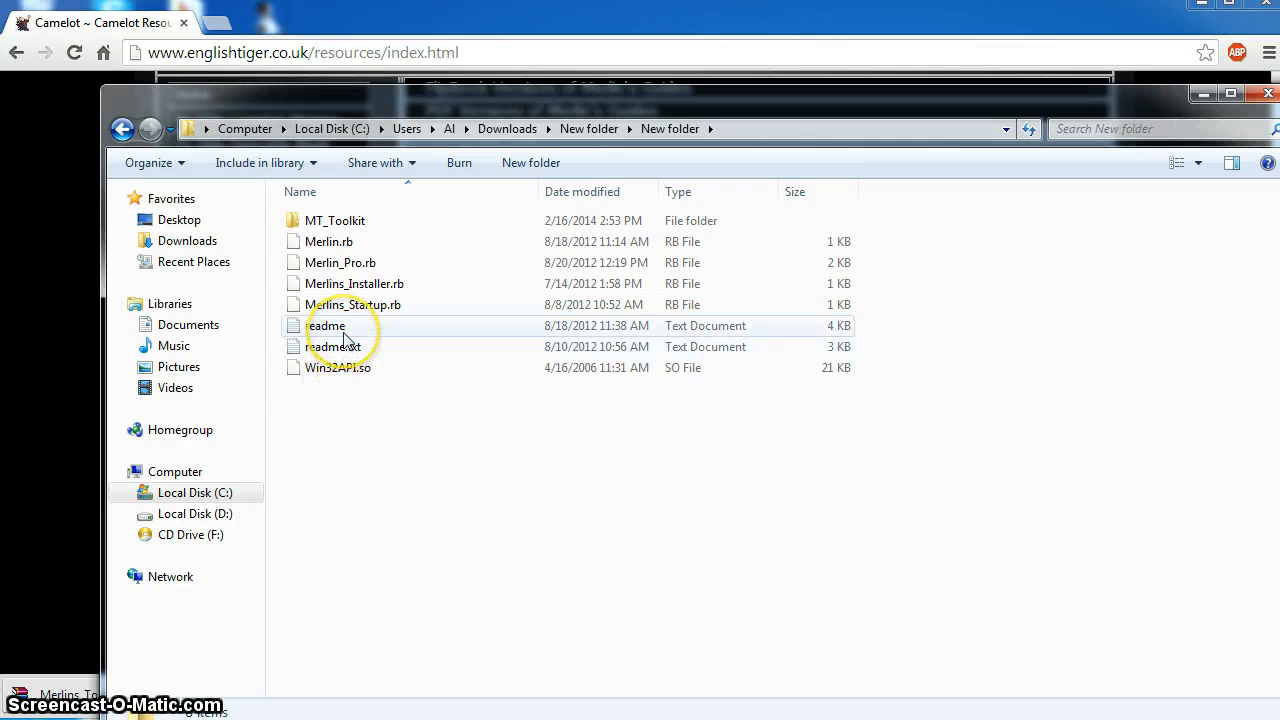
Delete readme and readme.txt, confirming the Delete Multiple Items prompt
{"action": "left_click", "coordinate": [325, 325]}
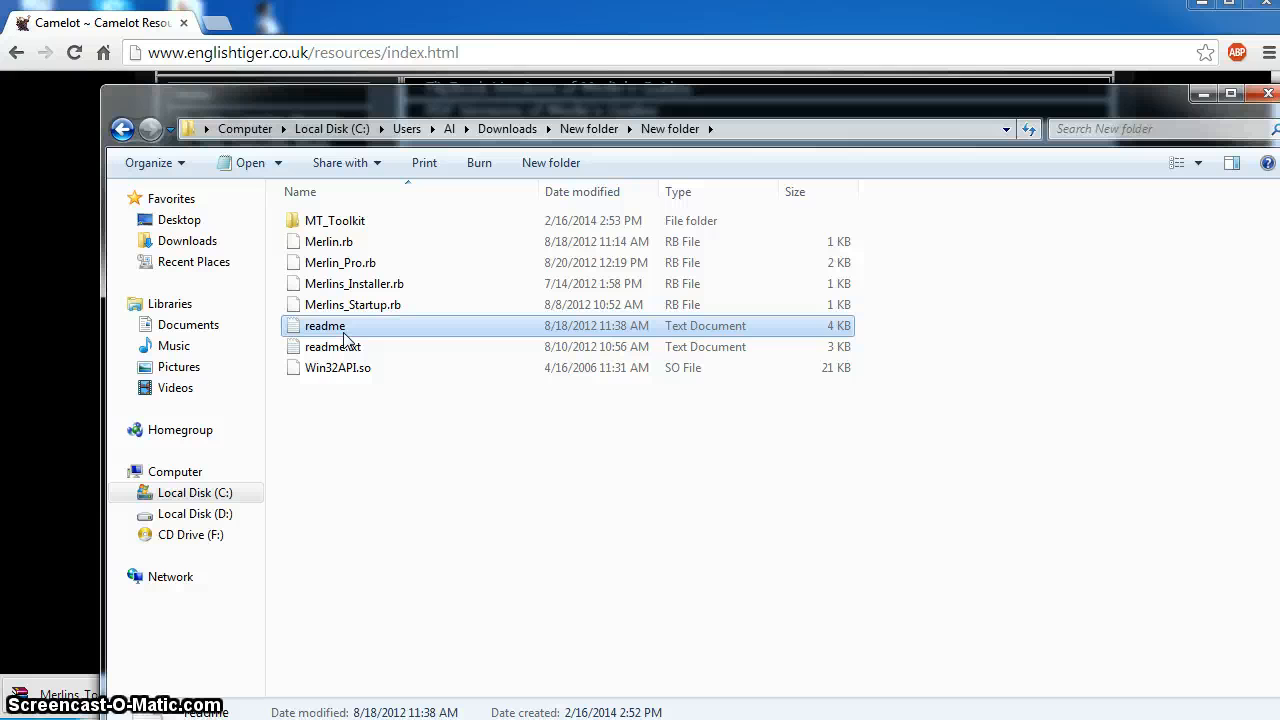
{"action": "left_click", "coordinate": [332, 346]}
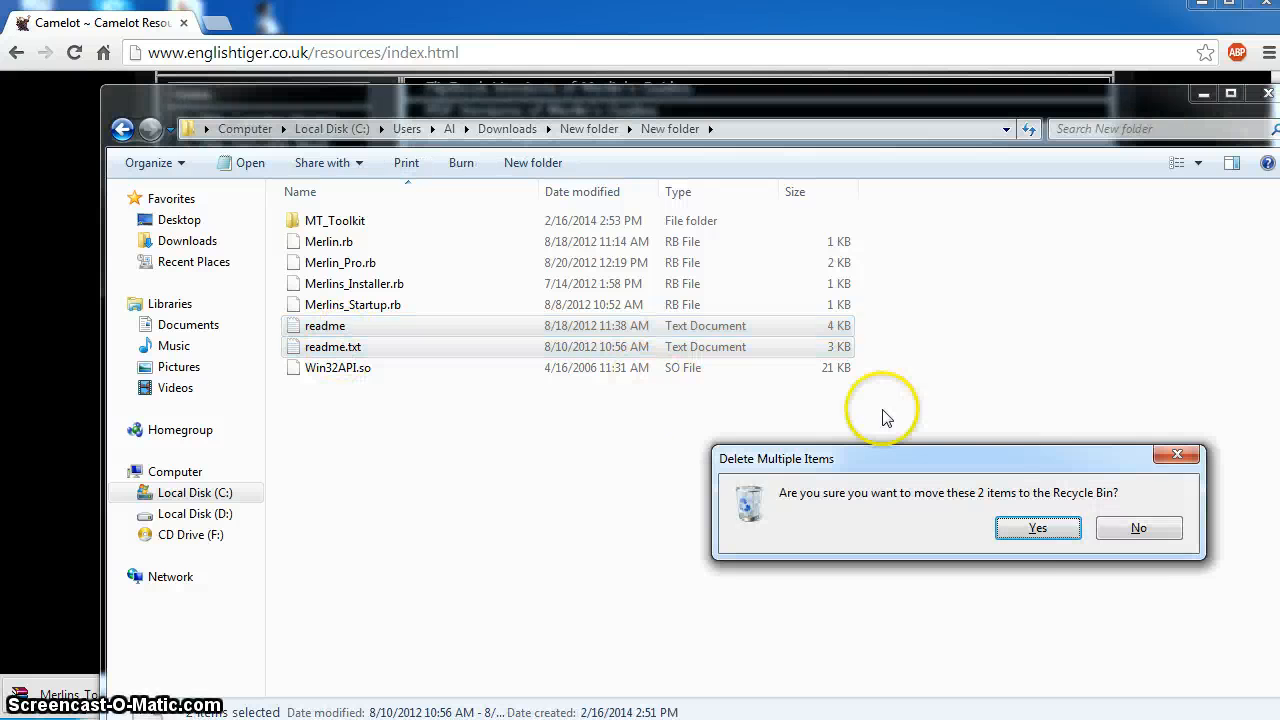
{"action": "left_click", "coordinate": [1038, 527]}
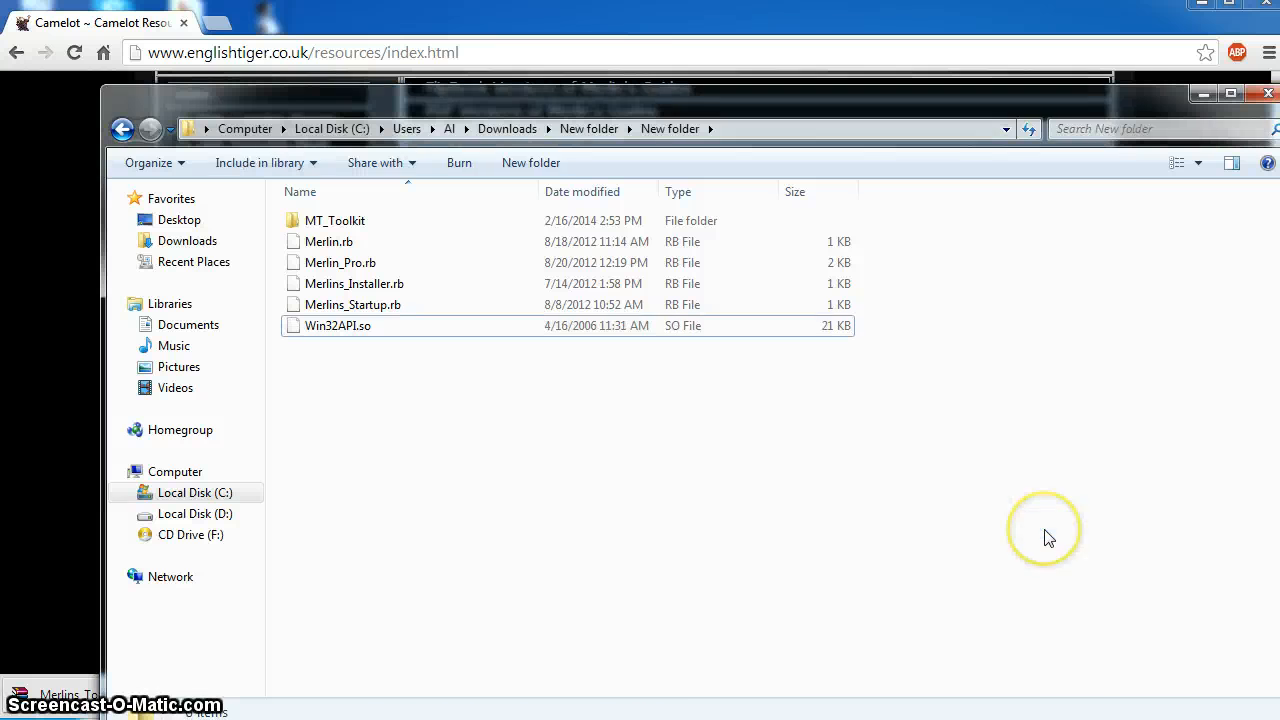
{"action": "mouse_move", "coordinate": [344, 425]}
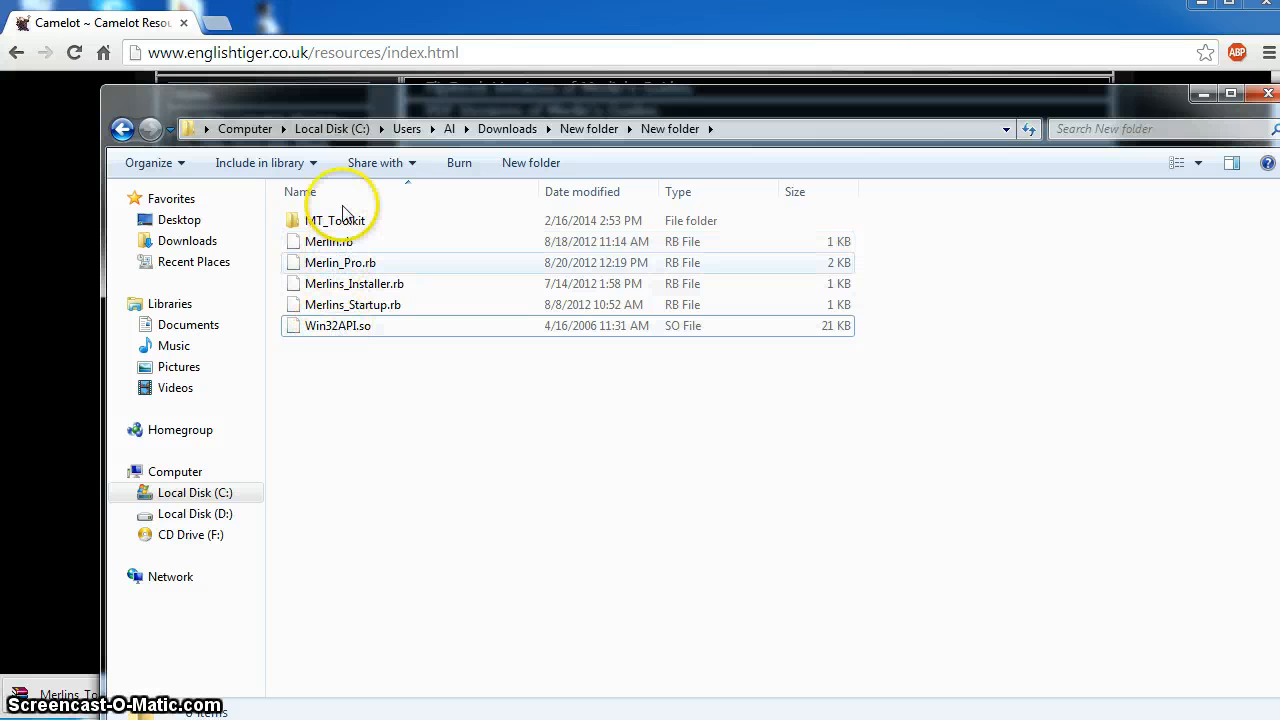
Inspect MT_Toolkit, copy all six plugin items, and go to the C: drive
{"action": "double_click", "coordinate": [336, 220]}
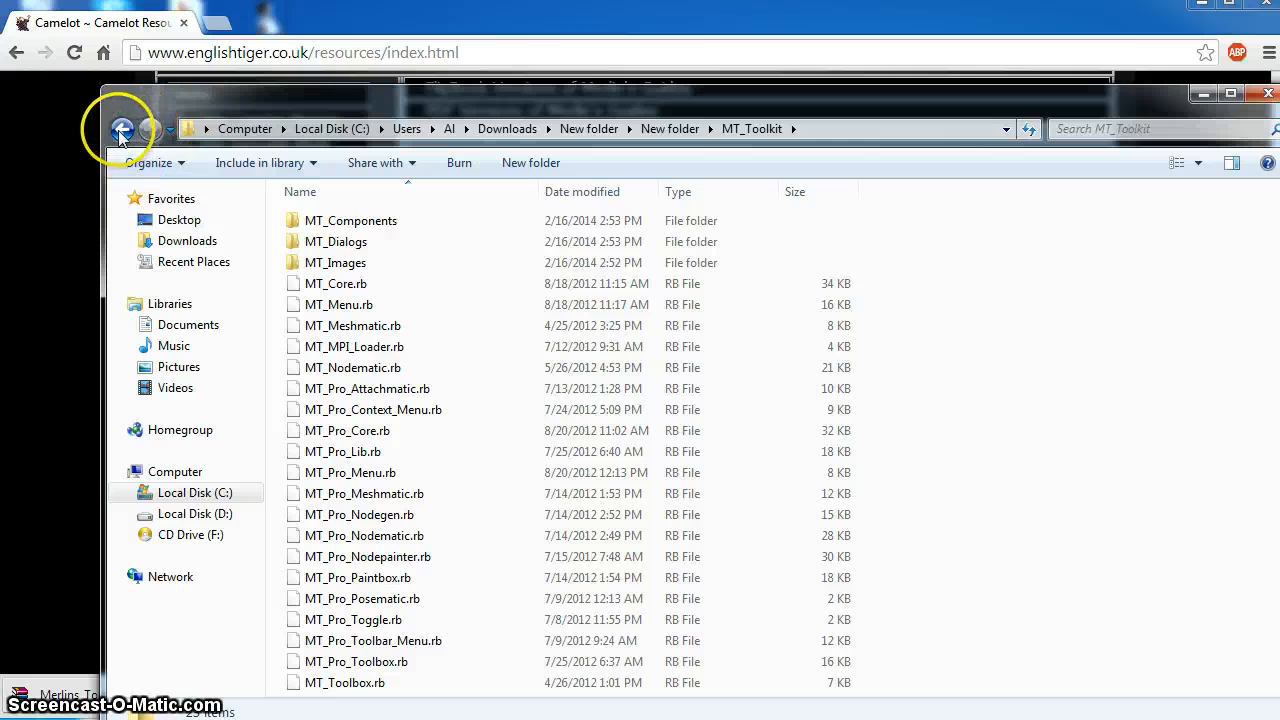
{"action": "left_click", "coordinate": [125, 128]}
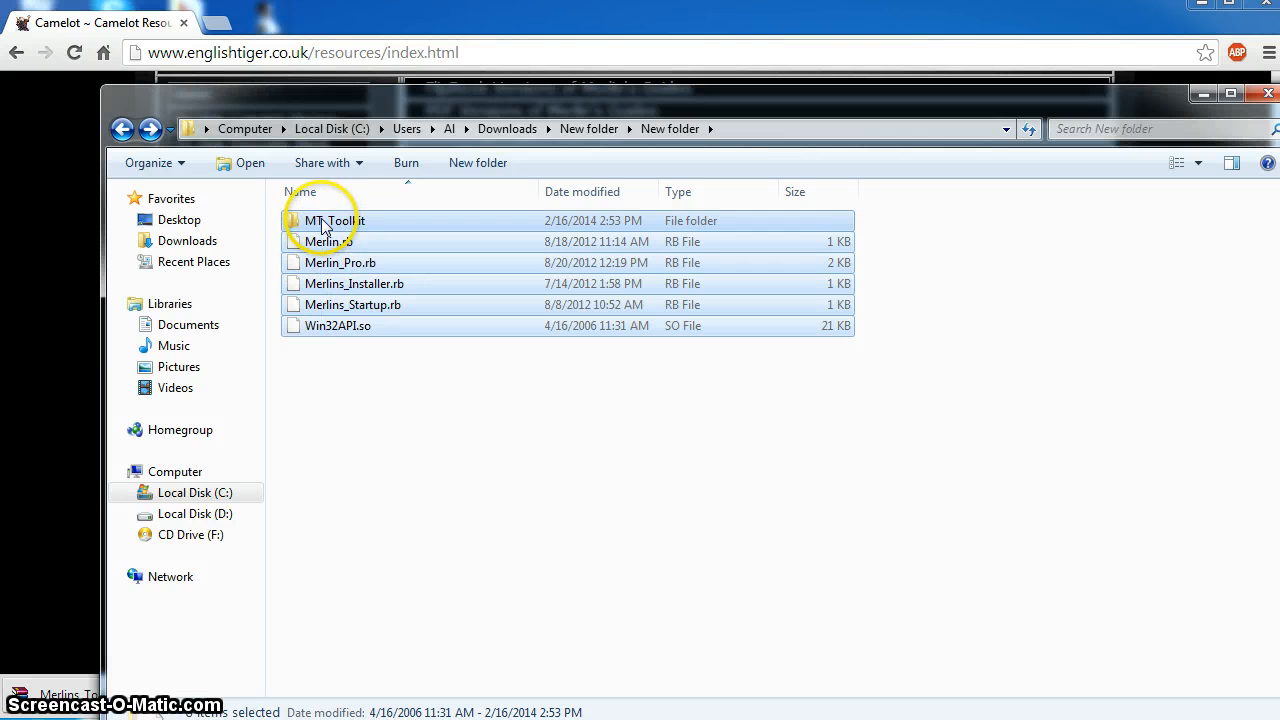
{"action": "right_click", "coordinate": [330, 262]}
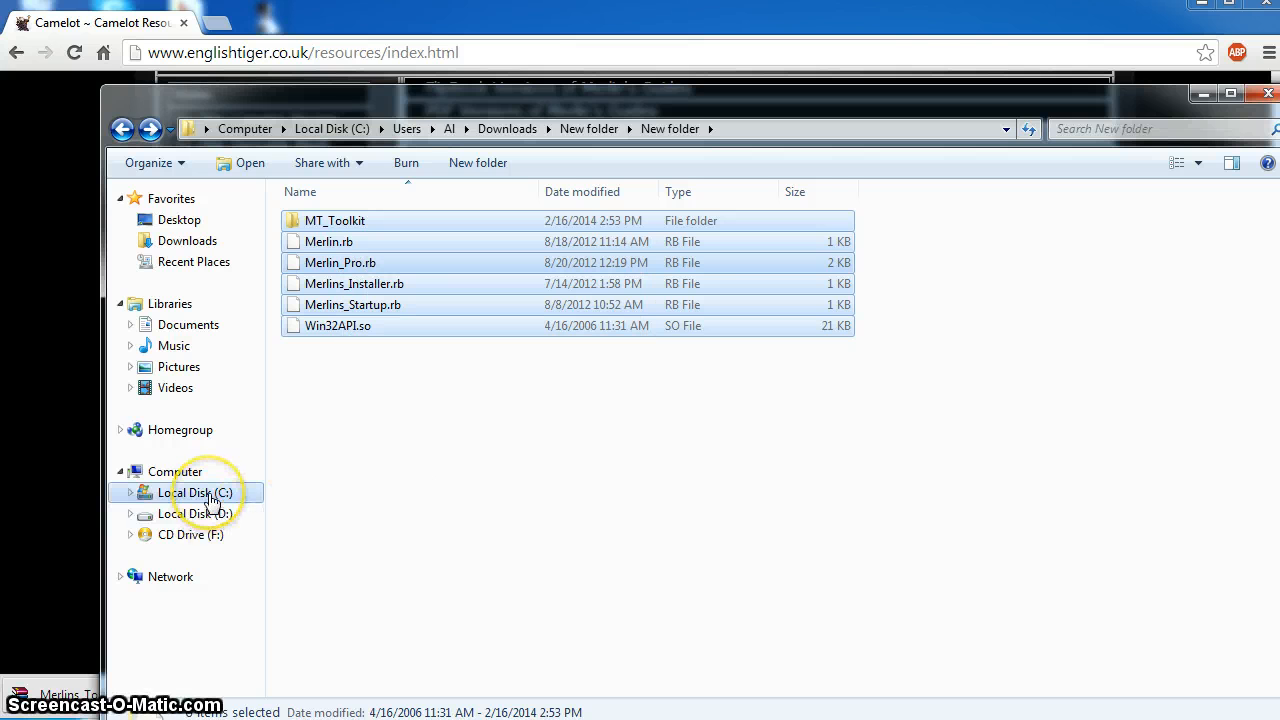
{"action": "left_click", "coordinate": [197, 493]}
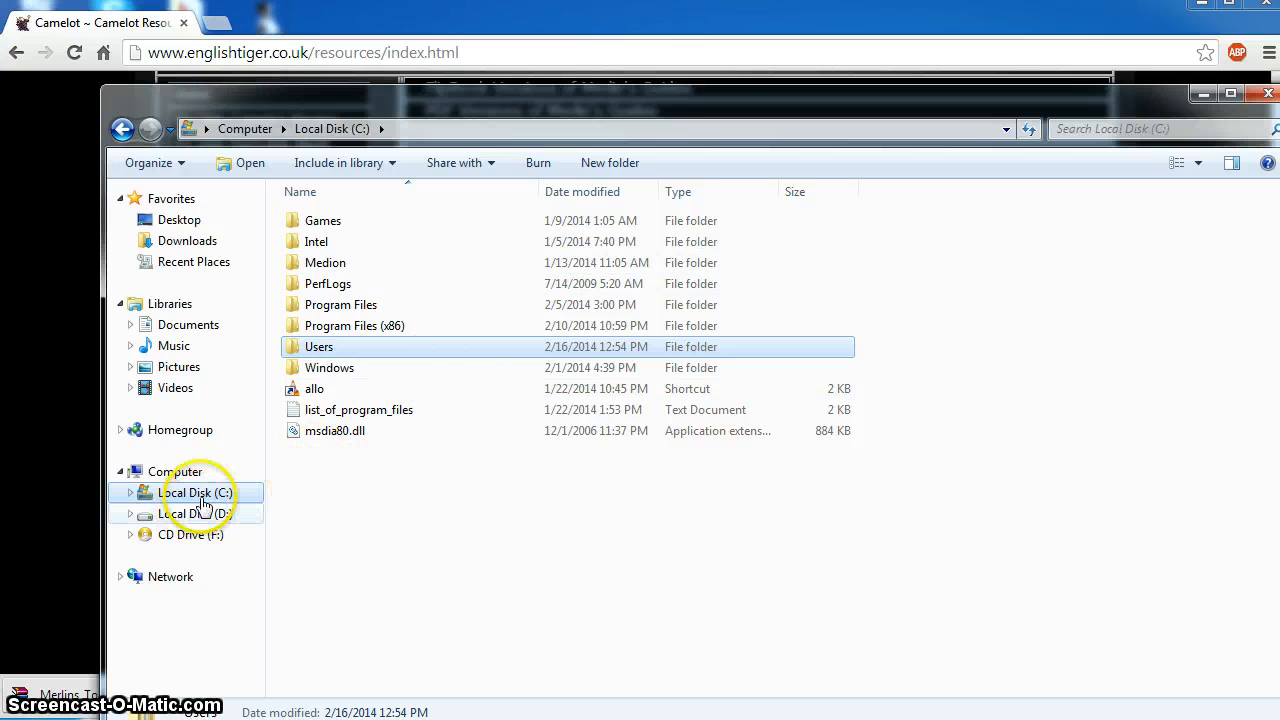
{"action": "mouse_move", "coordinate": [410, 310]}
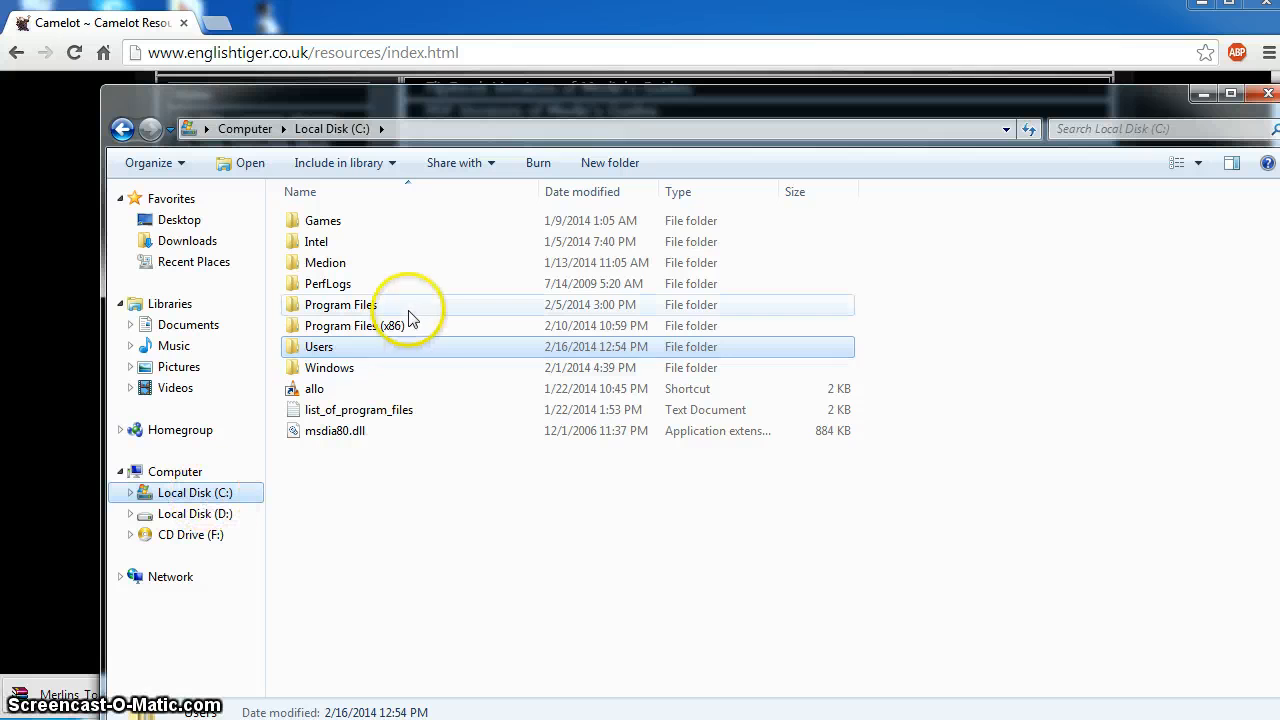
Paste the plugin files into Program Files (x86)\SketchUp\SketchUp 2013\Plugins with admin permission
{"action": "double_click", "coordinate": [340, 325]}
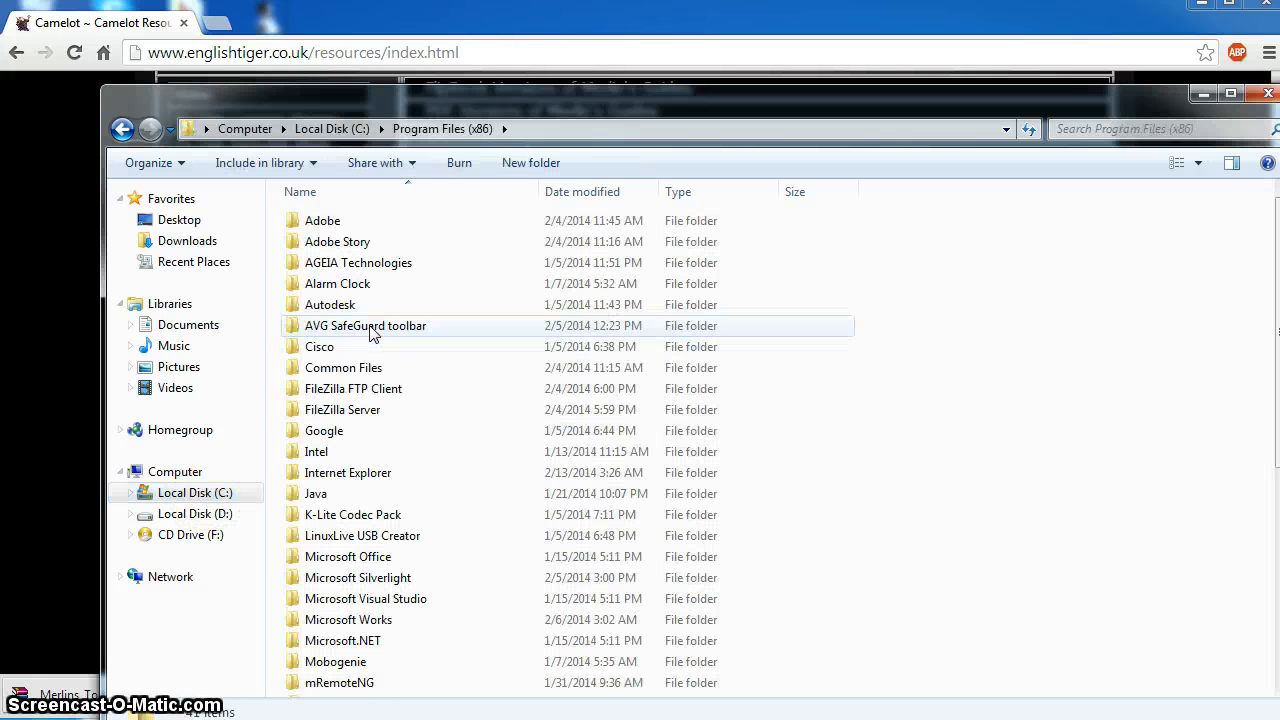
{"action": "mouse_move", "coordinate": [1262, 250]}
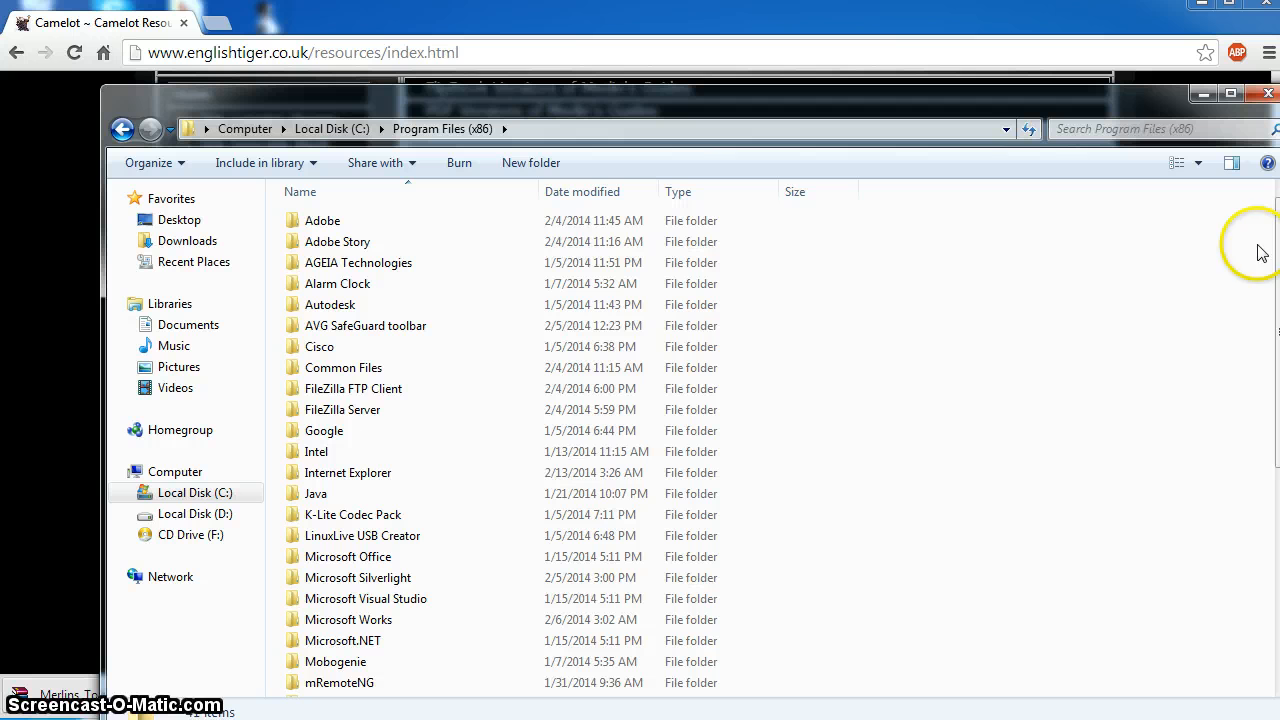
{"action": "scroll", "scroll_direction": "down", "scroll_amount": 3}
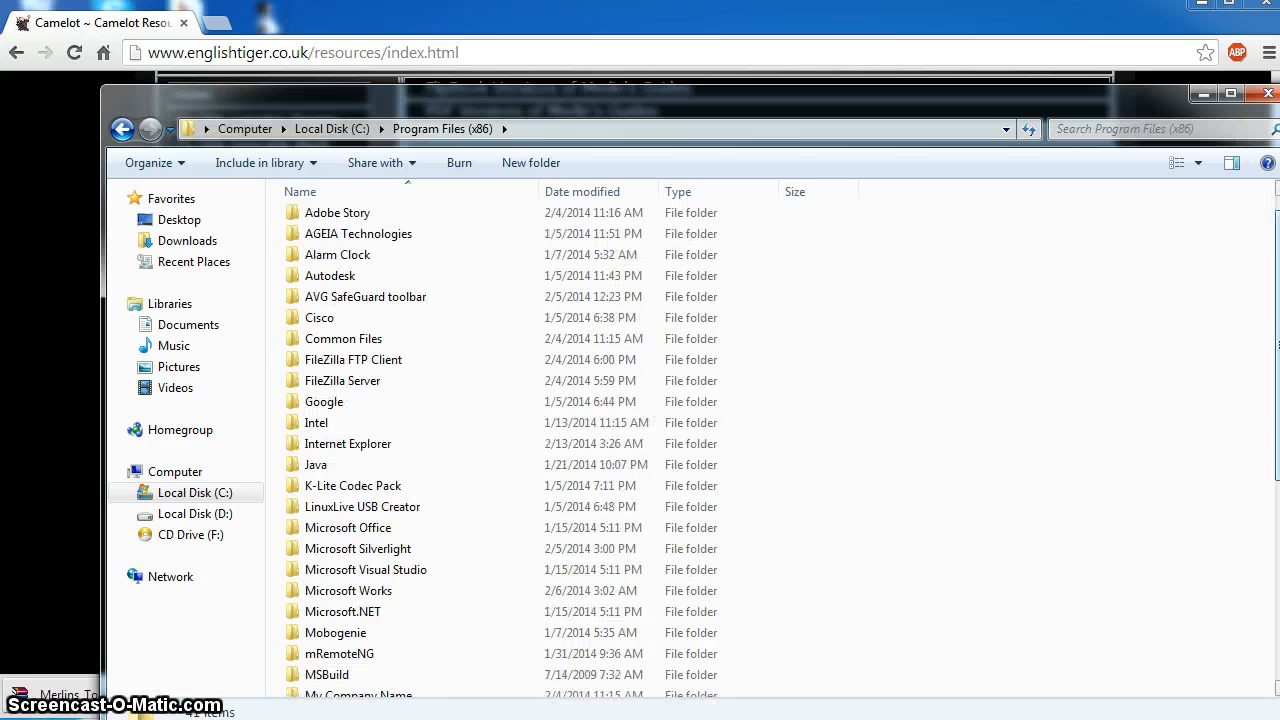
{"action": "scroll", "scroll_direction": "down", "scroll_amount": 3}
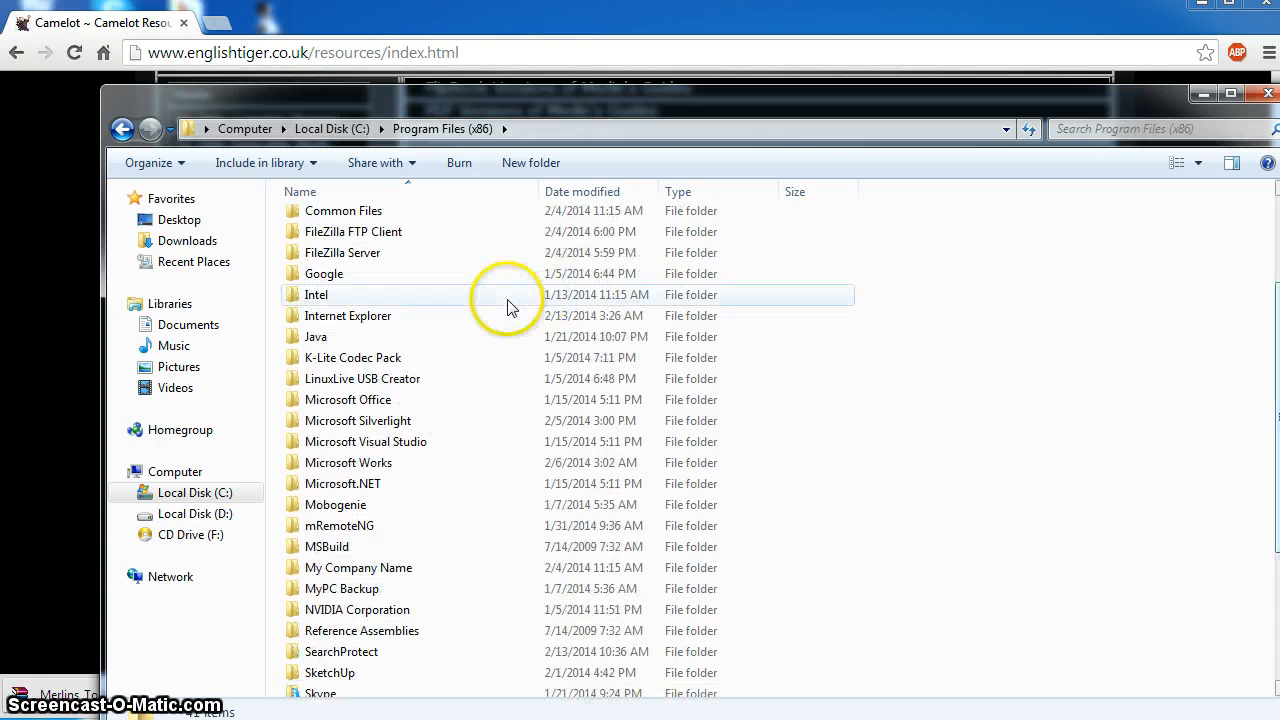
{"action": "mouse_move", "coordinate": [1277, 336]}
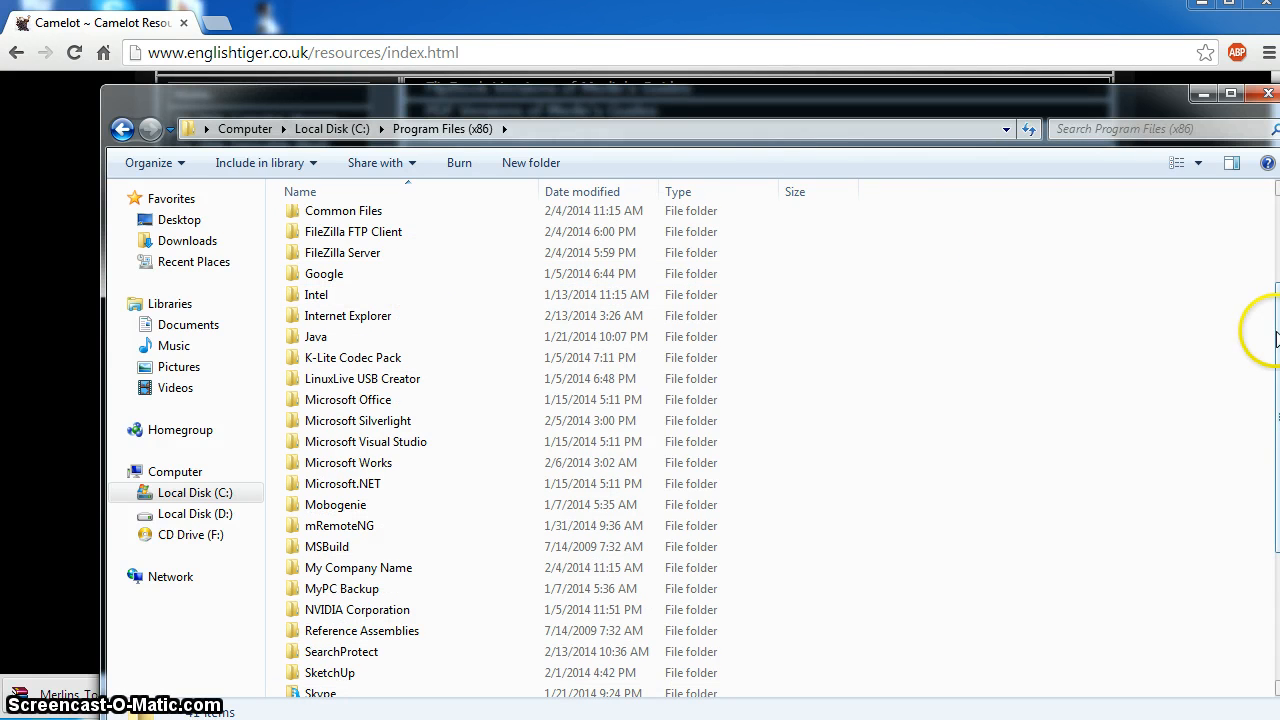
{"action": "scroll", "scroll_direction": "down", "scroll_amount": 3}
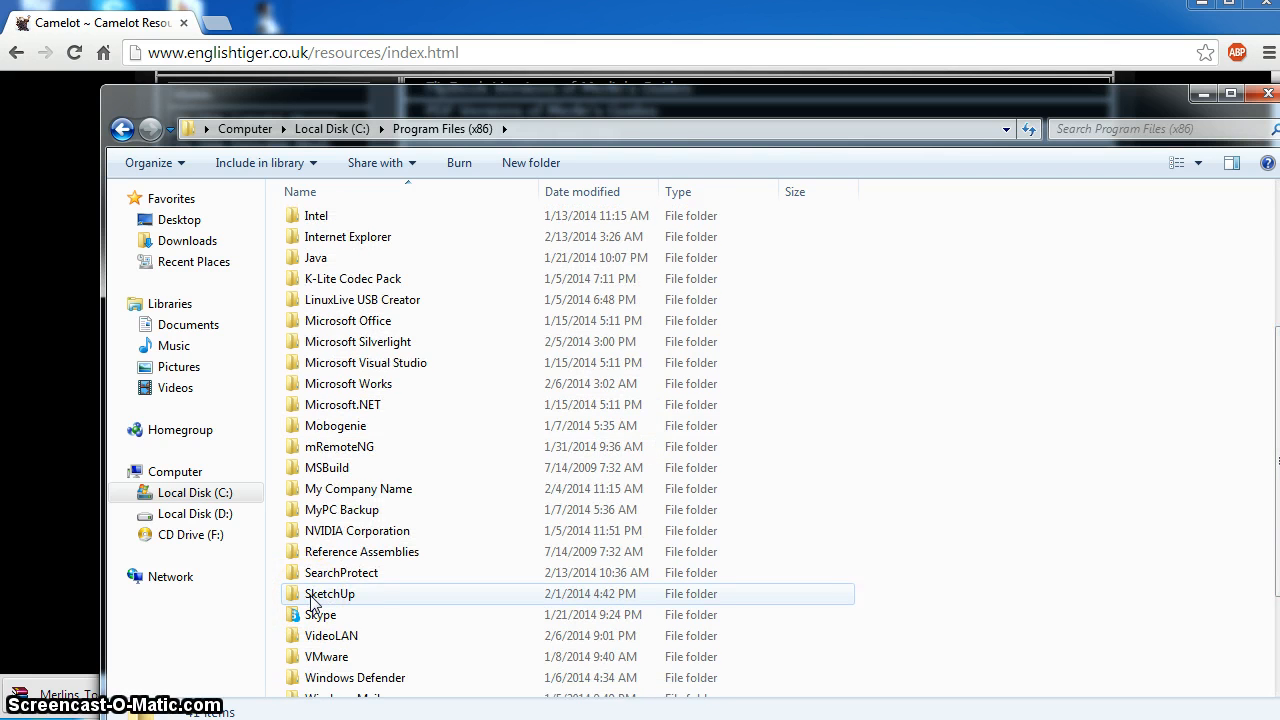
{"action": "double_click", "coordinate": [330, 593]}
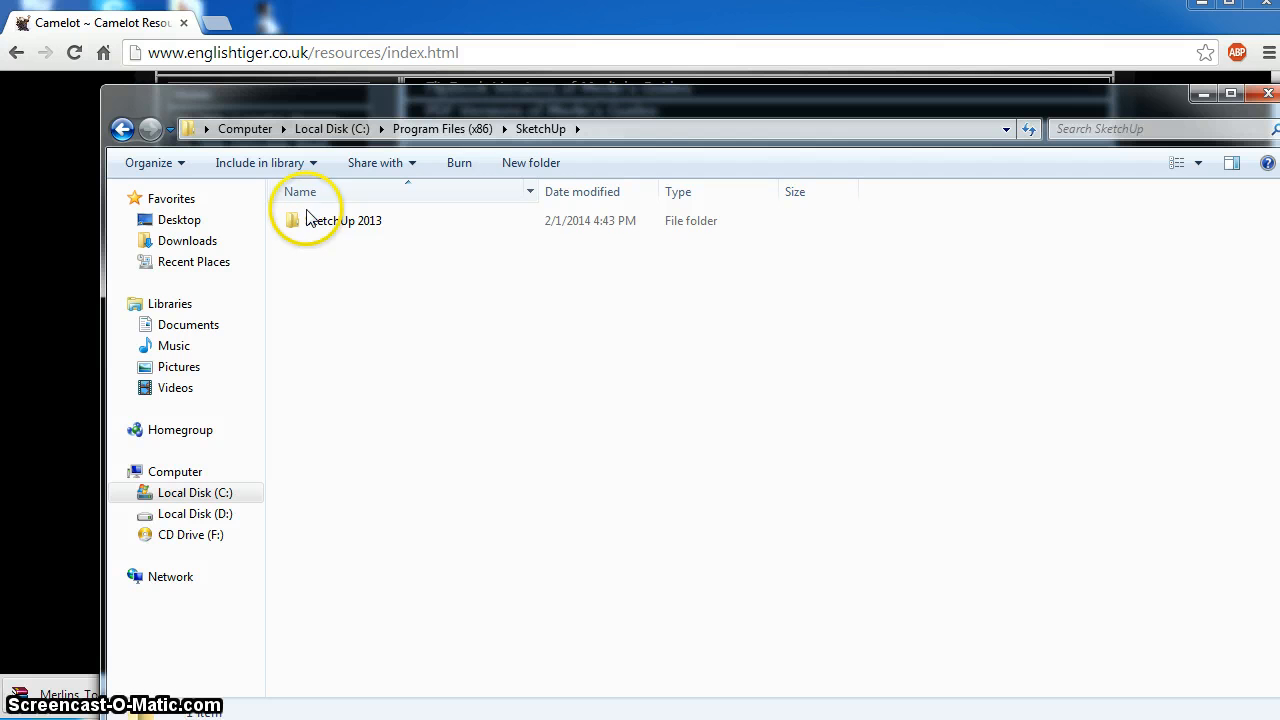
{"action": "double_click", "coordinate": [344, 220]}
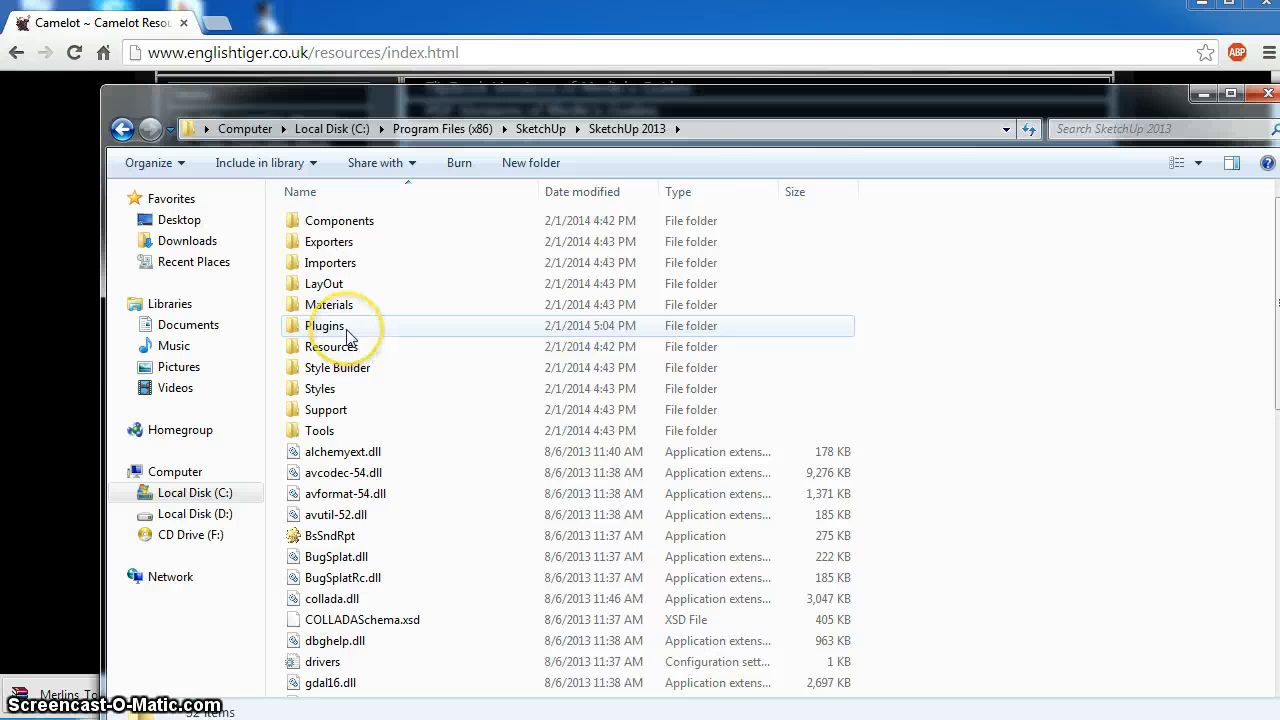
{"action": "double_click", "coordinate": [325, 325]}
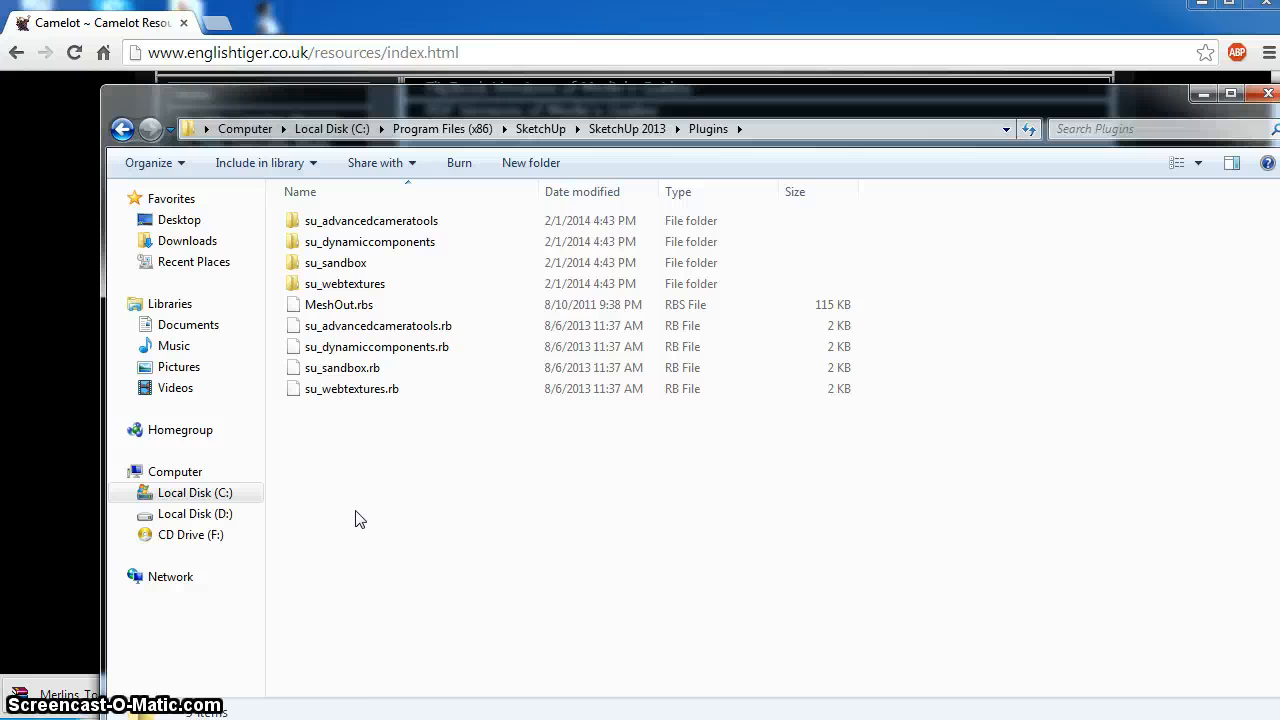
{"action": "right_click", "coordinate": [360, 518]}
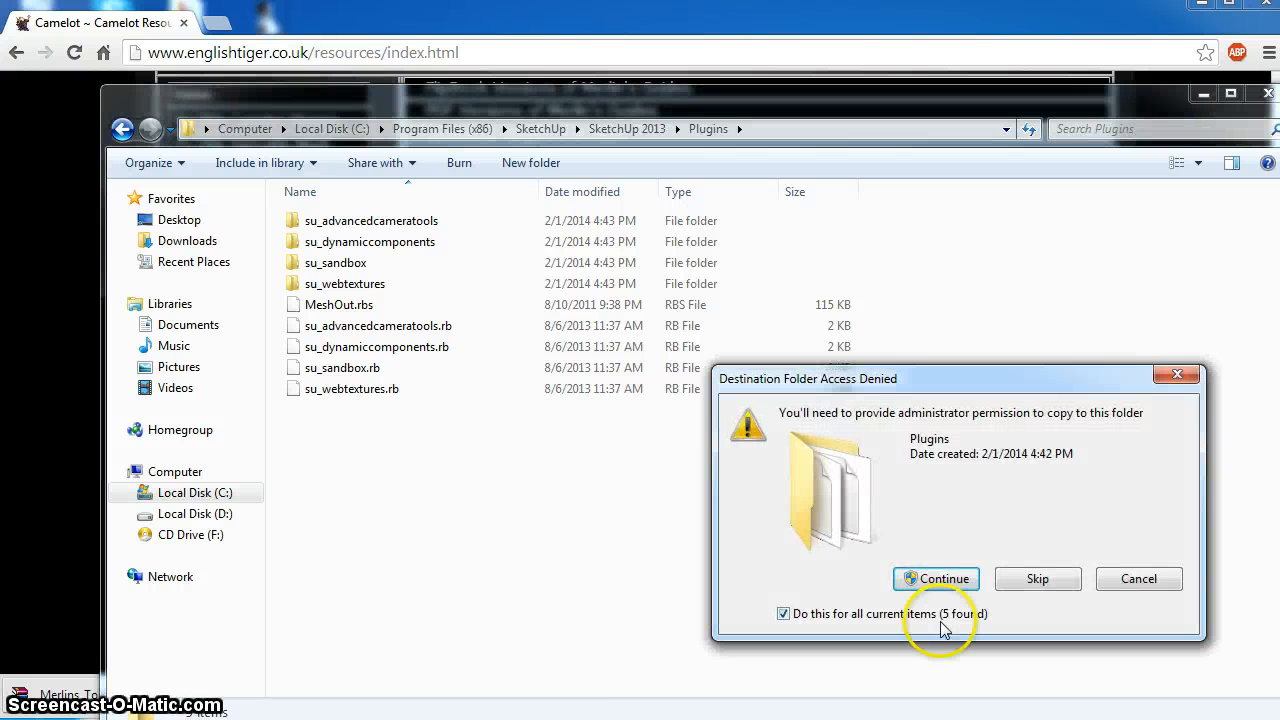
{"action": "left_click", "coordinate": [936, 578]}
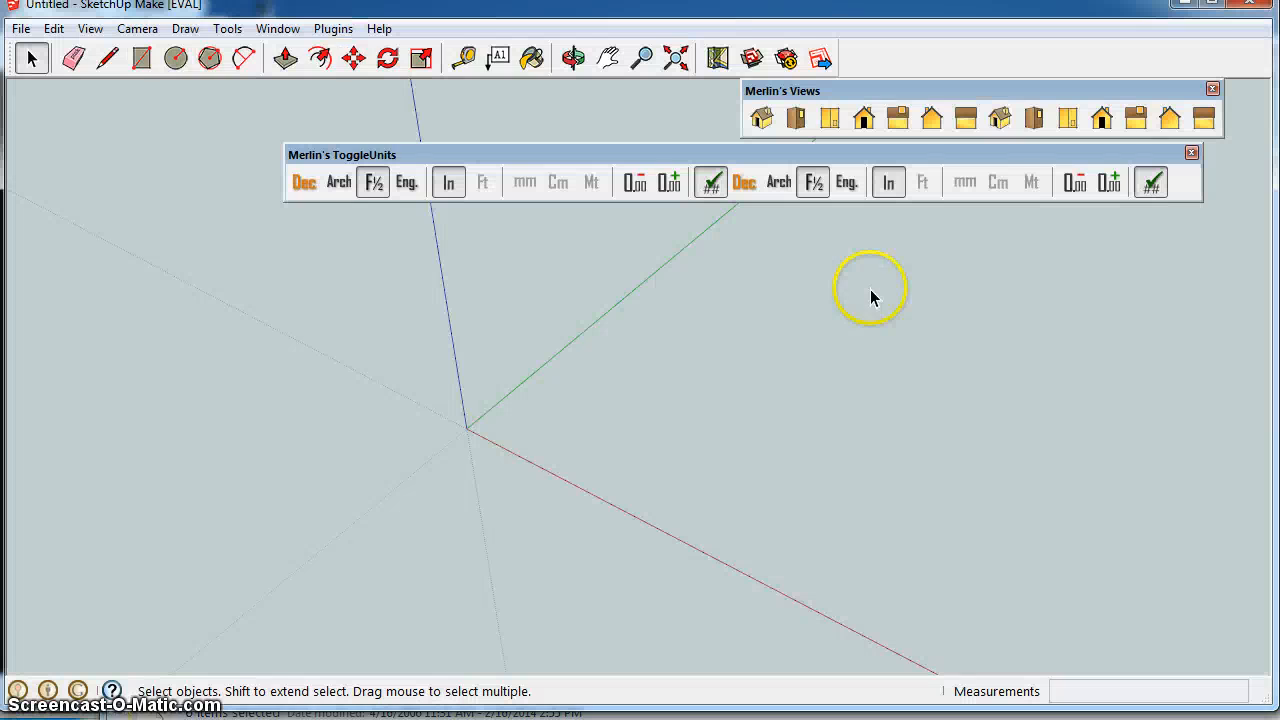
{"action": "mouse_move", "coordinate": [620, 347]}
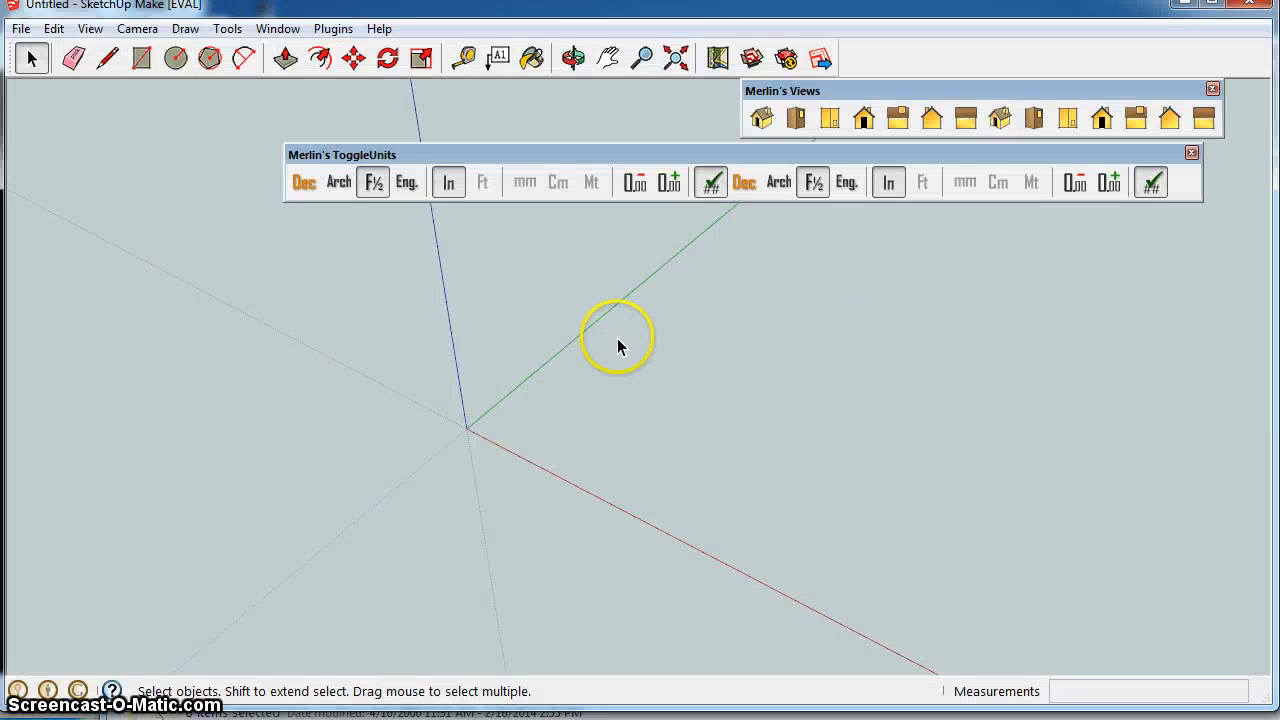
{"action": "mouse_move", "coordinate": [58, 554]}
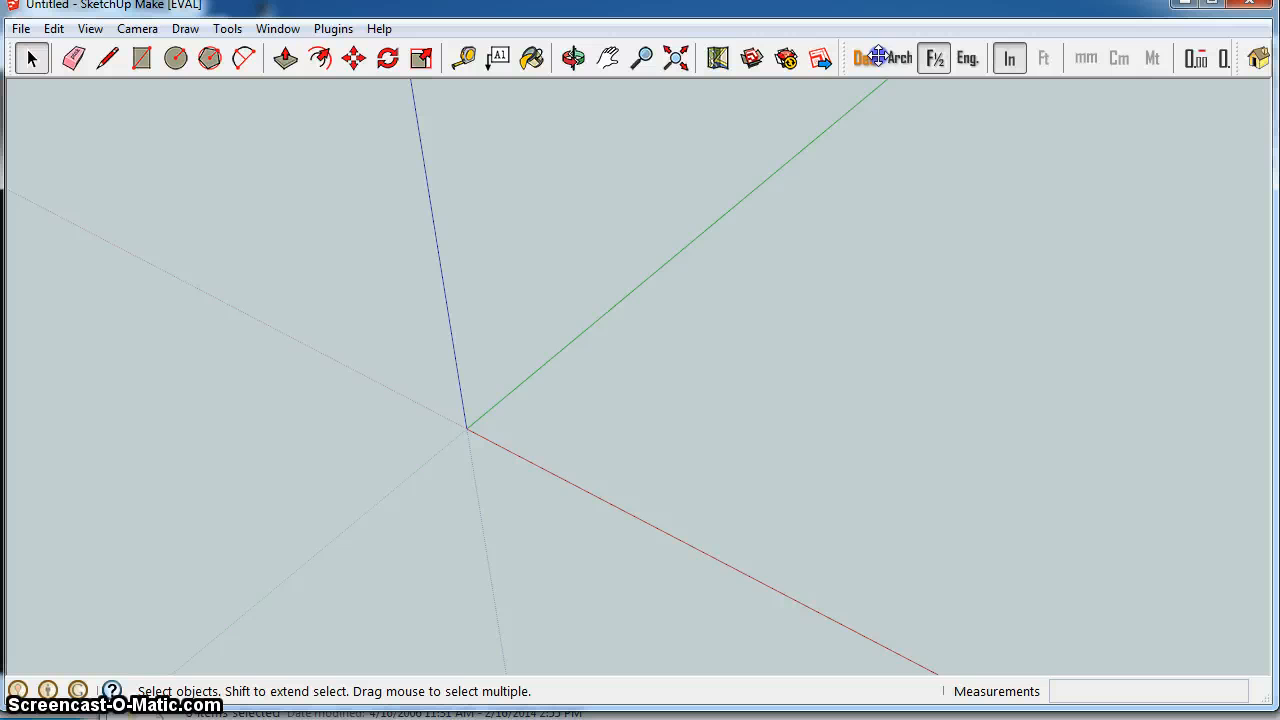
{"action": "mouse_move", "coordinate": [1150, 278]}
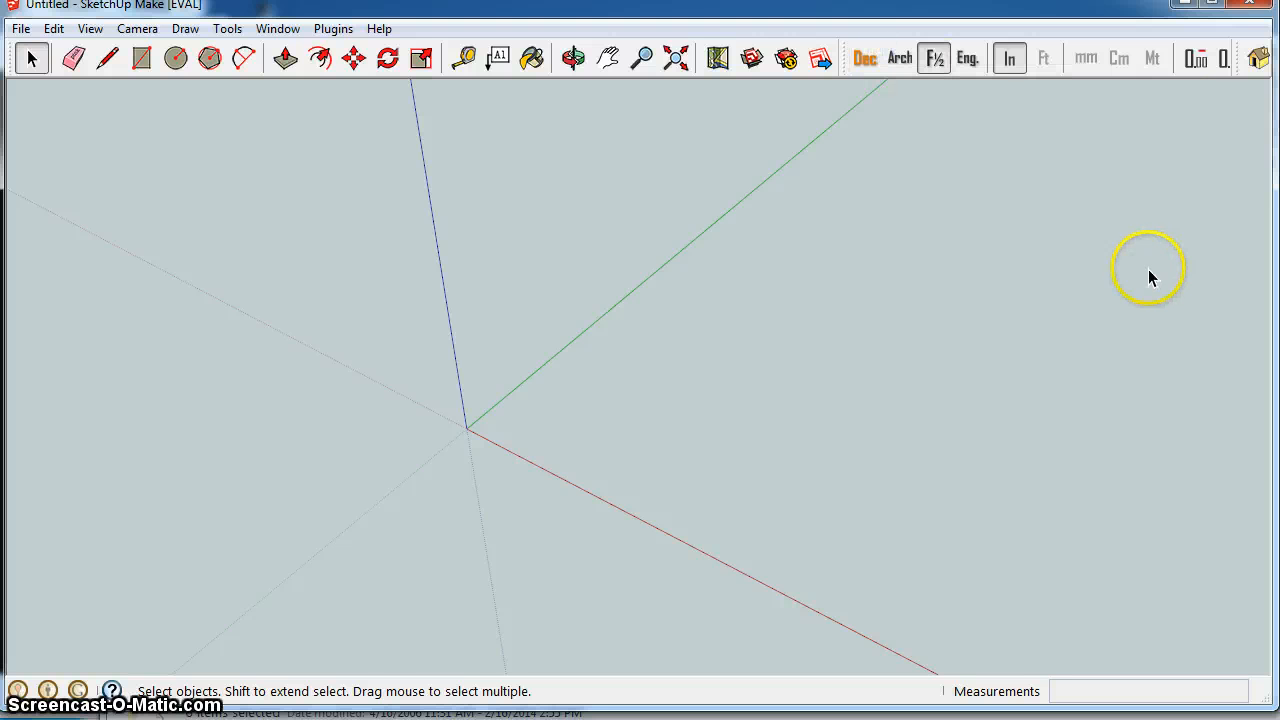
{"action": "mouse_move", "coordinate": [1253, 58]}
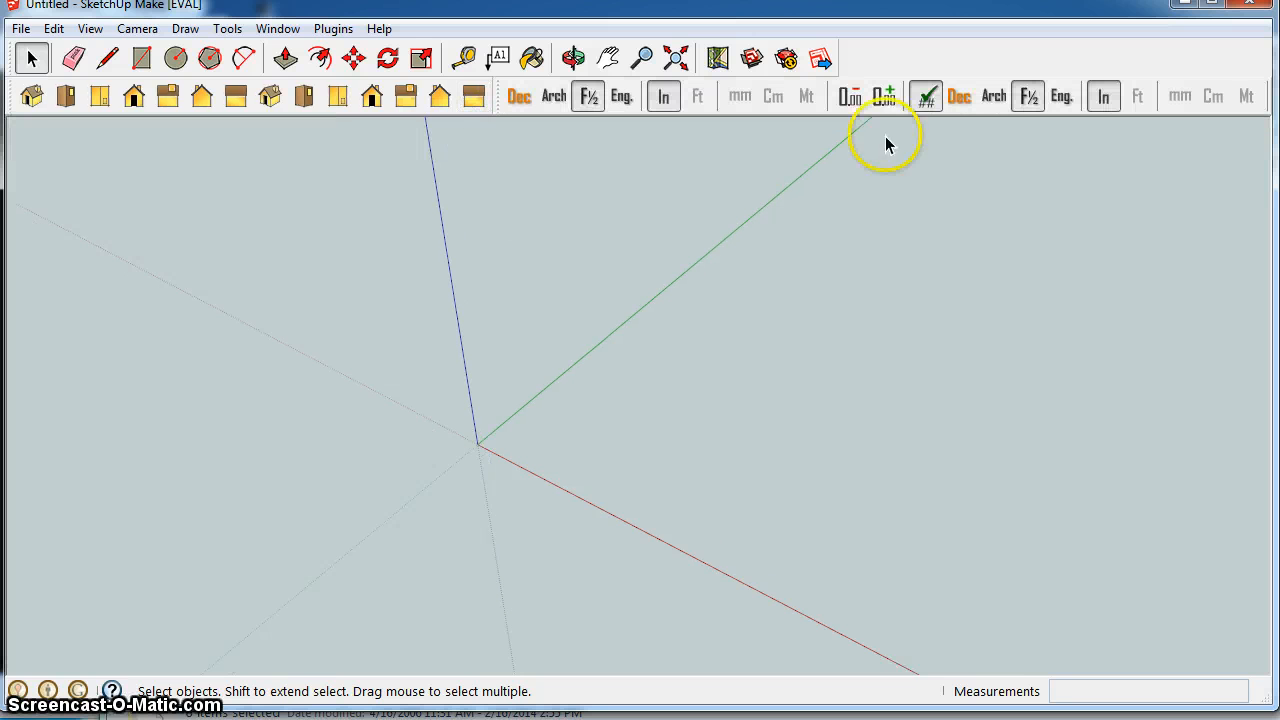
{"action": "mouse_move", "coordinate": [630, 203]}
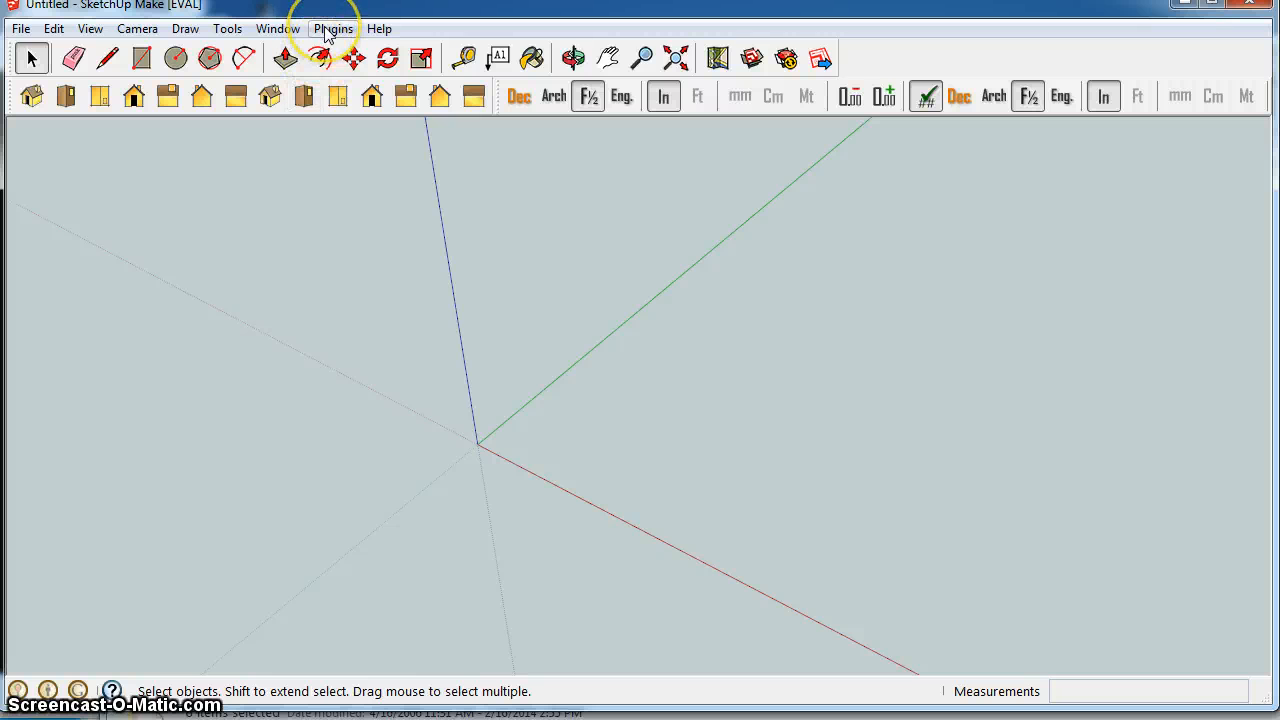
Cycle through the Iso, Top, Bottom, Front, Right and Back preset views
{"action": "left_click", "coordinate": [333, 28]}
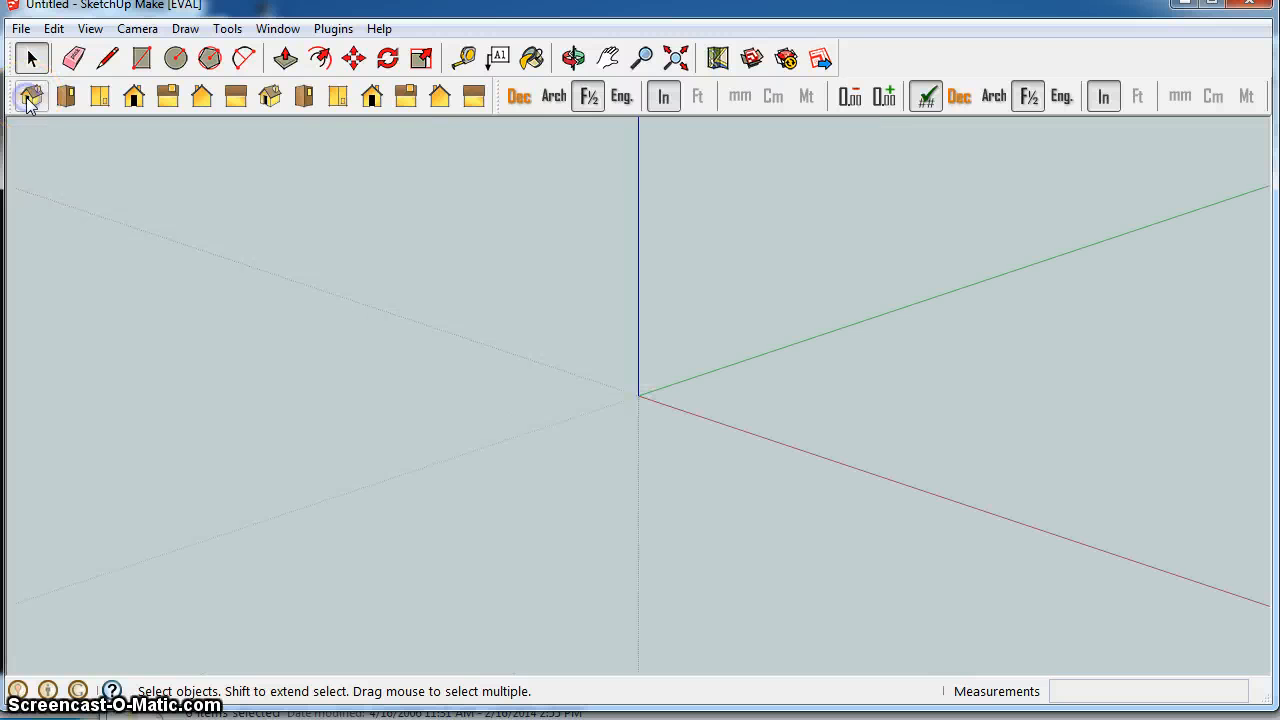
{"action": "left_click", "coordinate": [64, 96]}
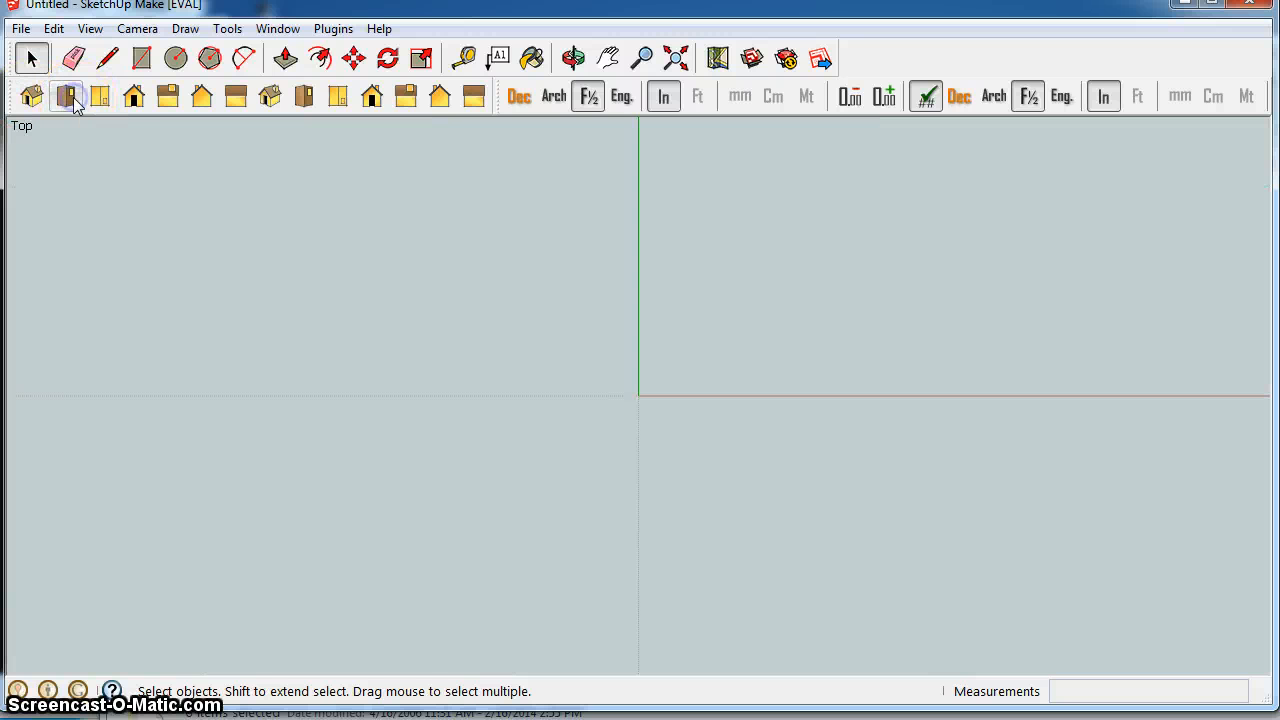
{"action": "left_click", "coordinate": [98, 96]}
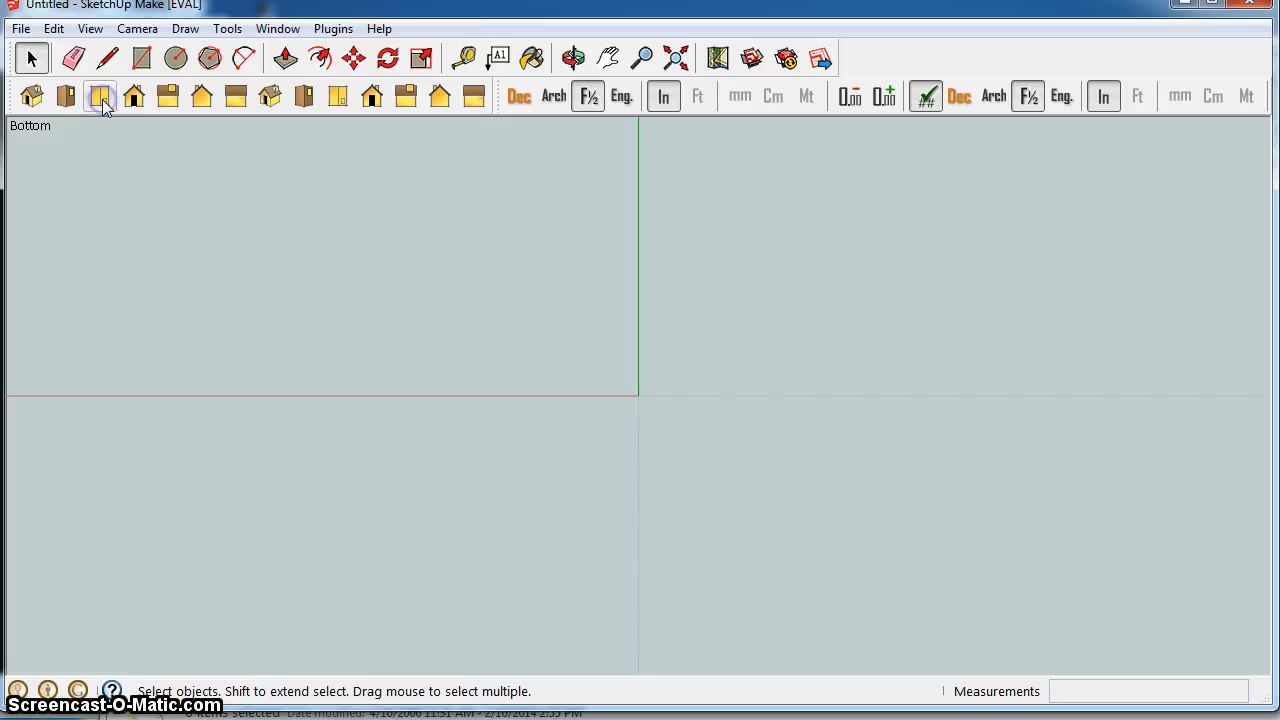
{"action": "left_click", "coordinate": [161, 96]}
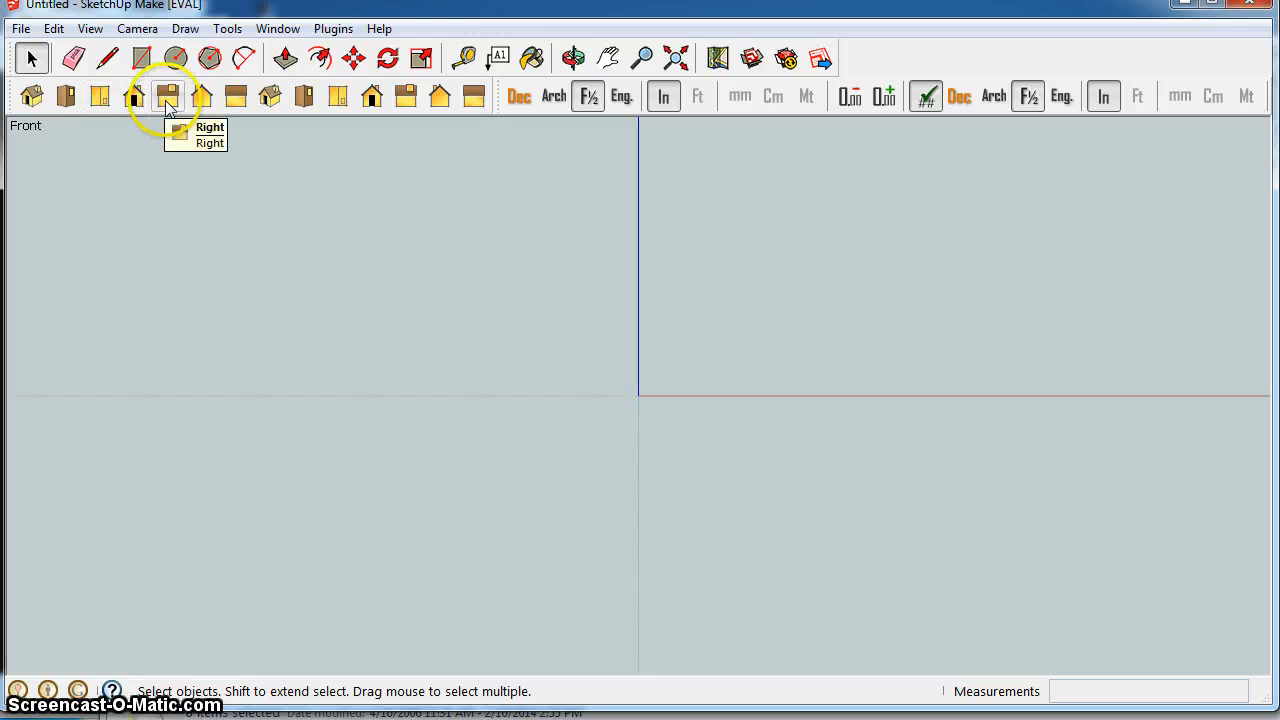
{"action": "left_click", "coordinate": [203, 97]}
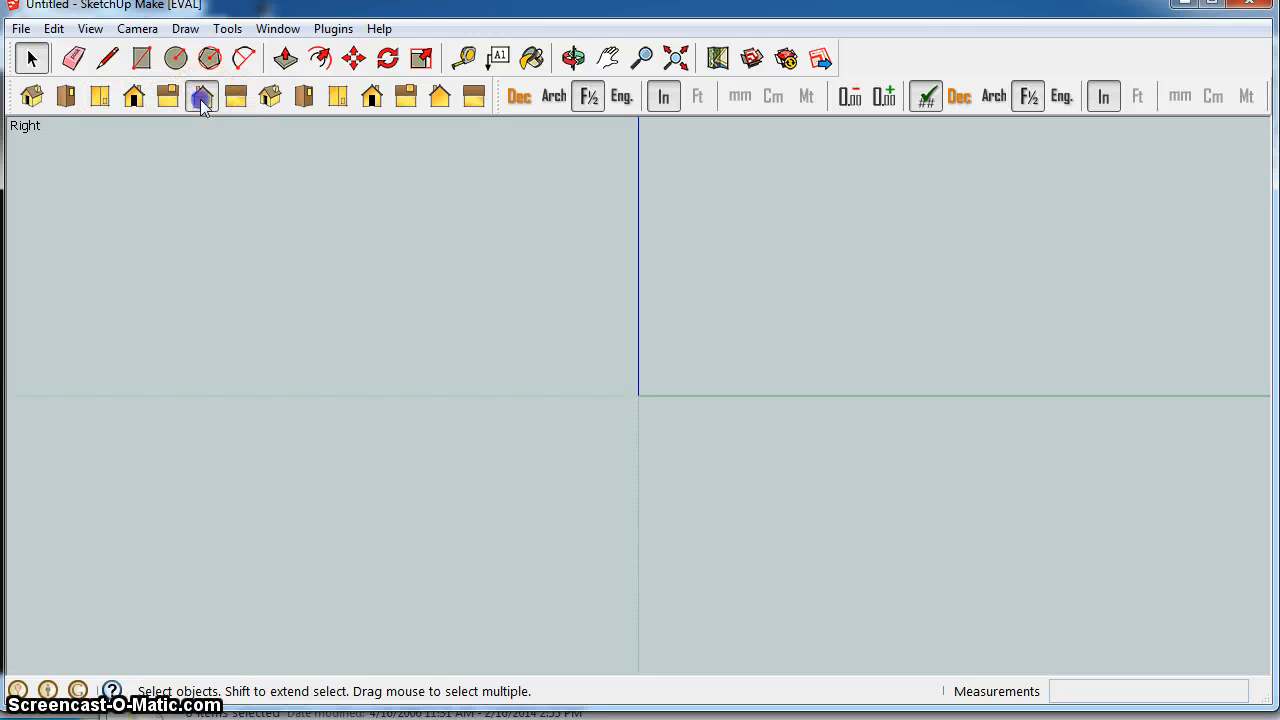
{"action": "left_click", "coordinate": [371, 96]}
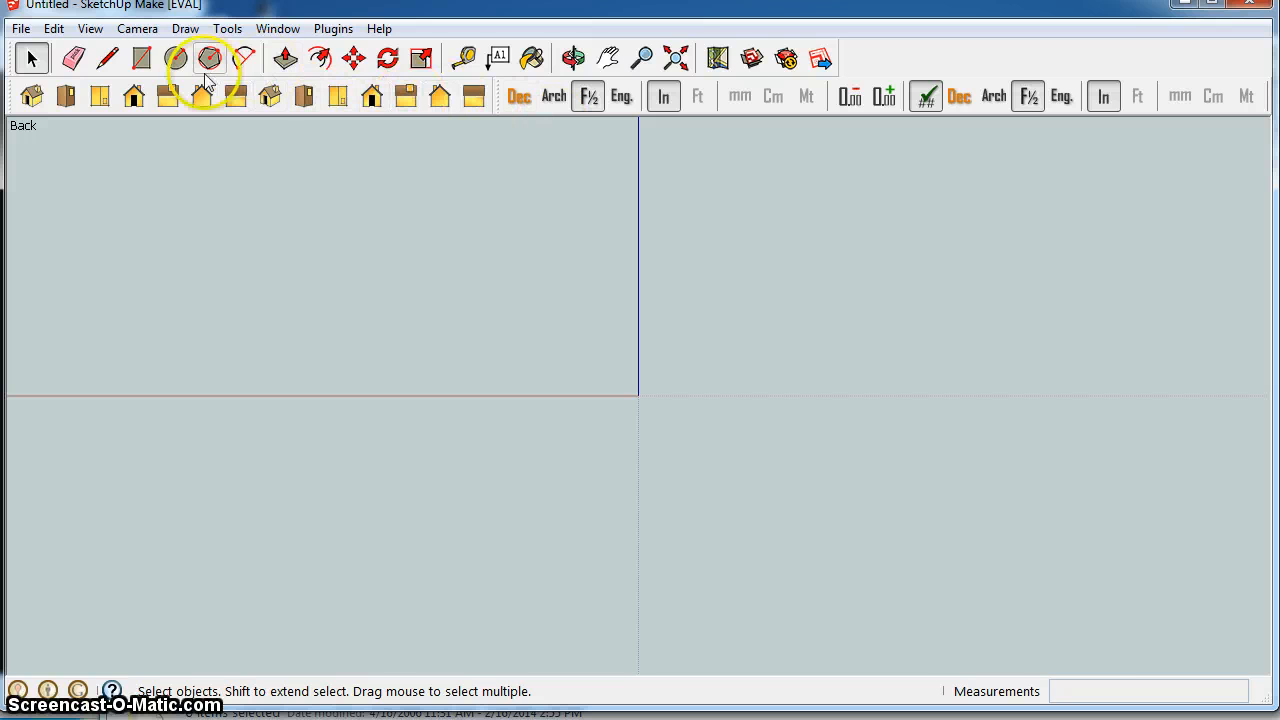
{"action": "mouse_move", "coordinate": [278, 28]}
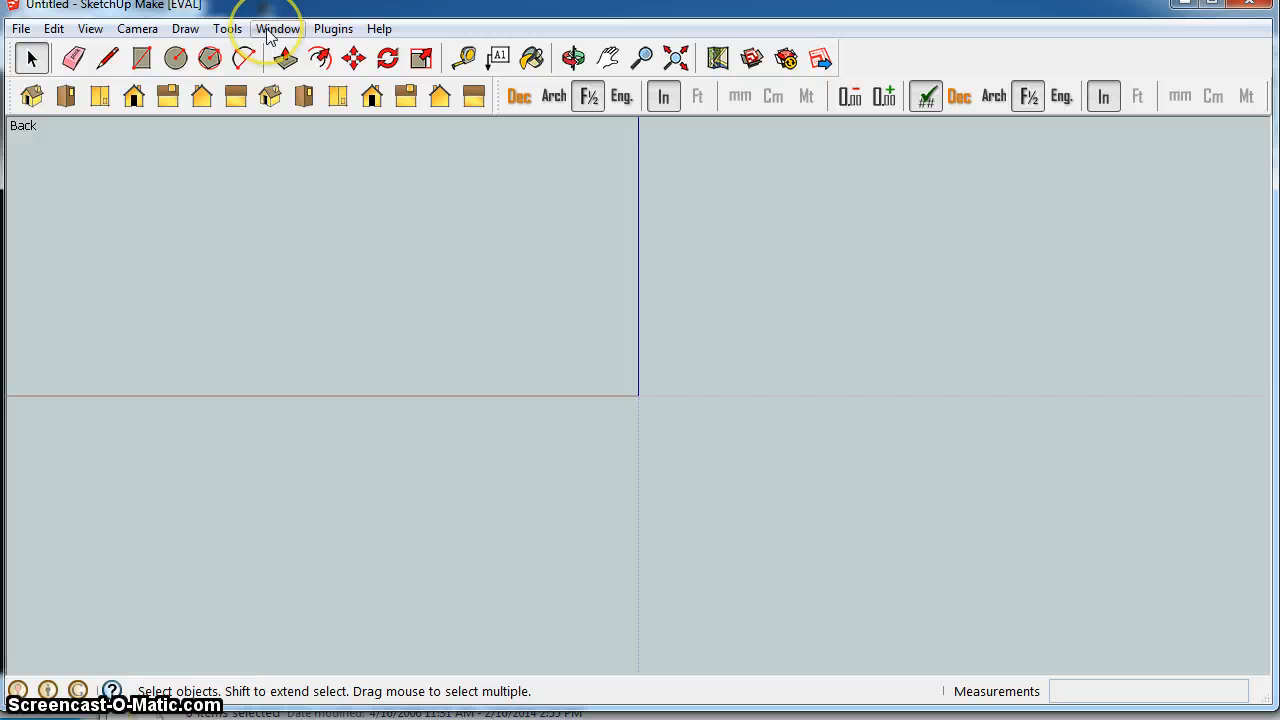
{"action": "mouse_move", "coordinate": [336, 32]}
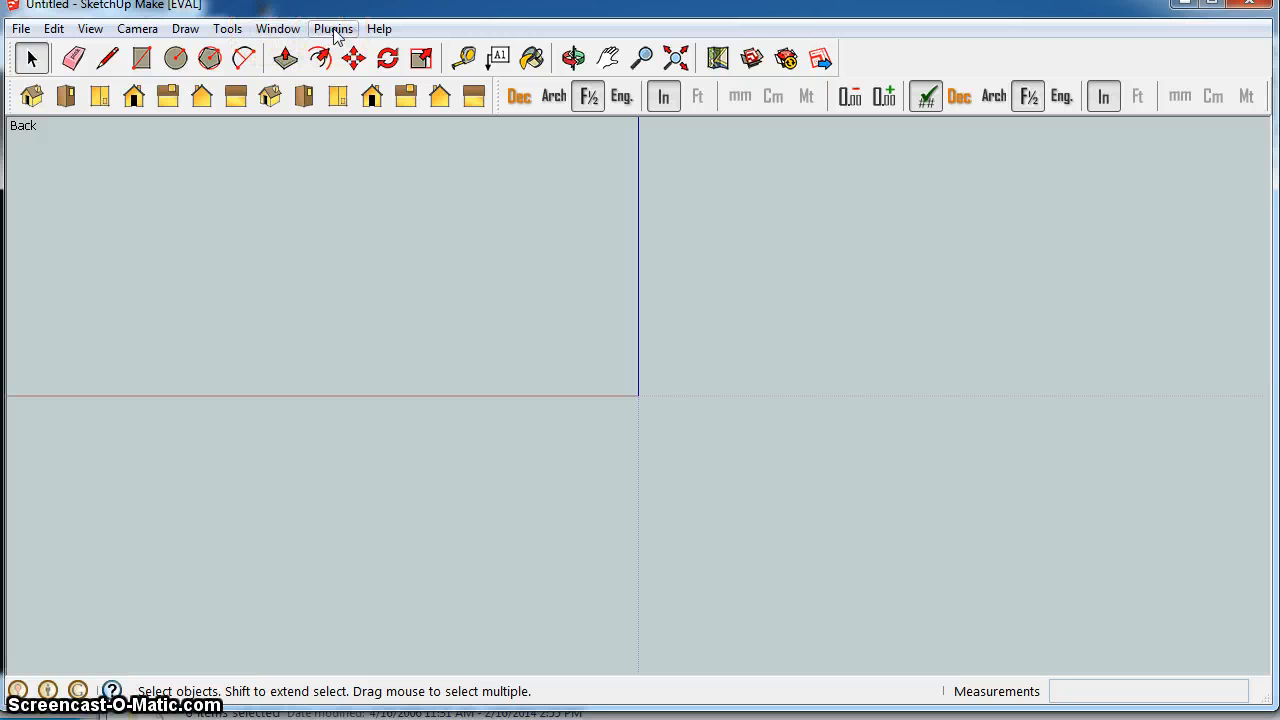
Insert a Standing PoseGroup via NodeMatic Pro, accepting zero offsets and rotations
{"action": "left_click", "coordinate": [333, 28]}
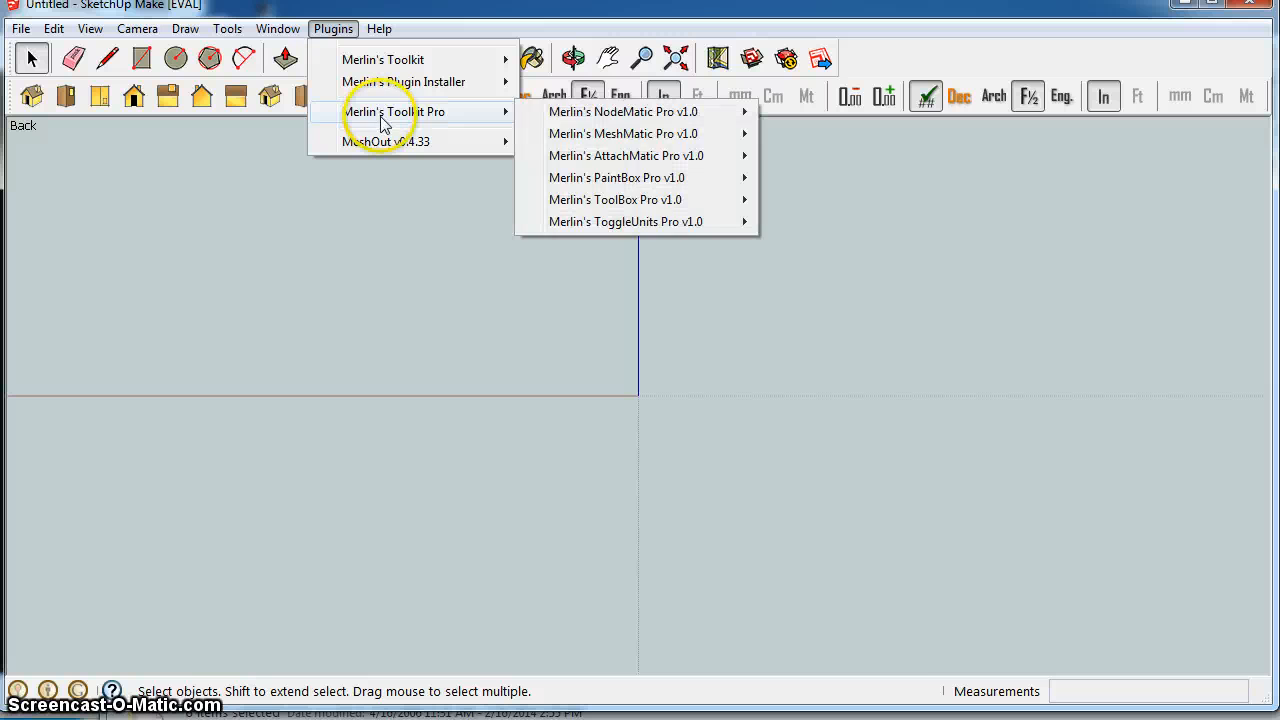
{"action": "mouse_move", "coordinate": [401, 62]}
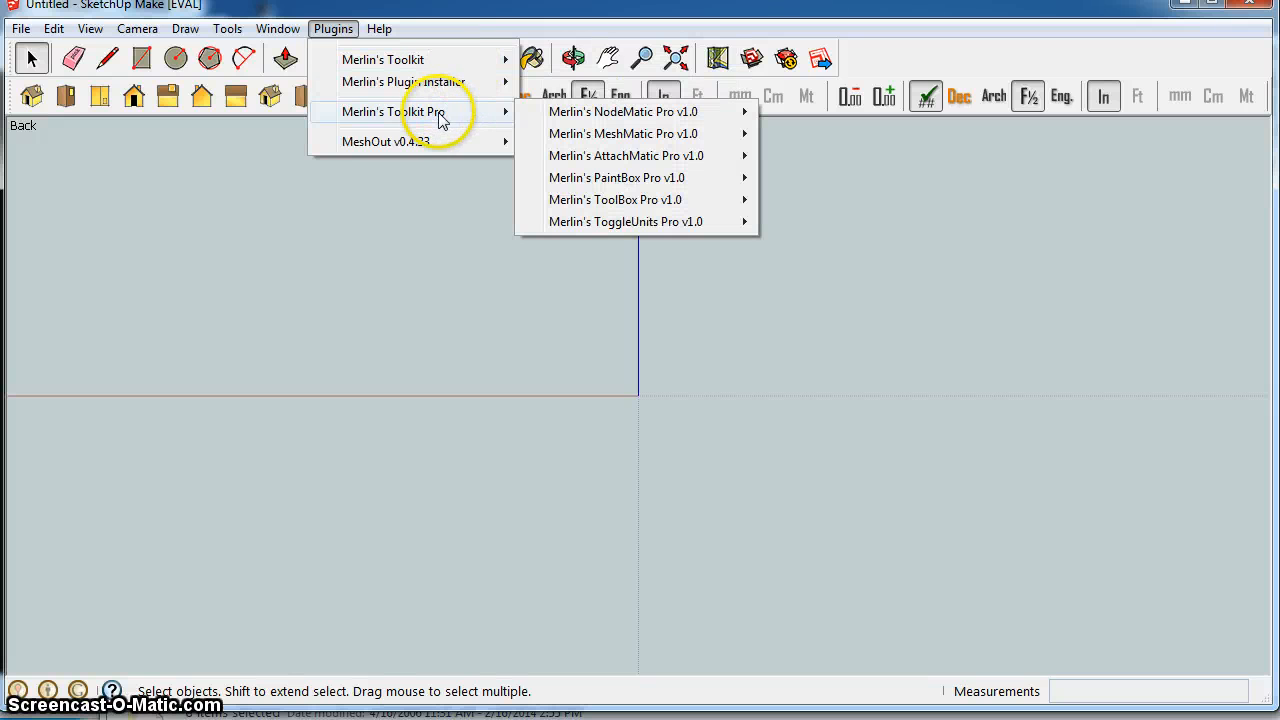
{"action": "mouse_move", "coordinate": [611, 119]}
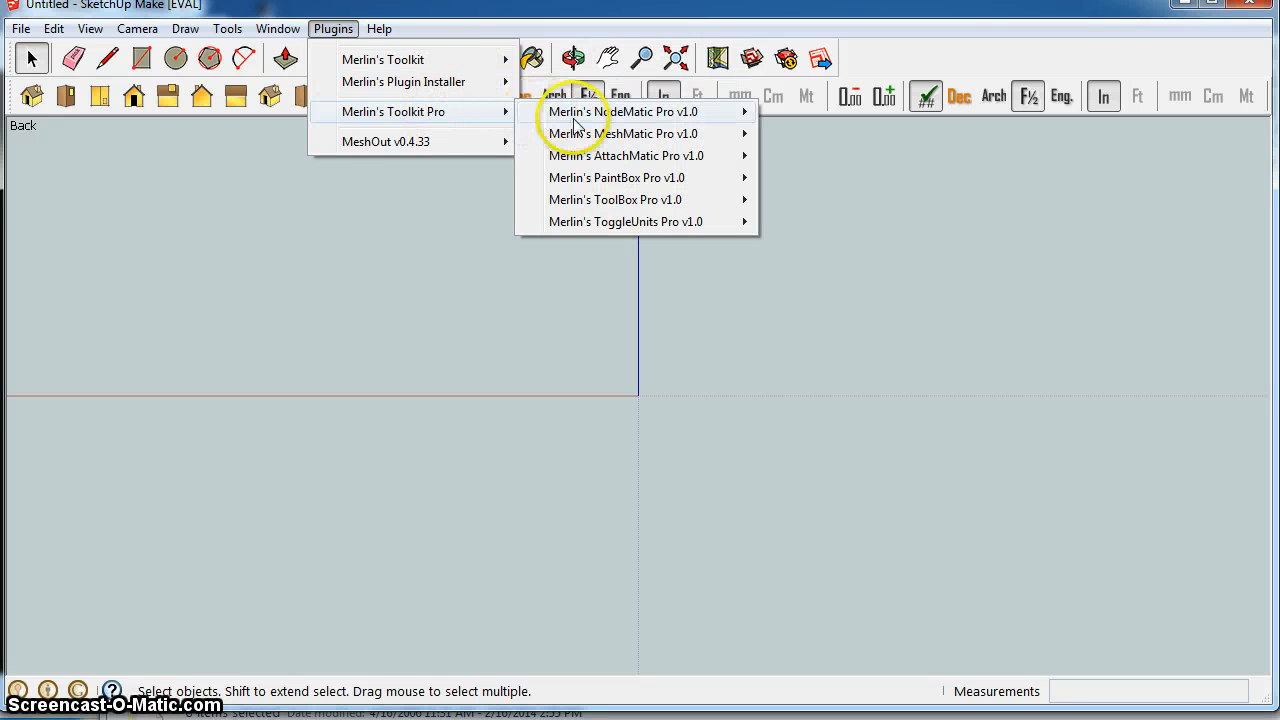
{"action": "mouse_move", "coordinate": [600, 118]}
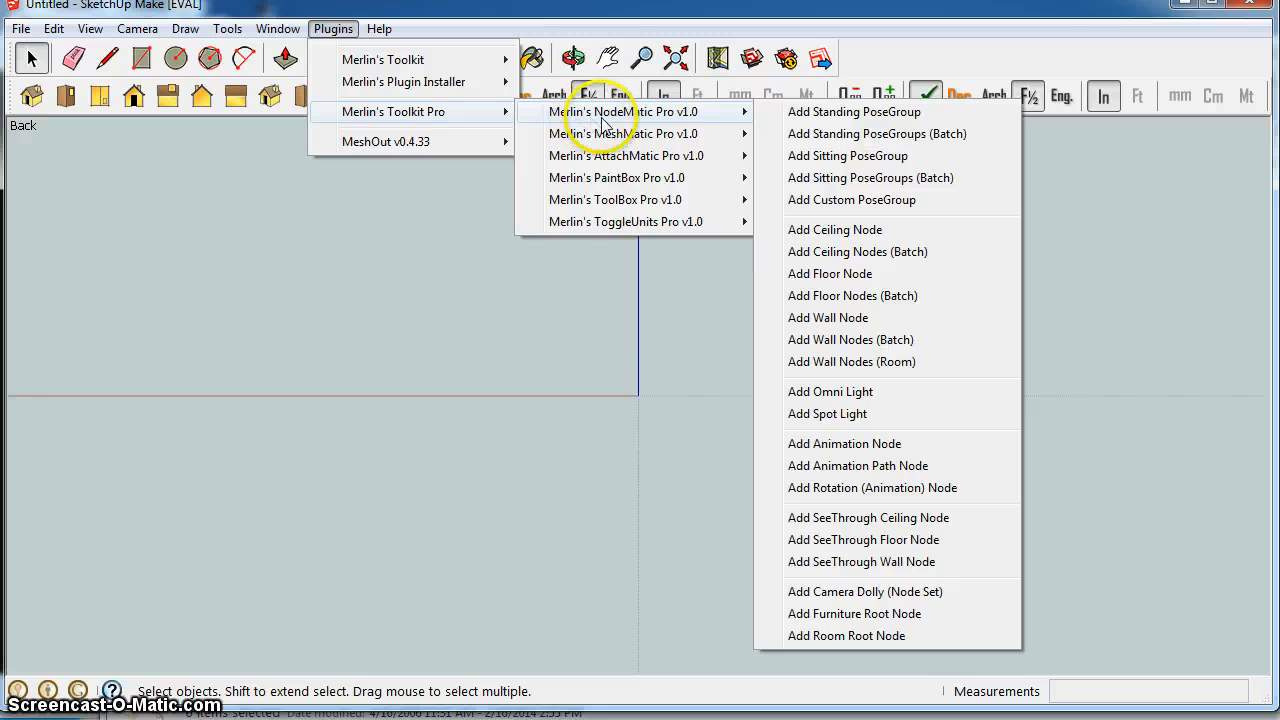
{"action": "mouse_move", "coordinate": [828, 141]}
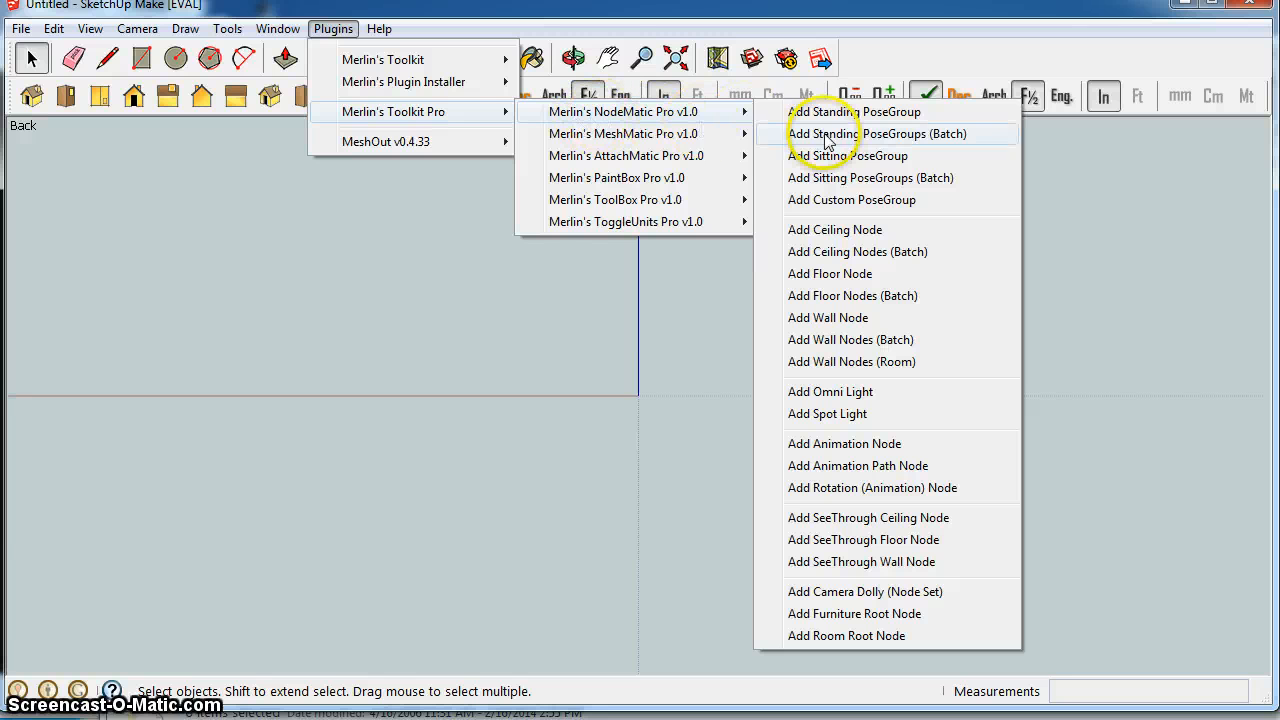
{"action": "mouse_move", "coordinate": [843, 120]}
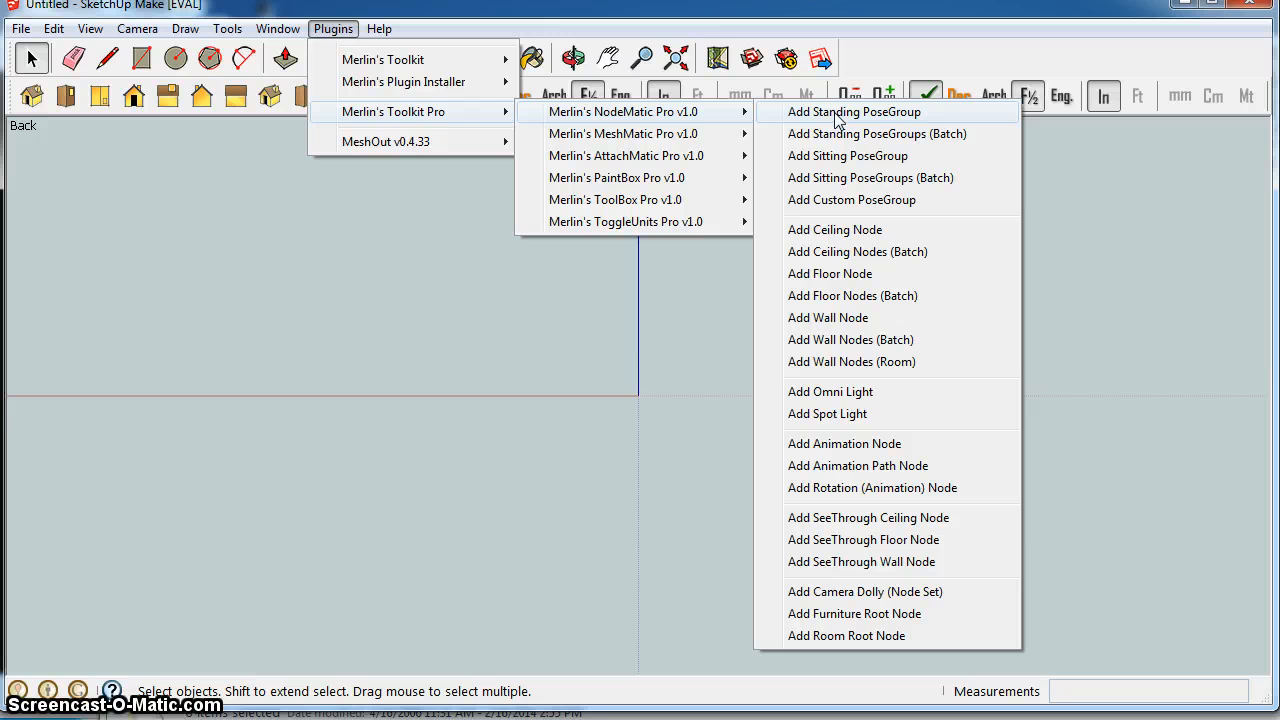
{"action": "mouse_move", "coordinate": [830, 117]}
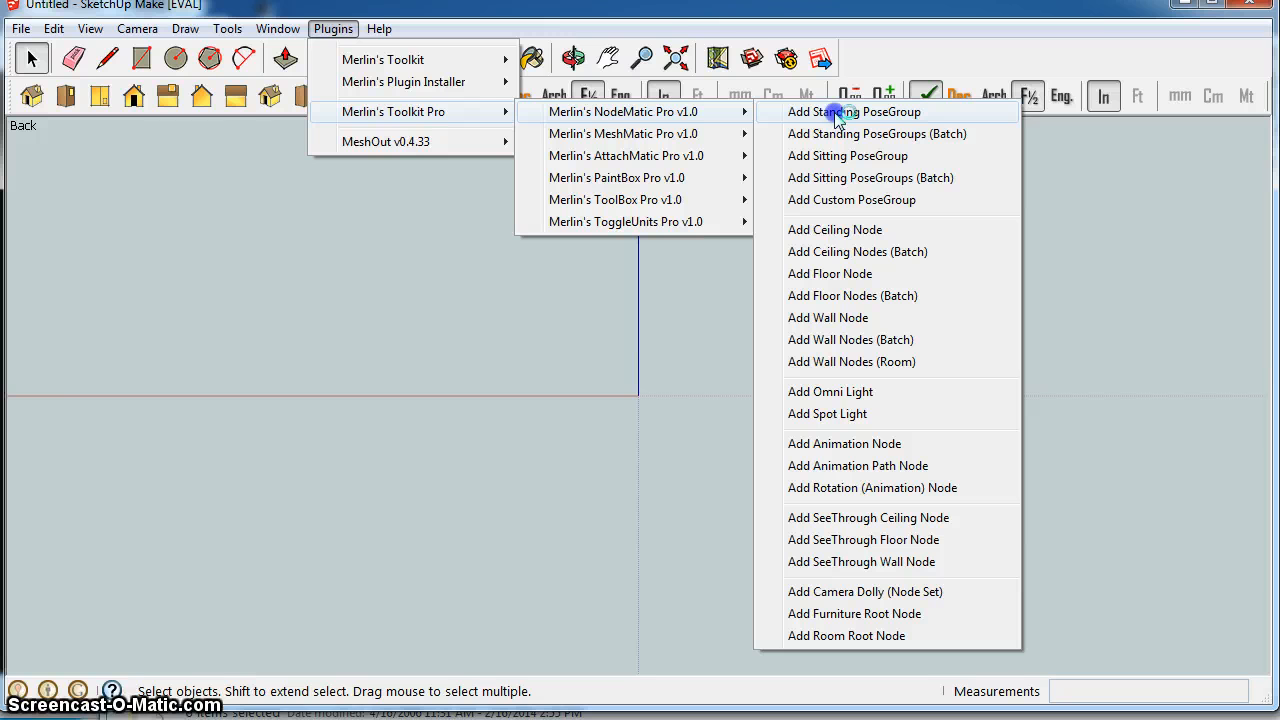
{"action": "left_click", "coordinate": [853, 111]}
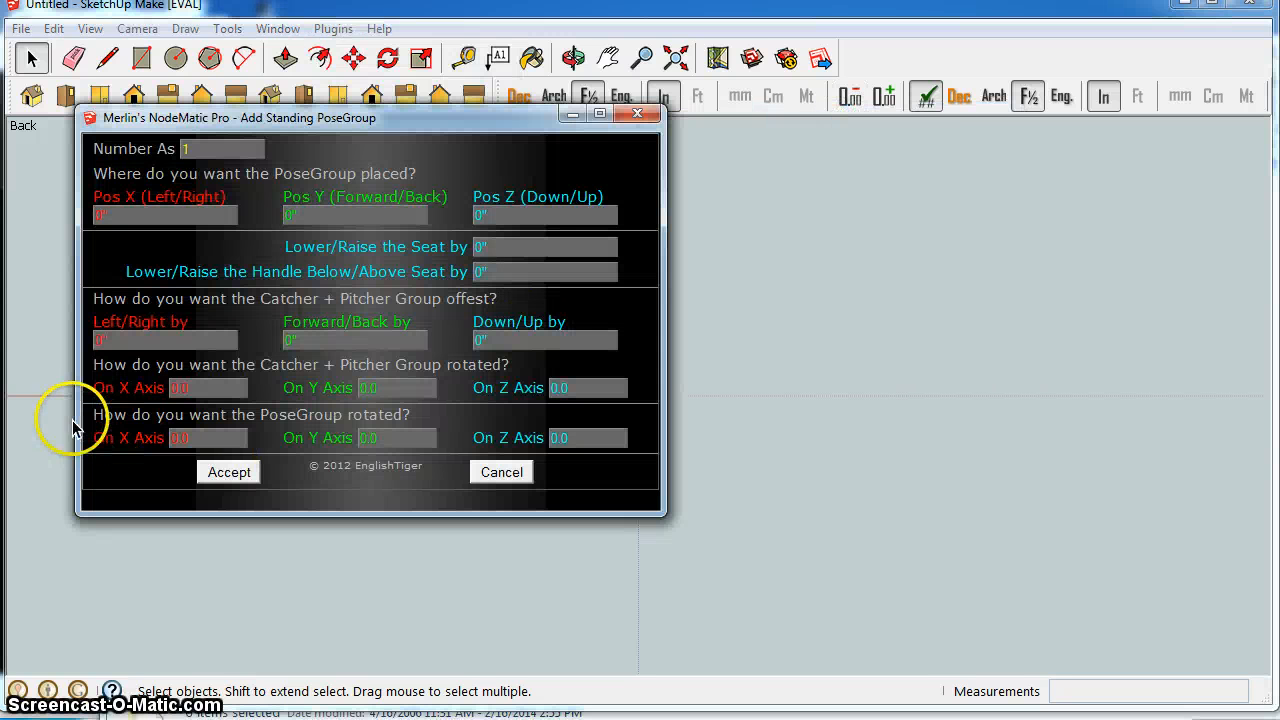
{"action": "left_click", "coordinate": [260, 148]}
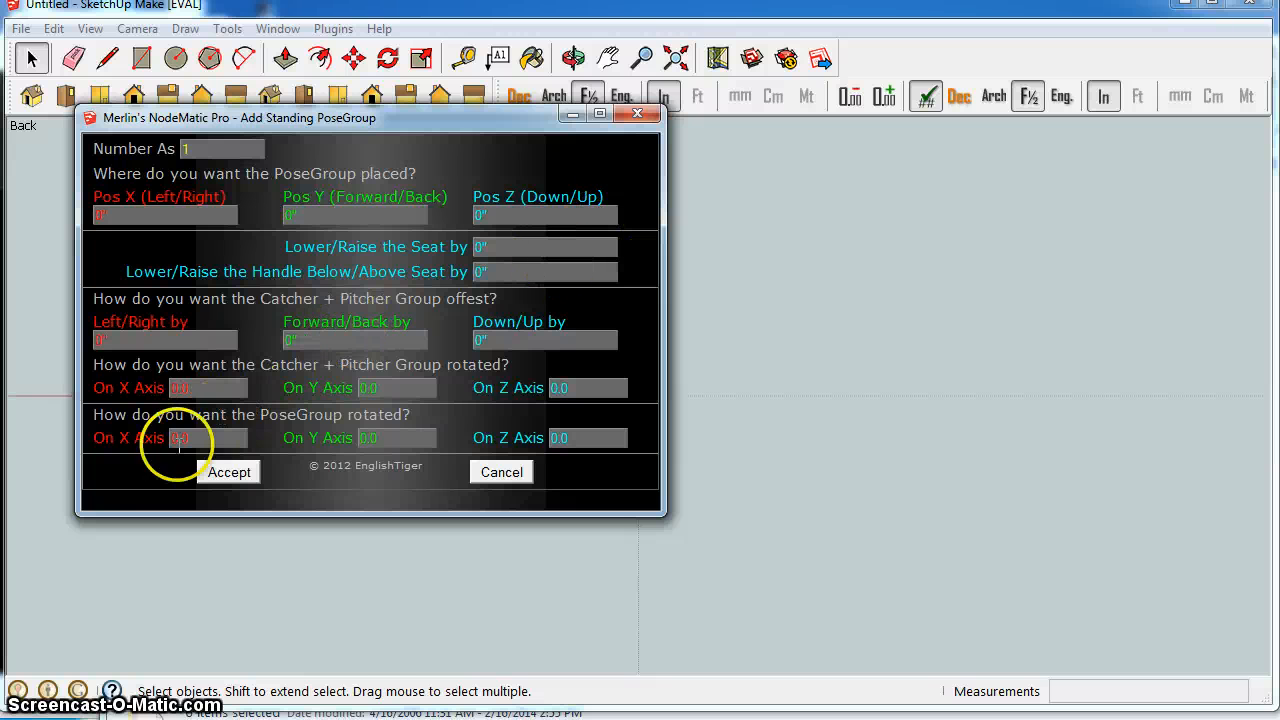
{"action": "left_click", "coordinate": [229, 472]}
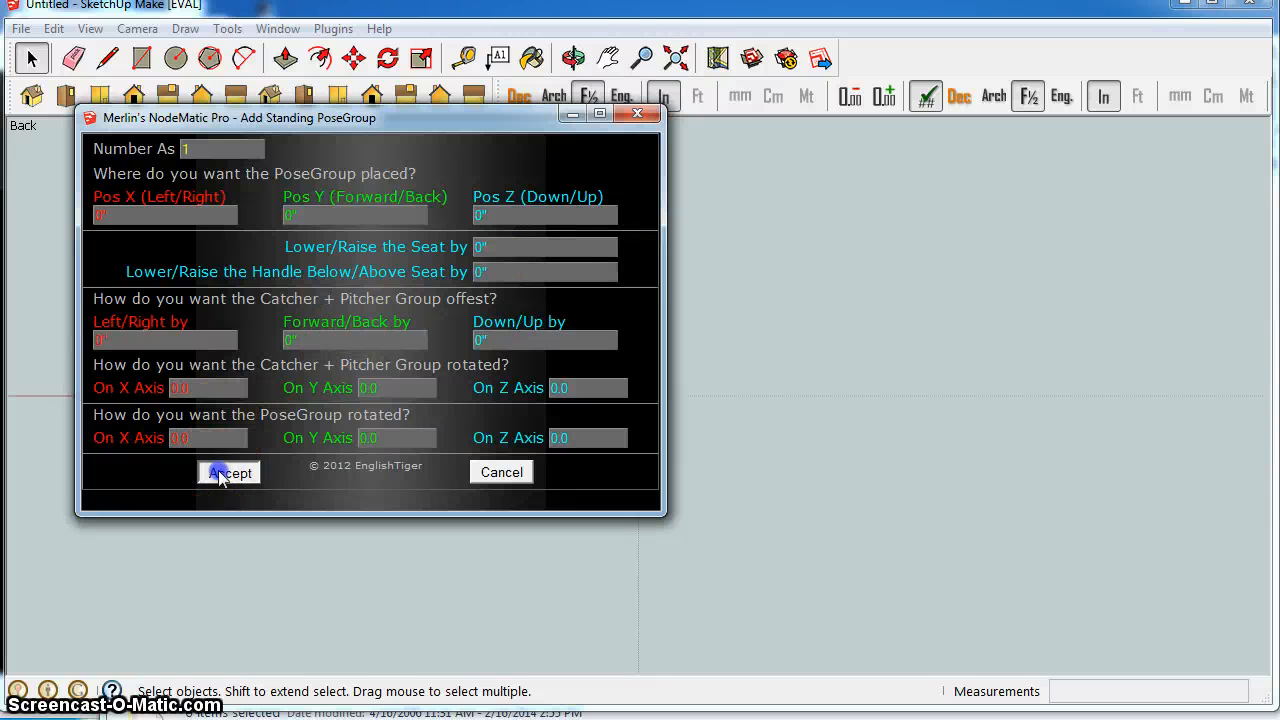
{"action": "left_click", "coordinate": [228, 472]}
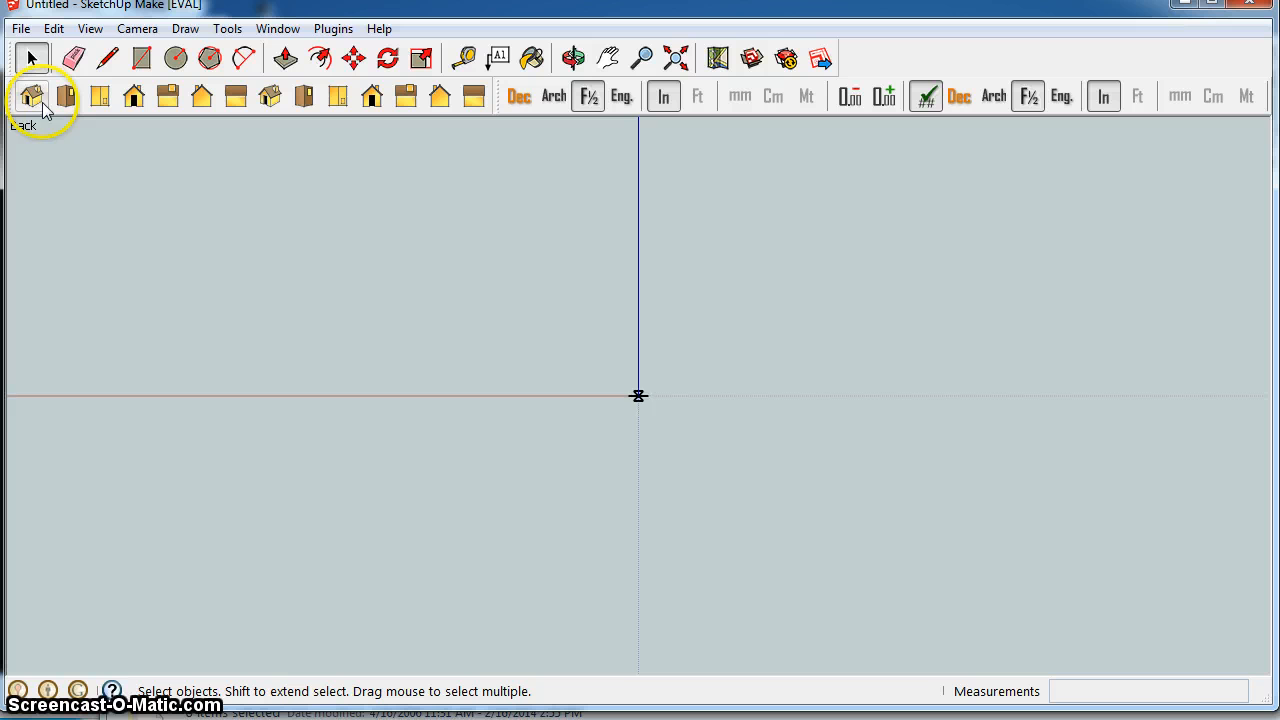
Switch to Iso view and move the PoseGroup about 49 inches along the green axis
{"action": "left_click", "coordinate": [33, 96]}
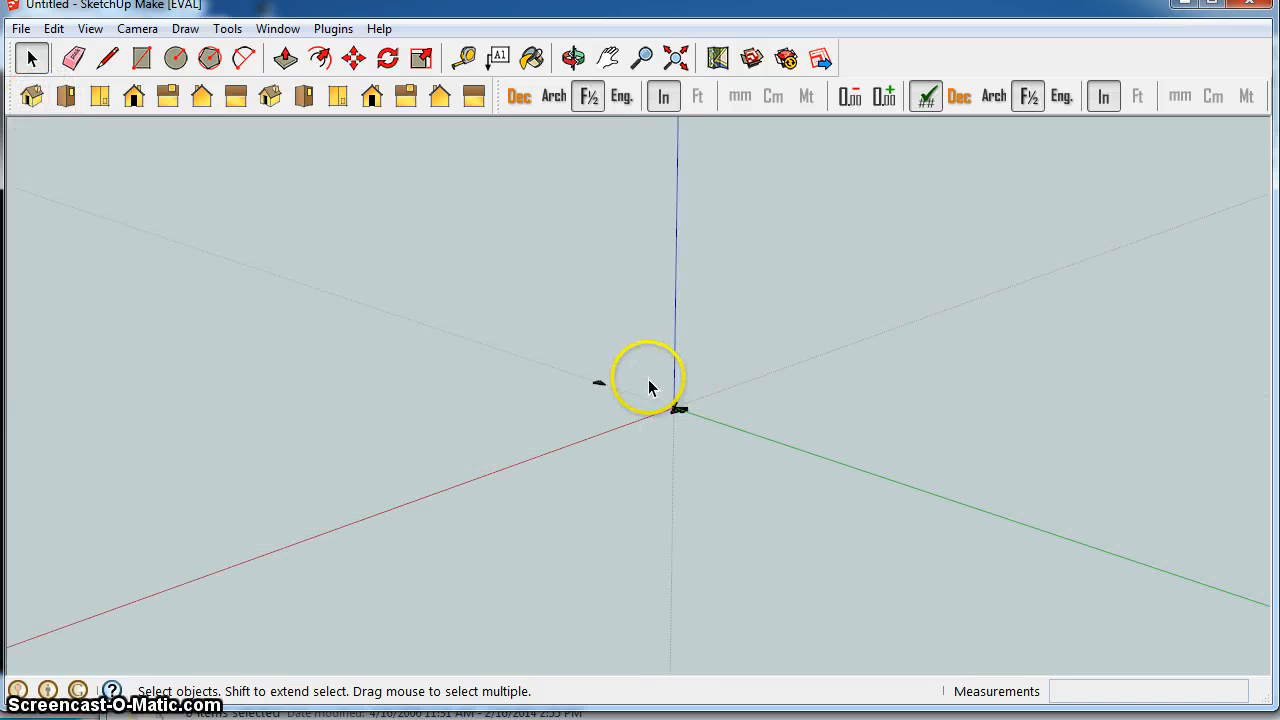
{"action": "mouse_move", "coordinate": [678, 418]}
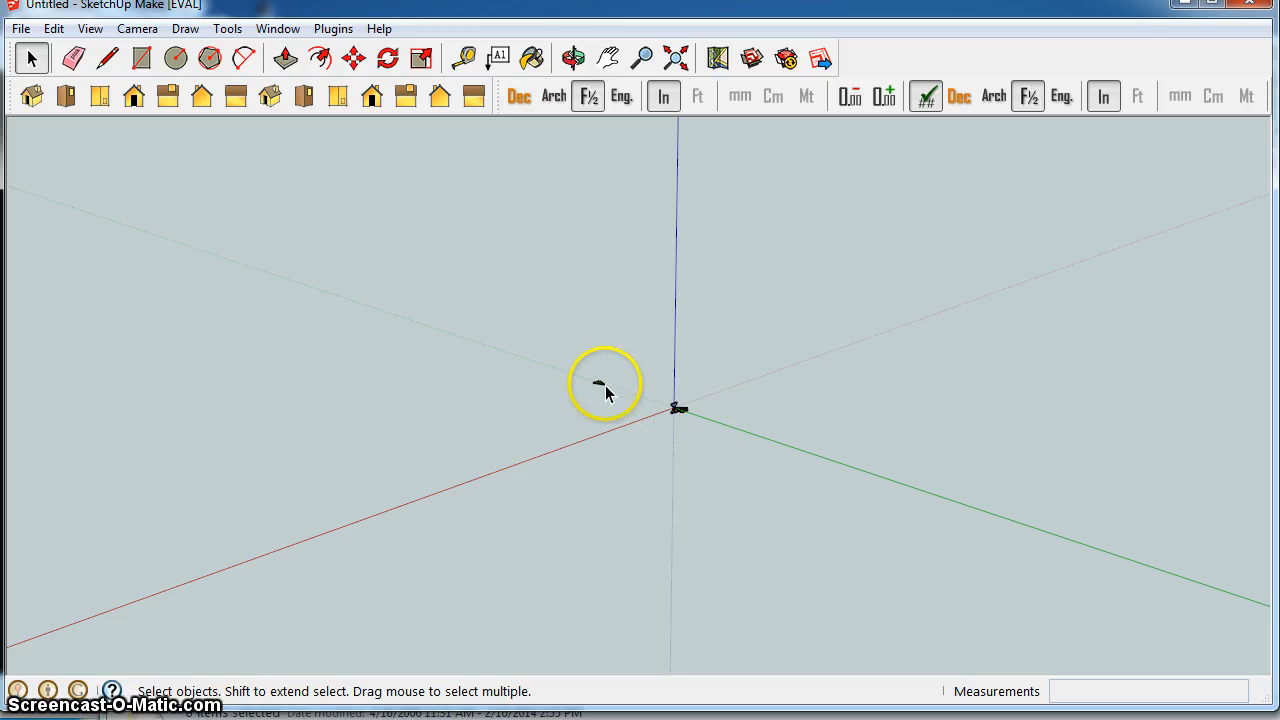
{"action": "mouse_move", "coordinate": [678, 407]}
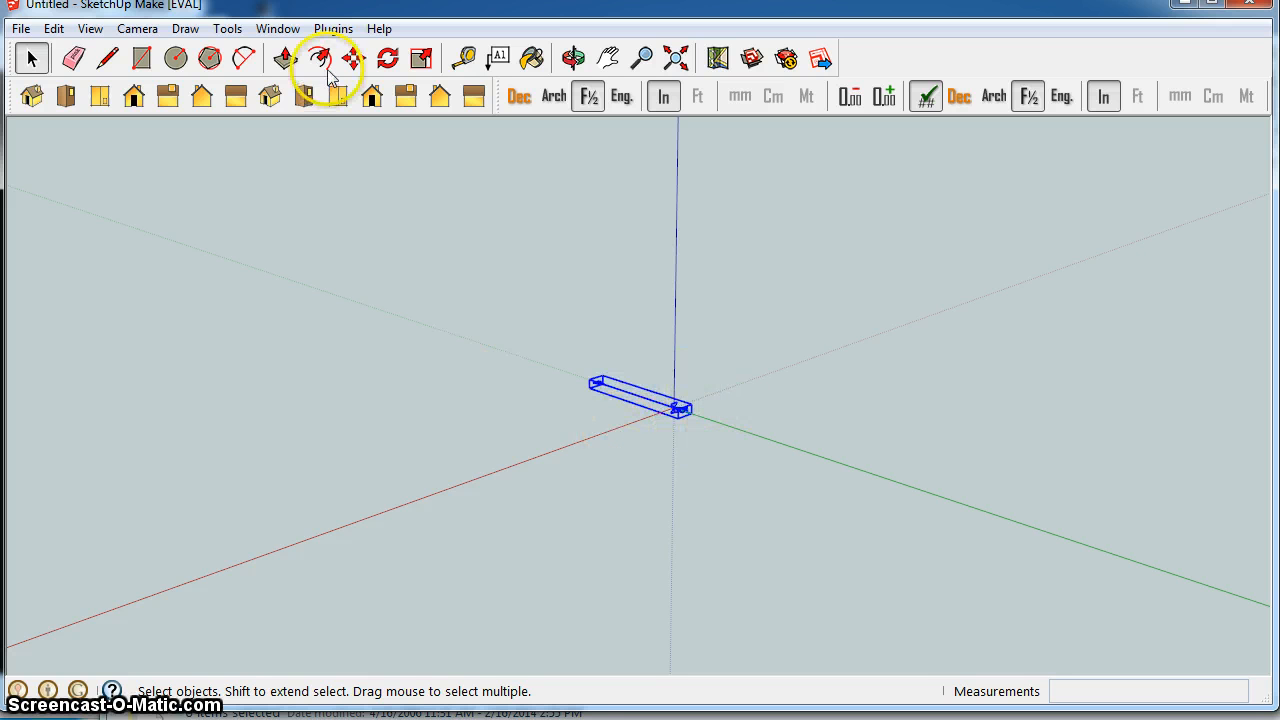
{"action": "left_click", "coordinate": [352, 57]}
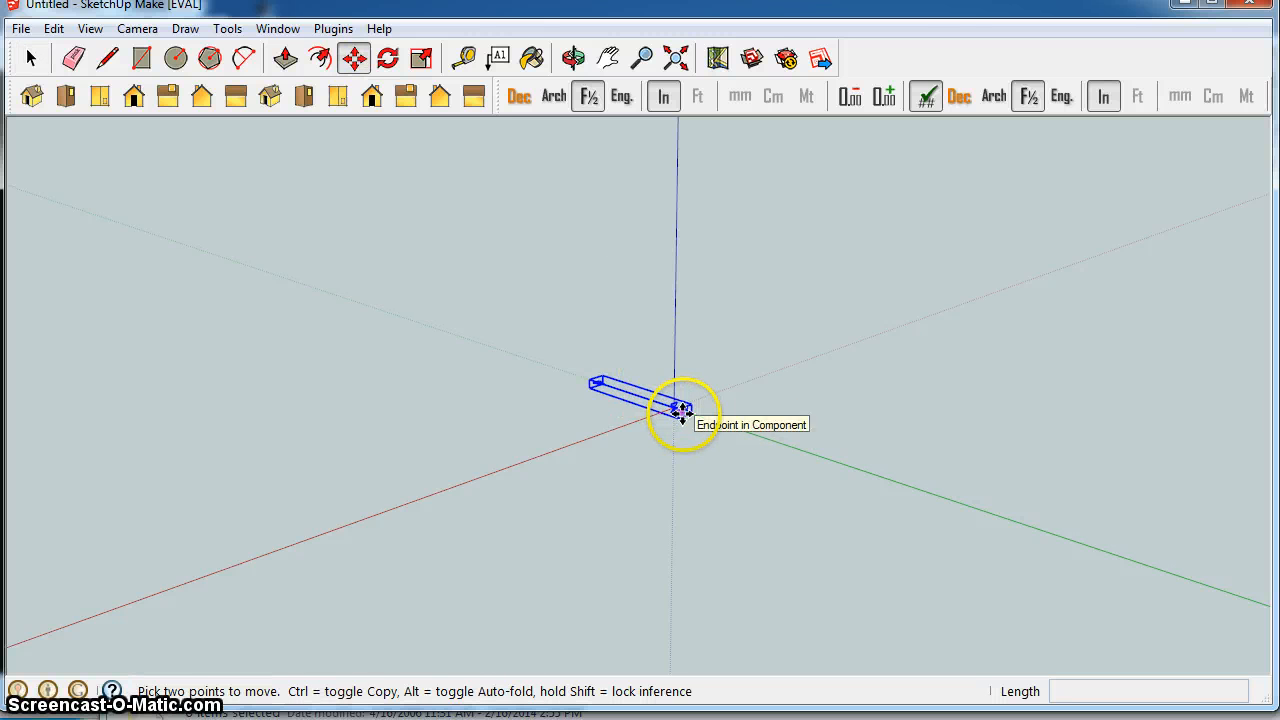
{"action": "left_click_drag", "start_coordinate": [685, 410], "coordinate": [925, 345]}
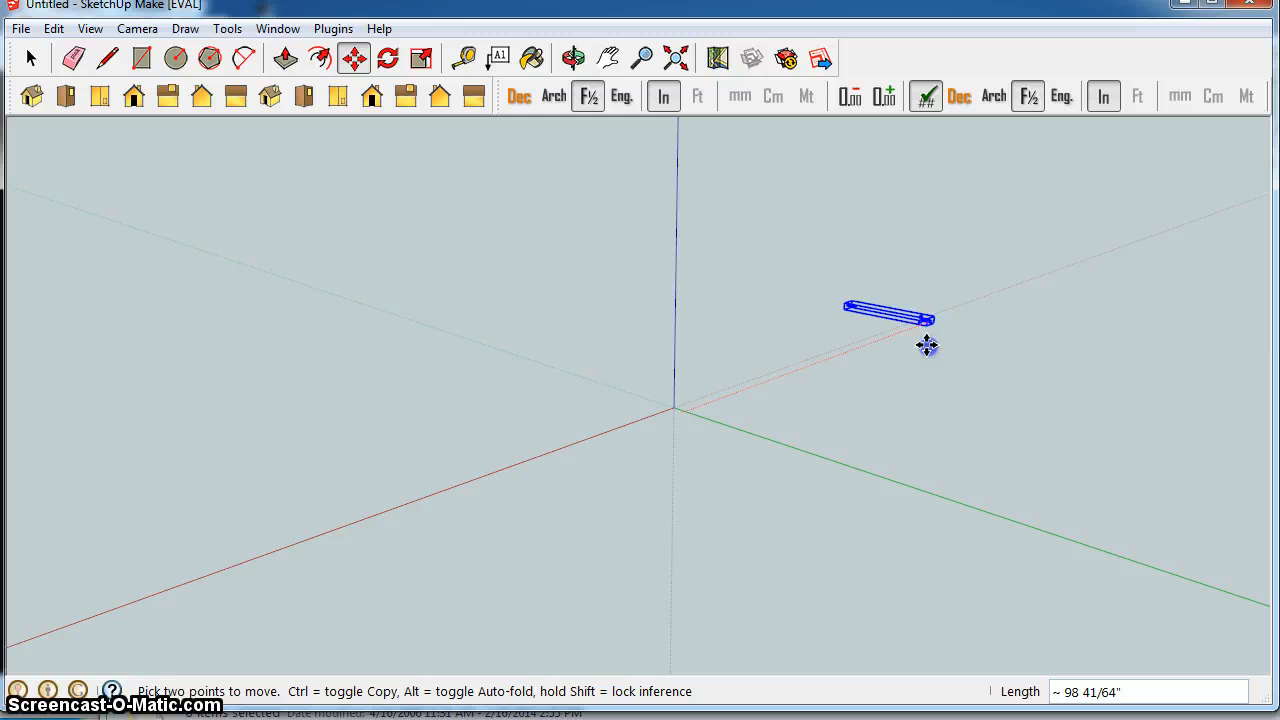
{"action": "left_click_drag", "start_coordinate": [890, 318], "coordinate": [905, 485]}
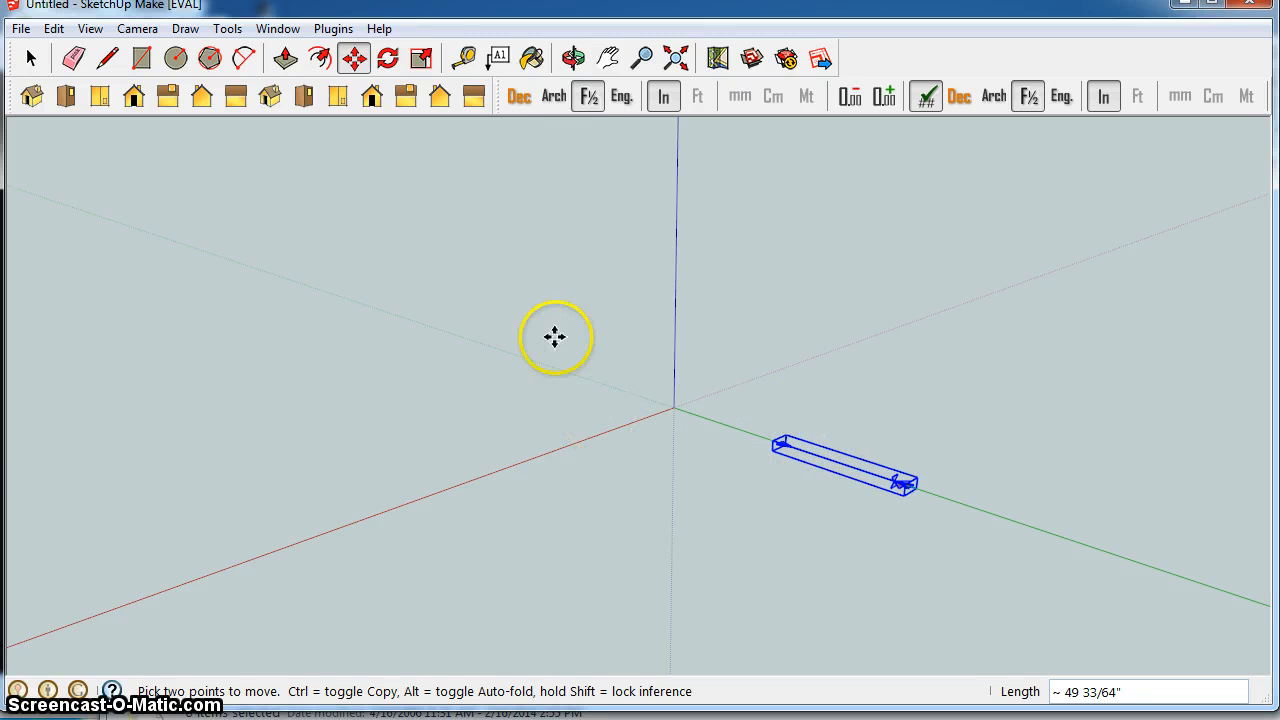
{"action": "mouse_move", "coordinate": [479, 156]}
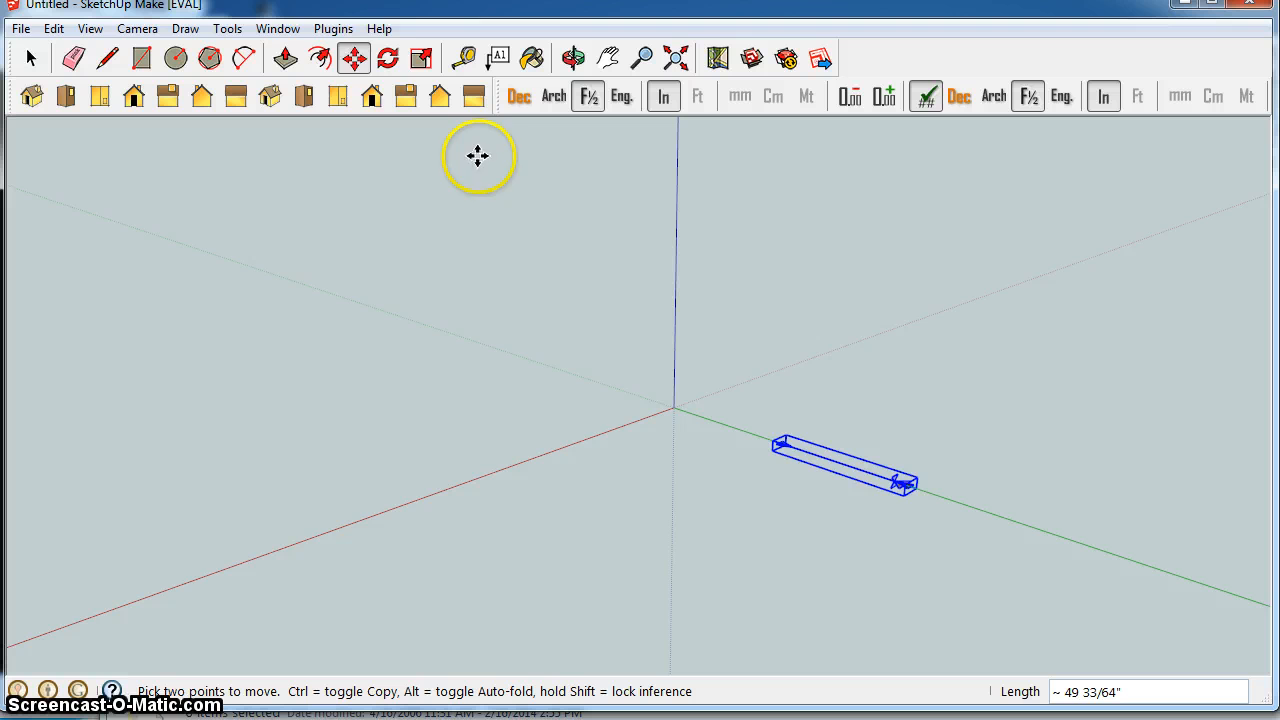
{"action": "left_click", "coordinate": [333, 28]}
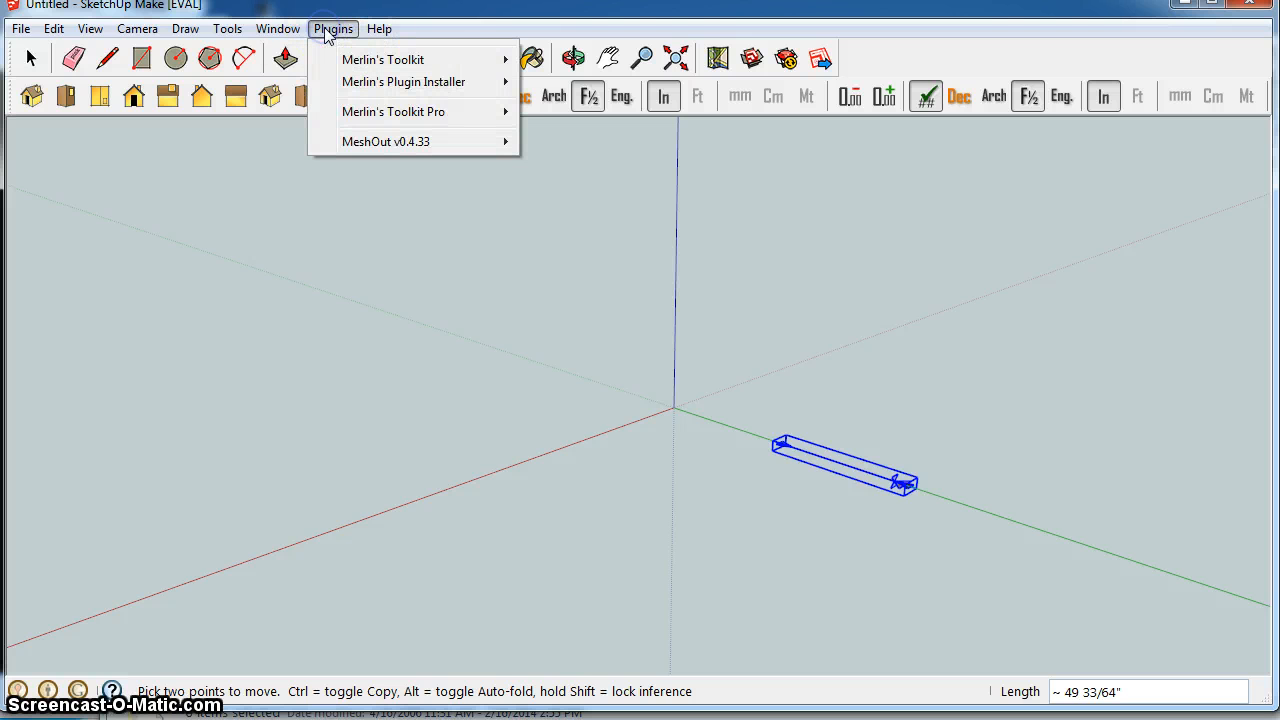
{"action": "mouse_move", "coordinate": [403, 82]}
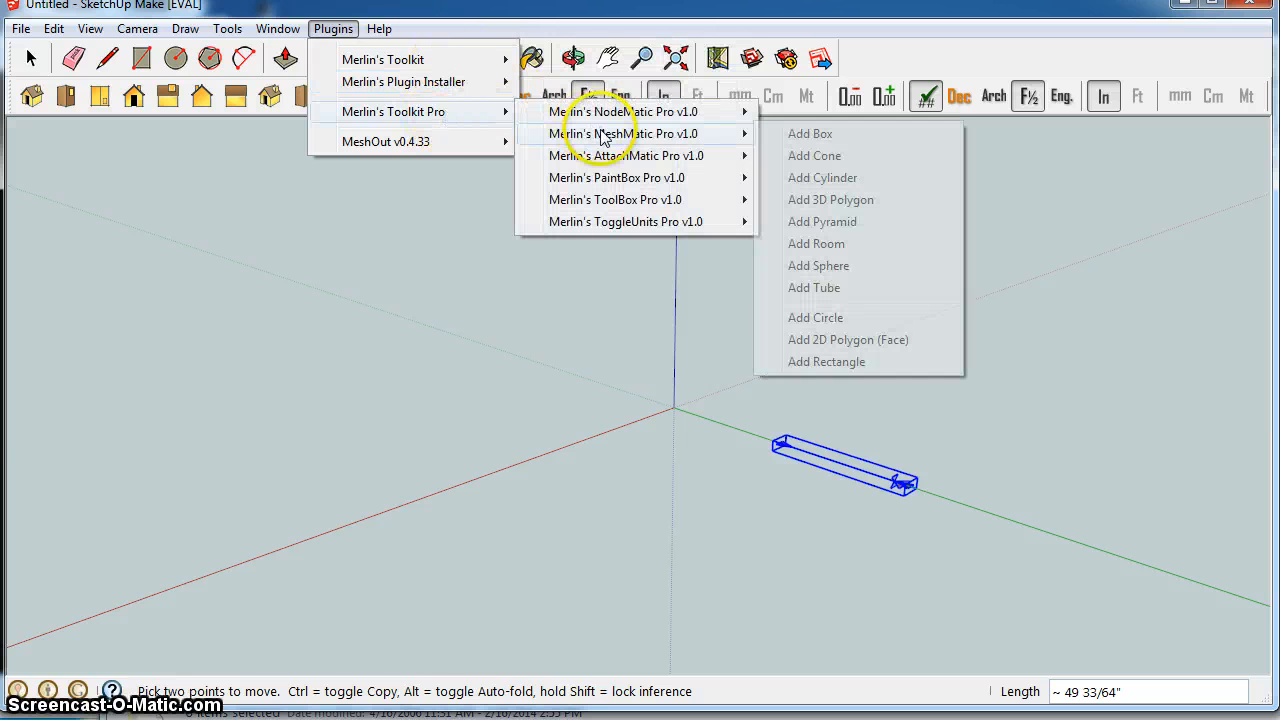
{"action": "mouse_move", "coordinate": [655, 133]}
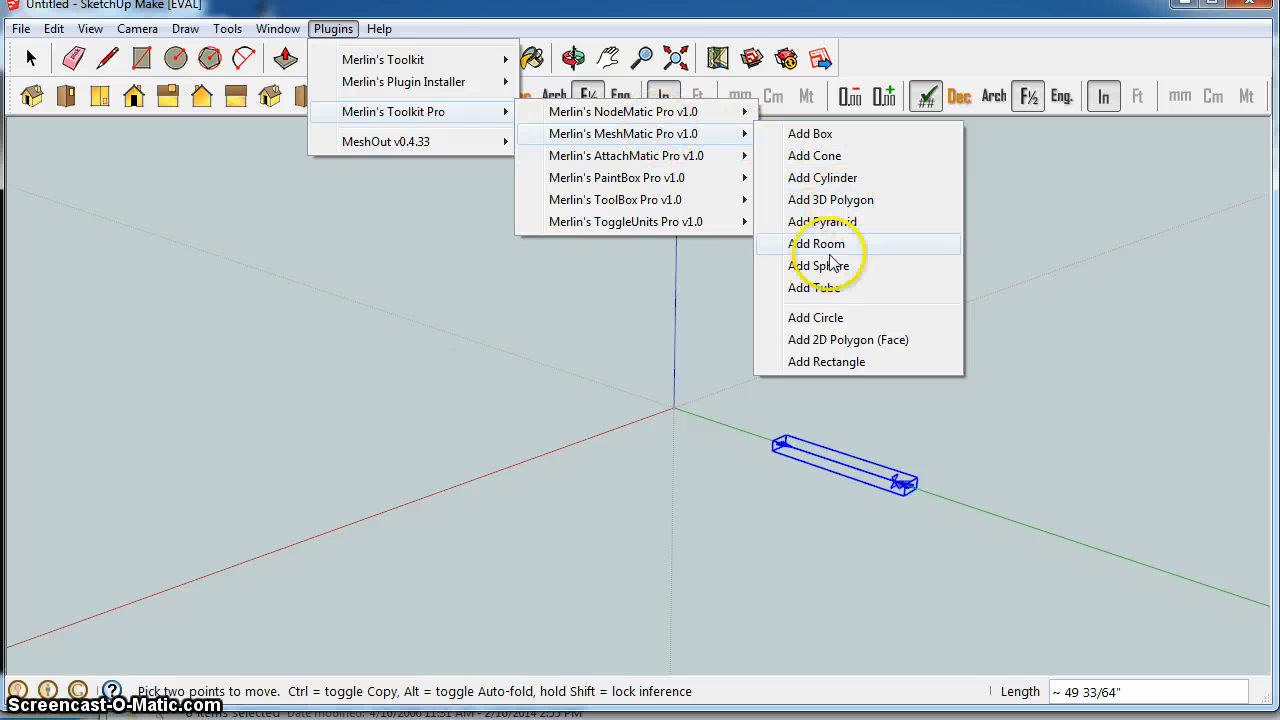
{"action": "mouse_move", "coordinate": [870, 178]}
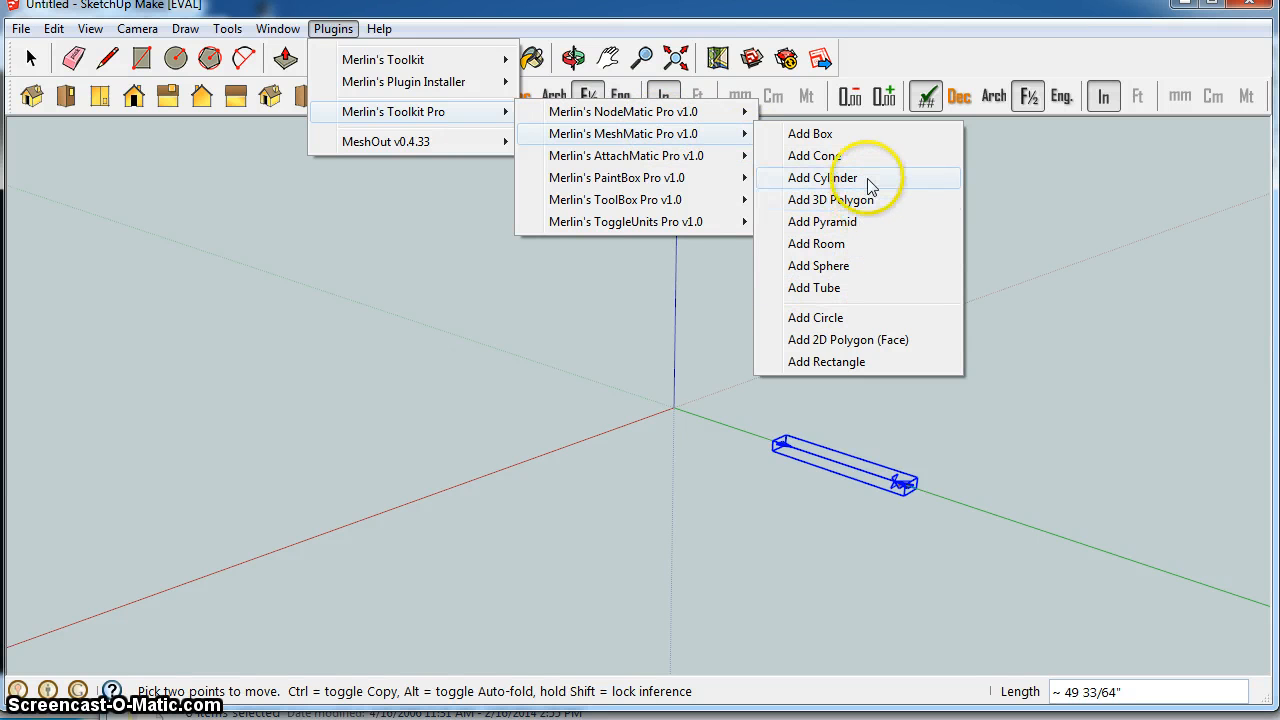
Create a MeshMatic Pro cylinder with 12" radius, 24" height and 24 segments
{"action": "left_click", "coordinate": [822, 177]}
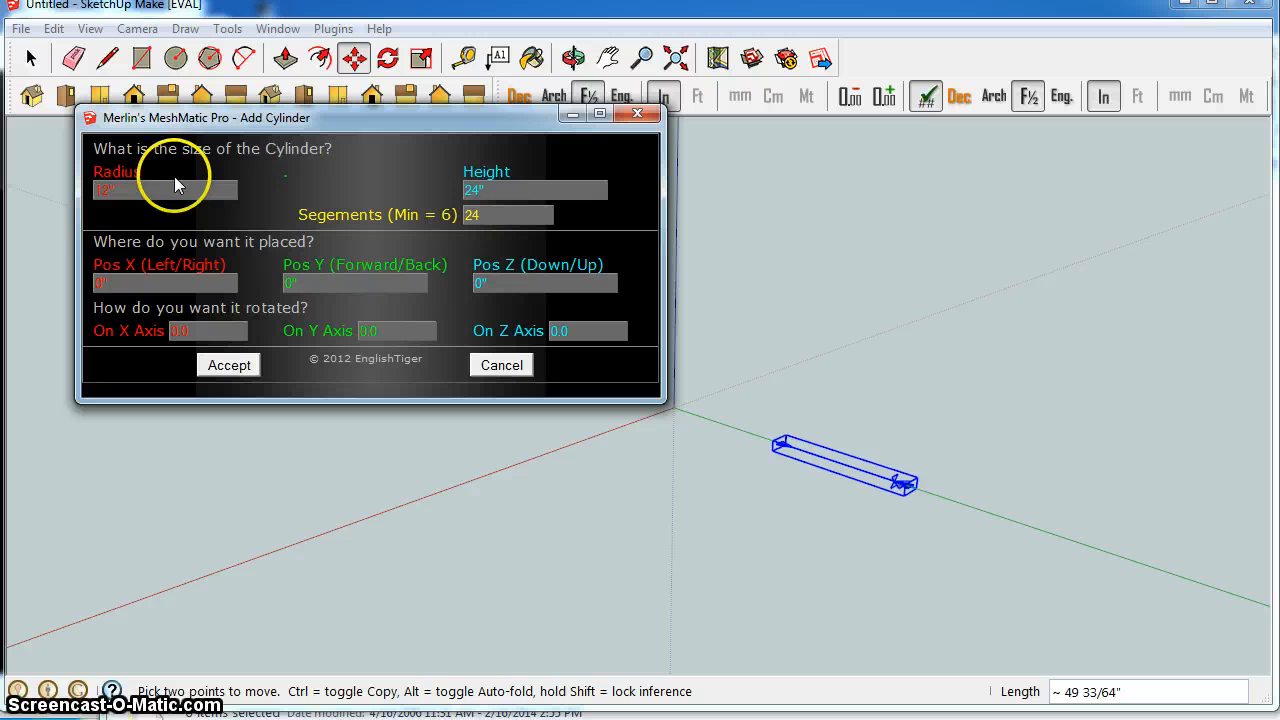
{"action": "mouse_move", "coordinate": [418, 225]}
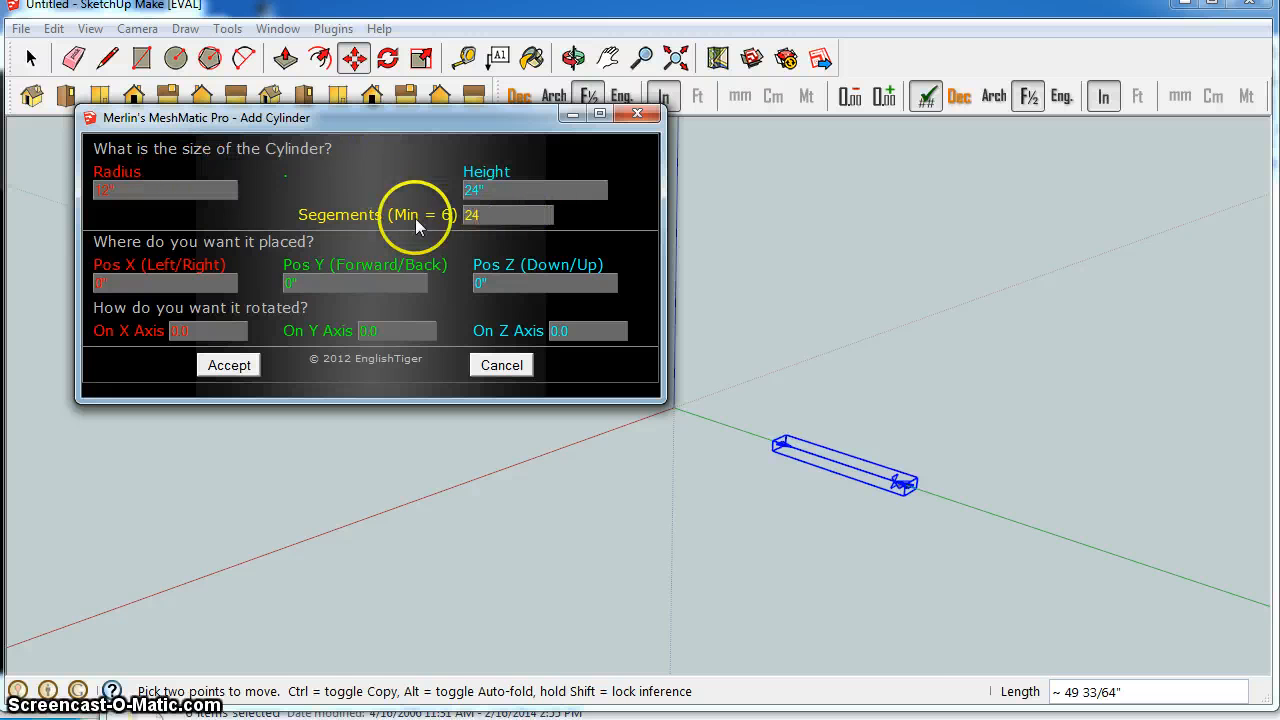
{"action": "mouse_move", "coordinate": [588, 219]}
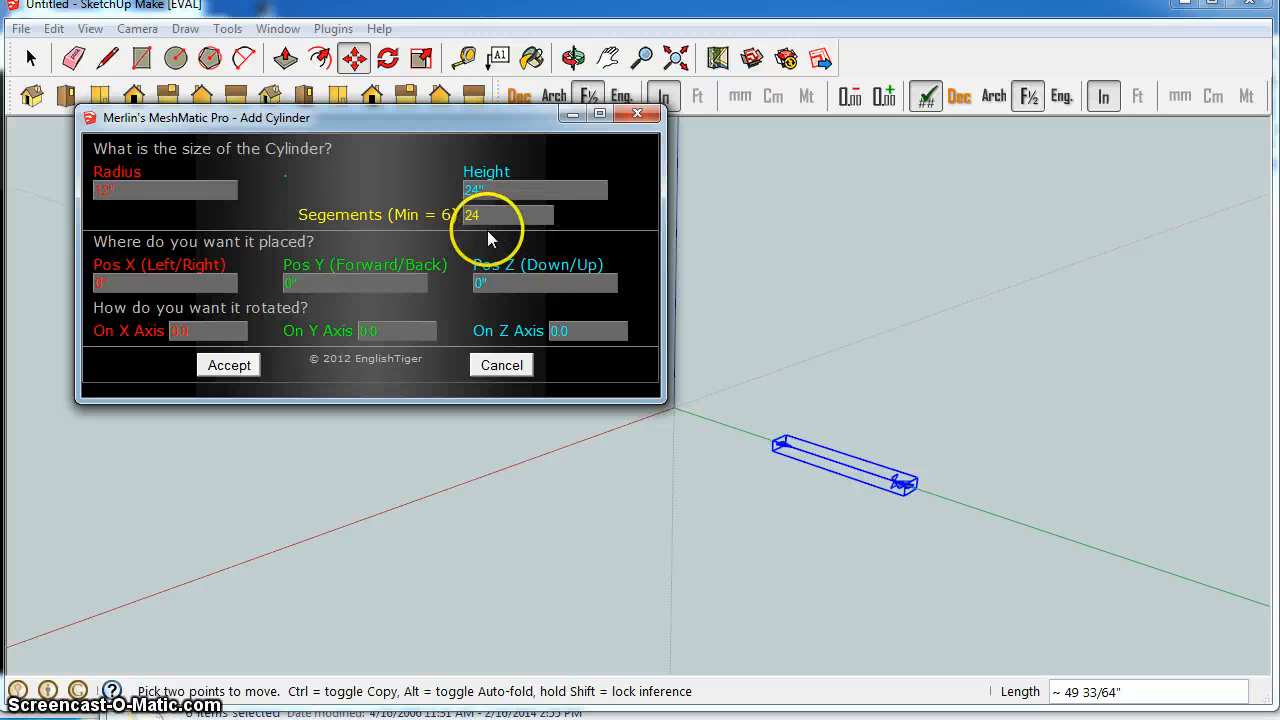
{"action": "left_click", "coordinate": [510, 215]}
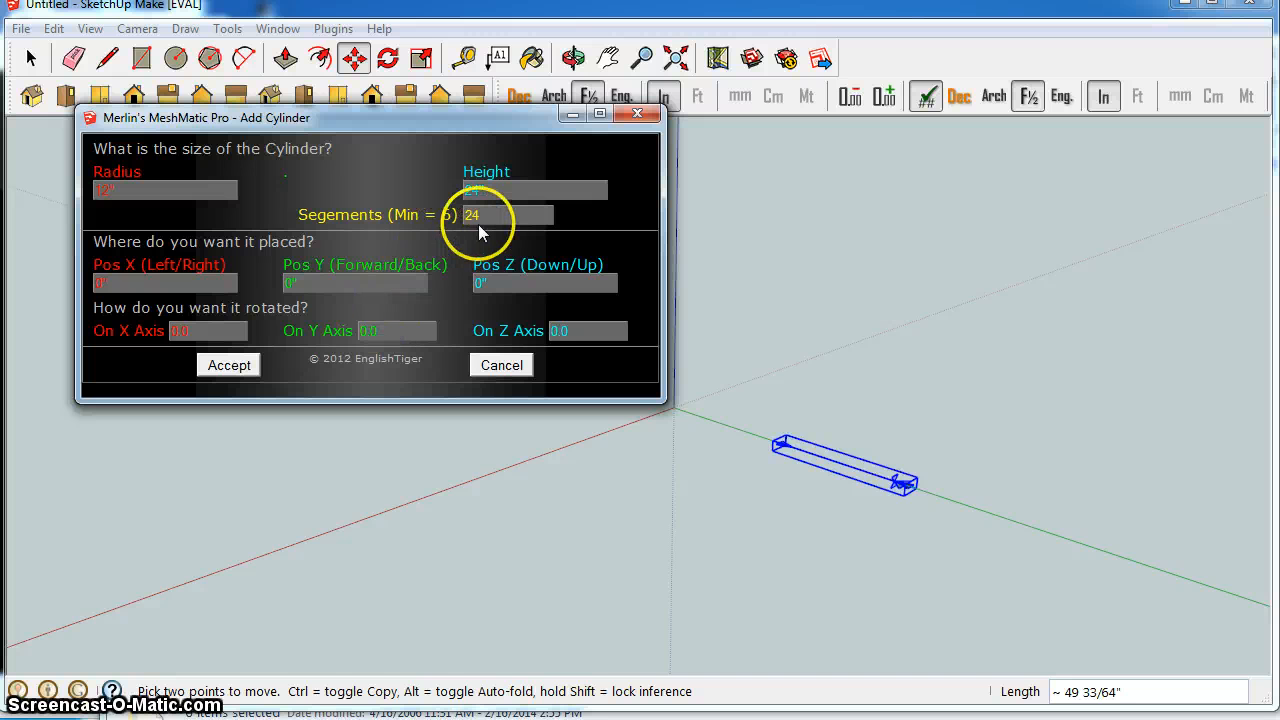
{"action": "left_click", "coordinate": [523, 189]}
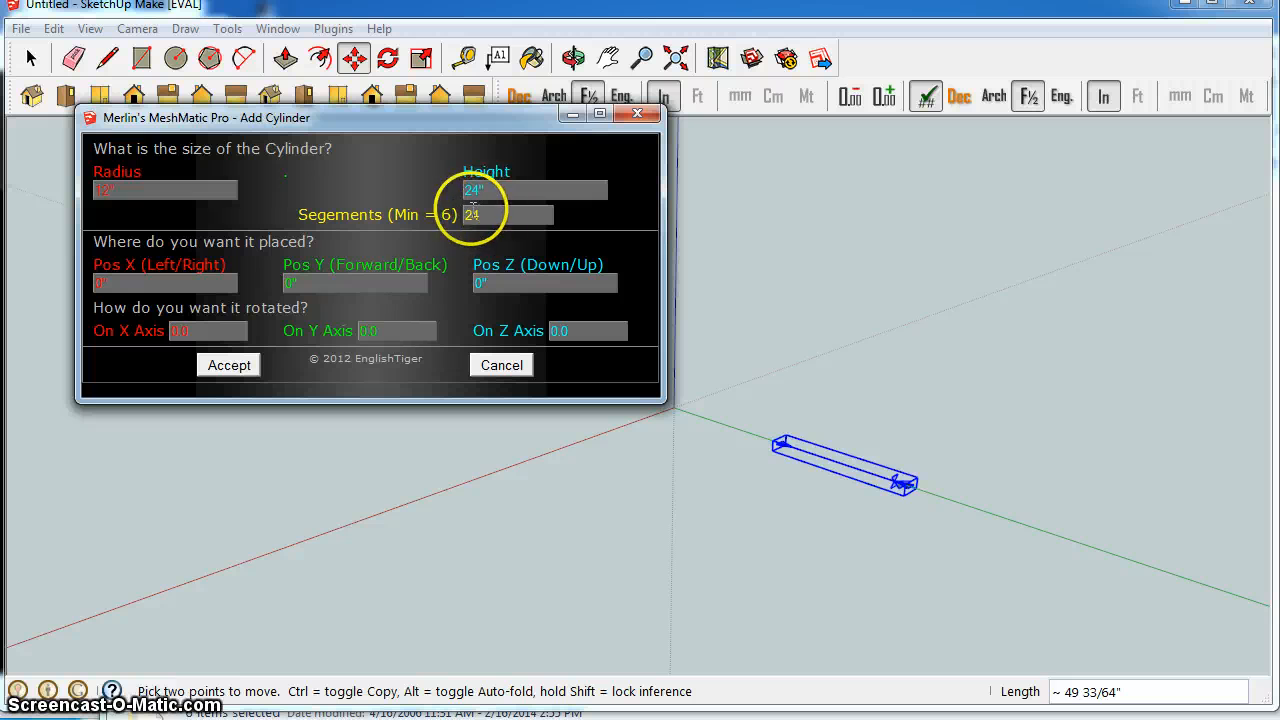
{"action": "mouse_move", "coordinate": [255, 382]}
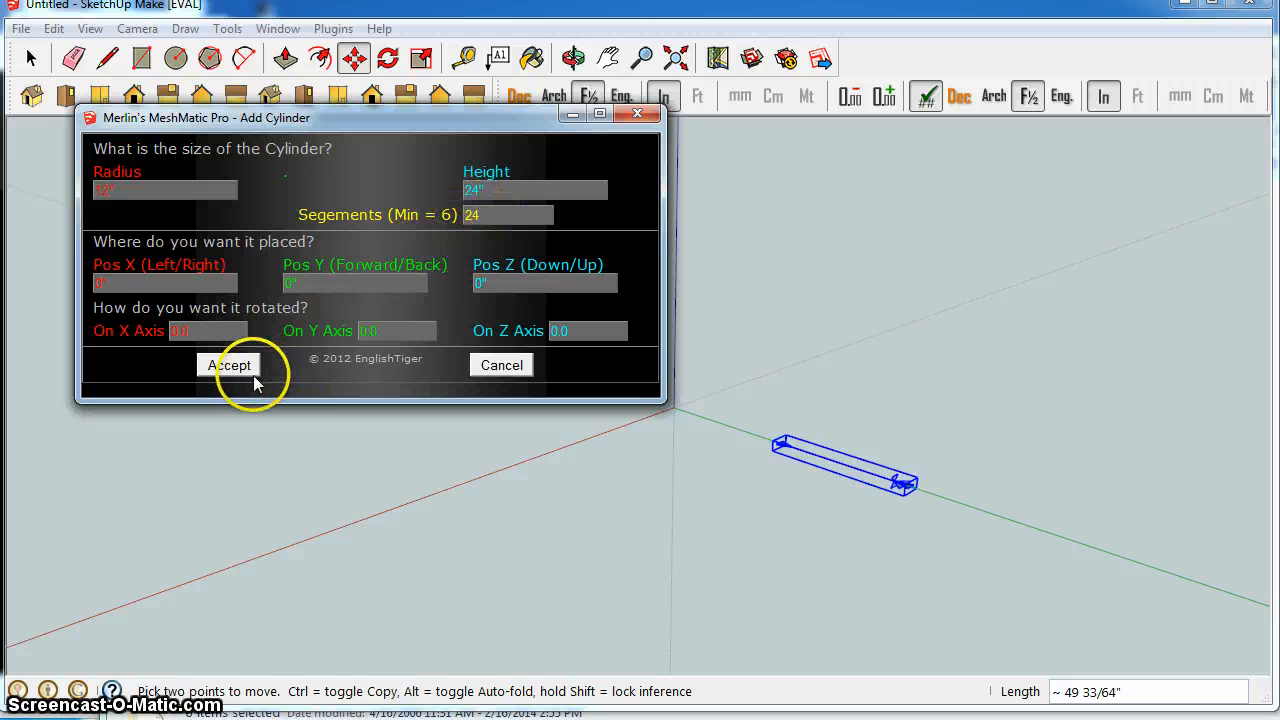
{"action": "left_click", "coordinate": [229, 365]}
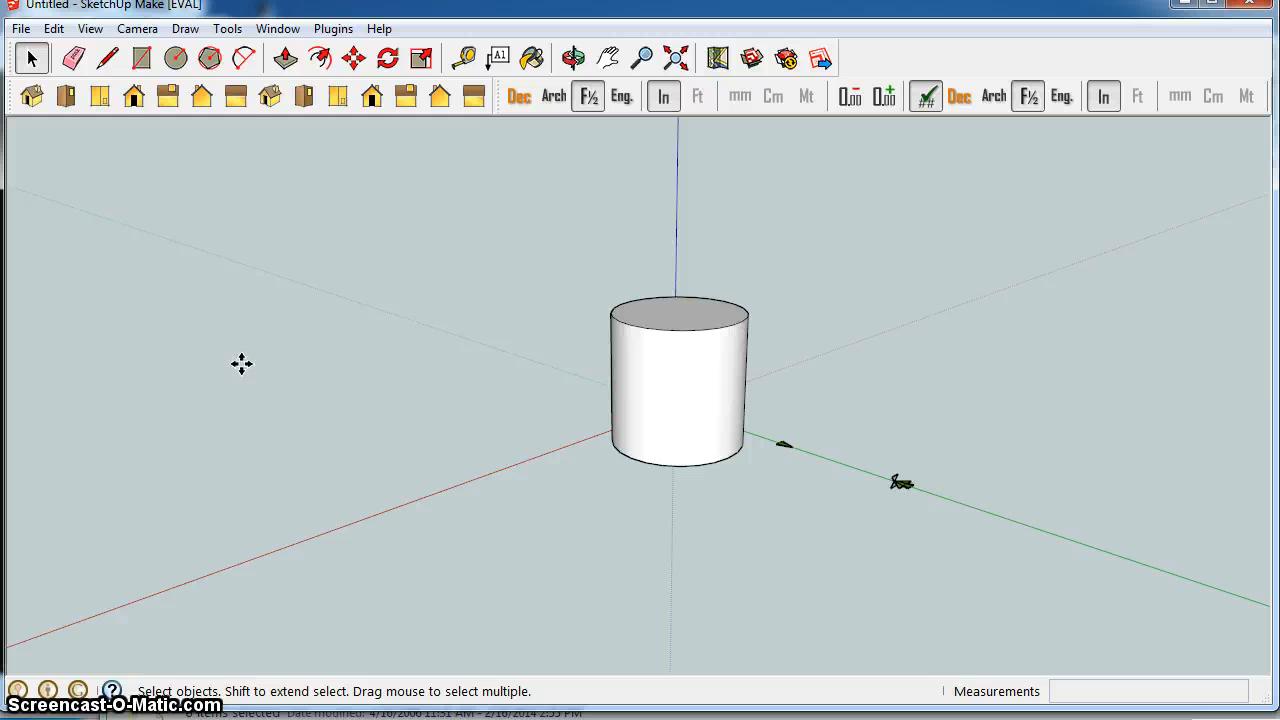
{"action": "mouse_move", "coordinate": [712, 330]}
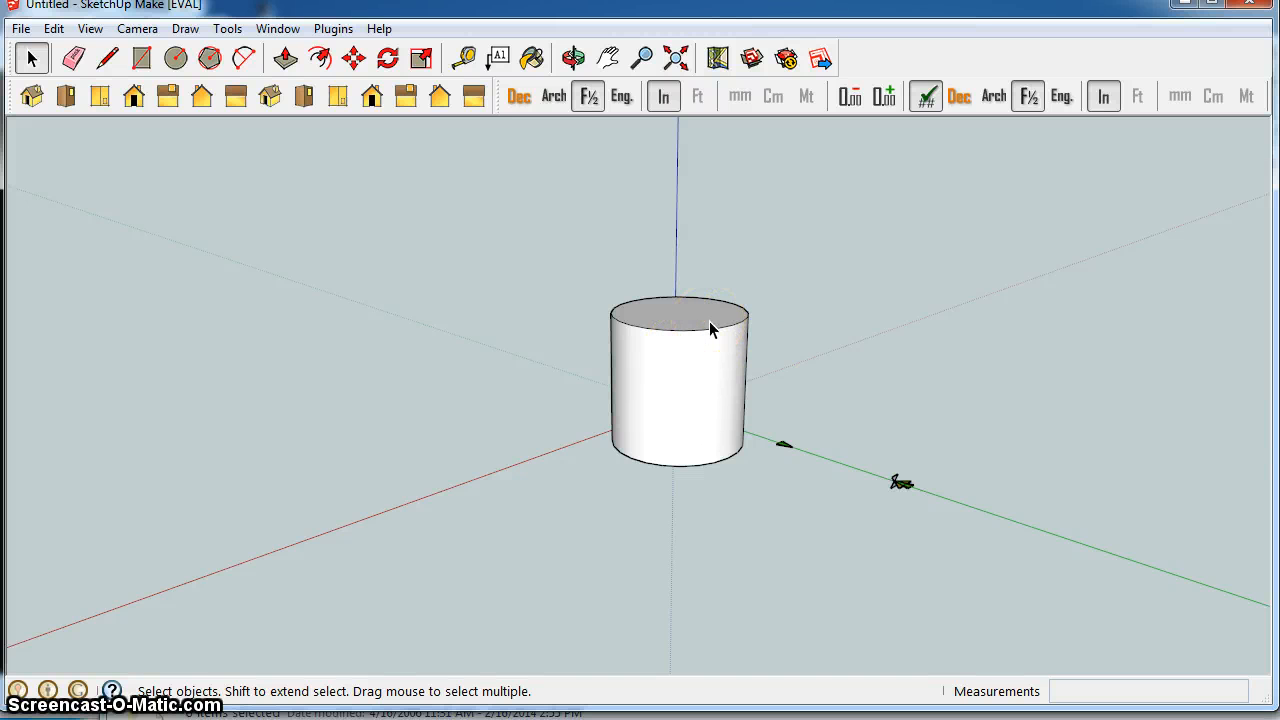
{"action": "mouse_move", "coordinate": [90, 164]}
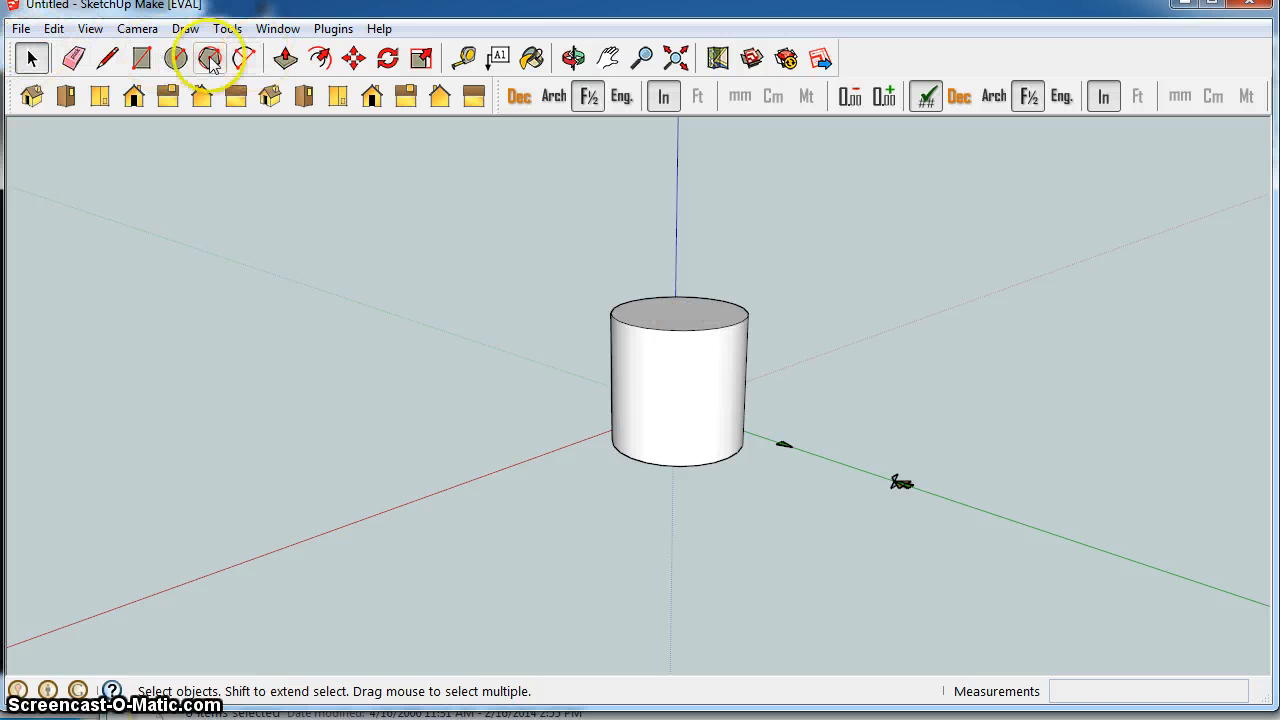
{"action": "mouse_move", "coordinate": [237, 62]}
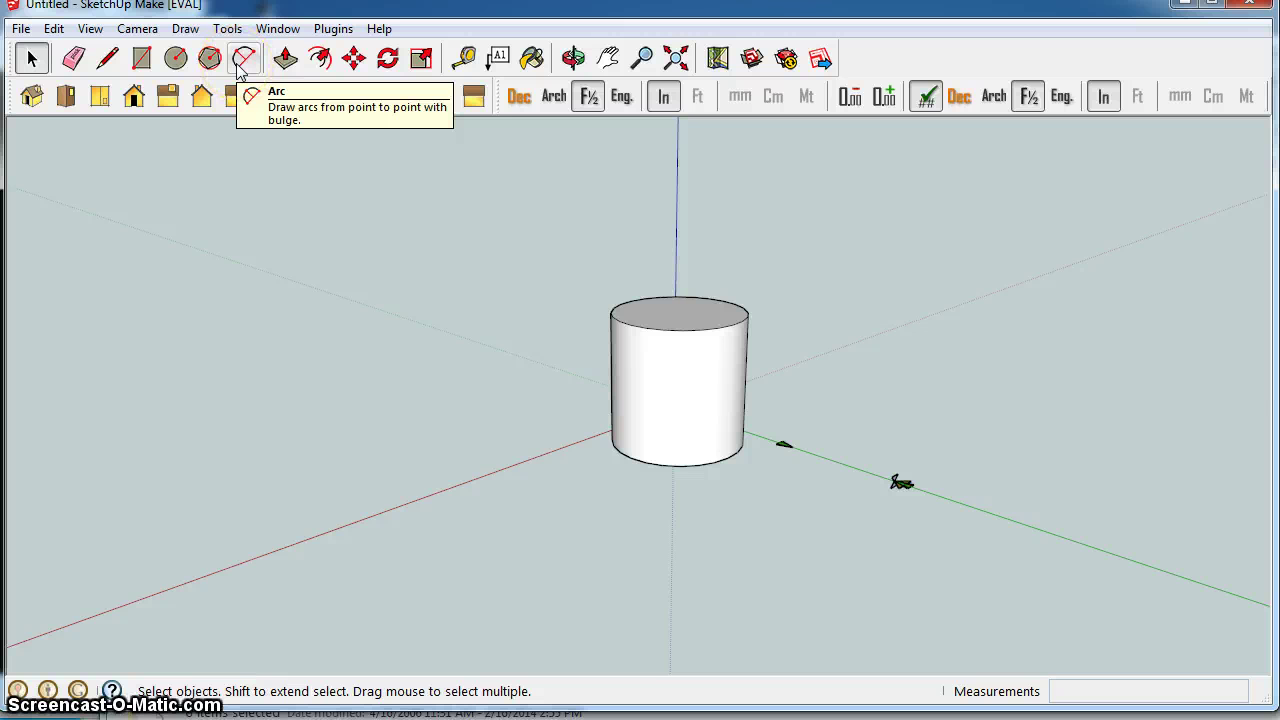
{"action": "mouse_move", "coordinate": [175, 58]}
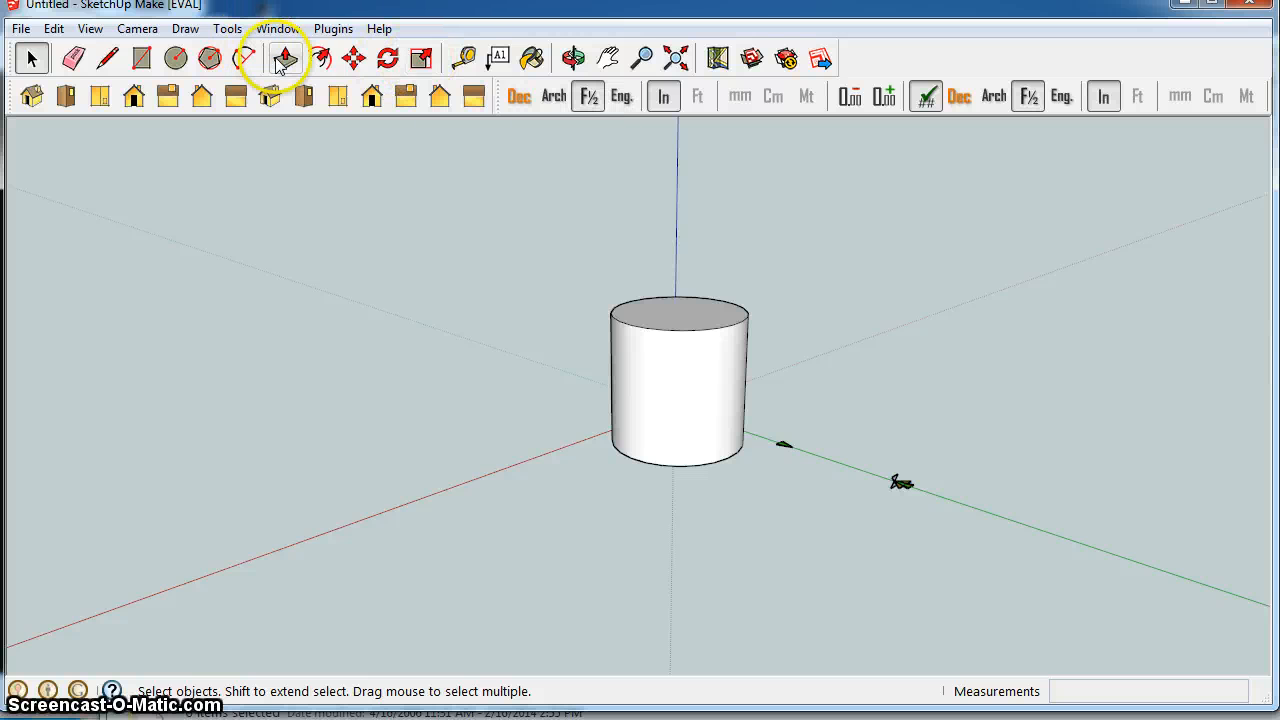
Offset the cylinder's top face edge slightly inward, leaving a thin rim
{"action": "left_click", "coordinate": [318, 58]}
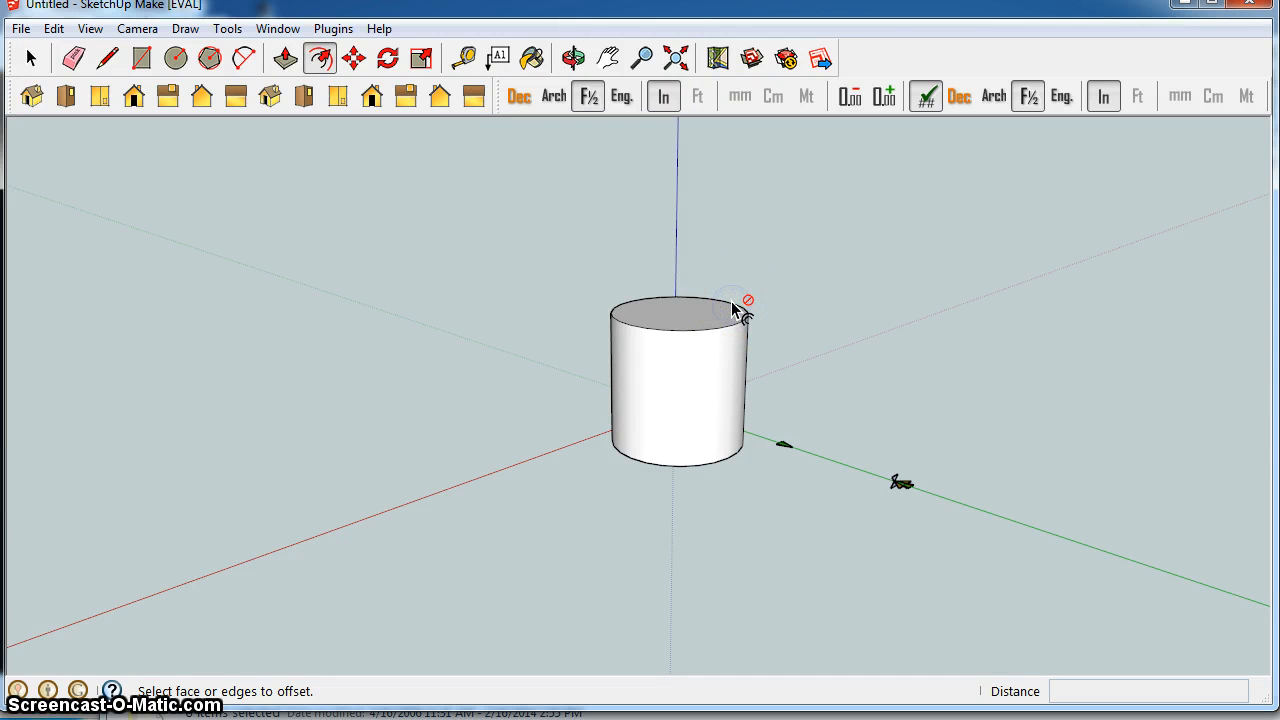
{"action": "left_click", "coordinate": [70, 58]}
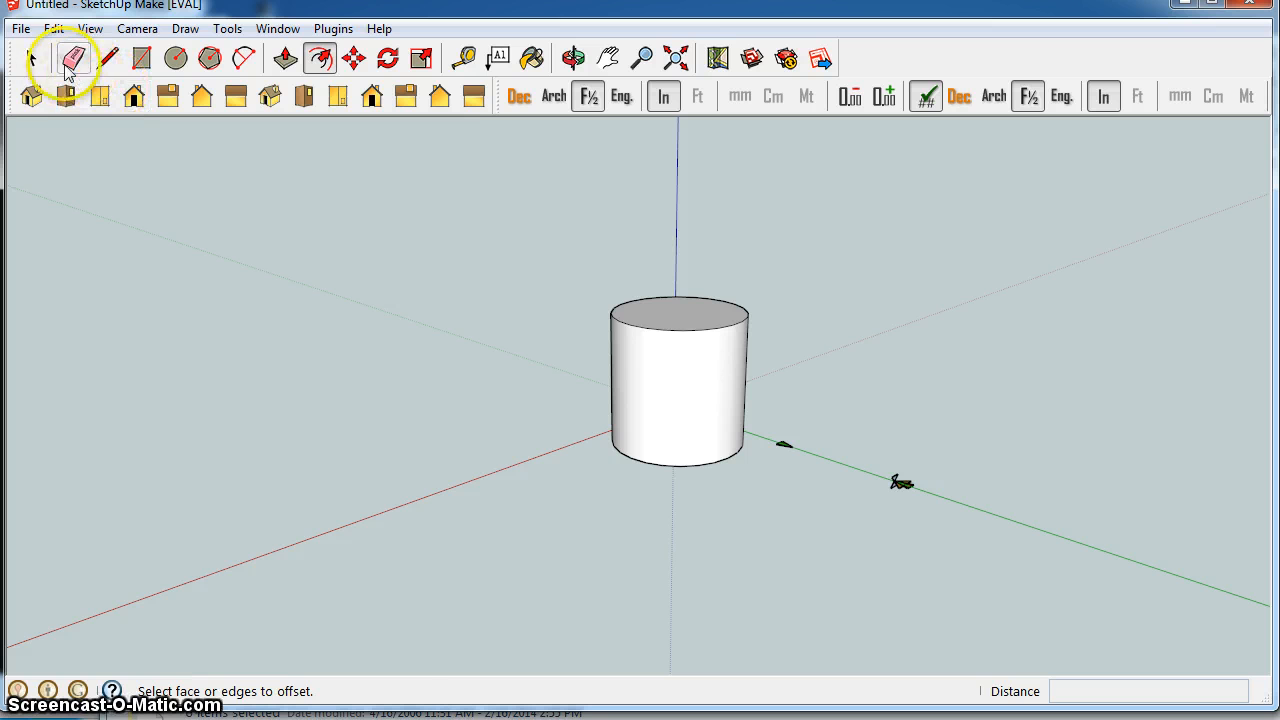
{"action": "left_click", "coordinate": [28, 58]}
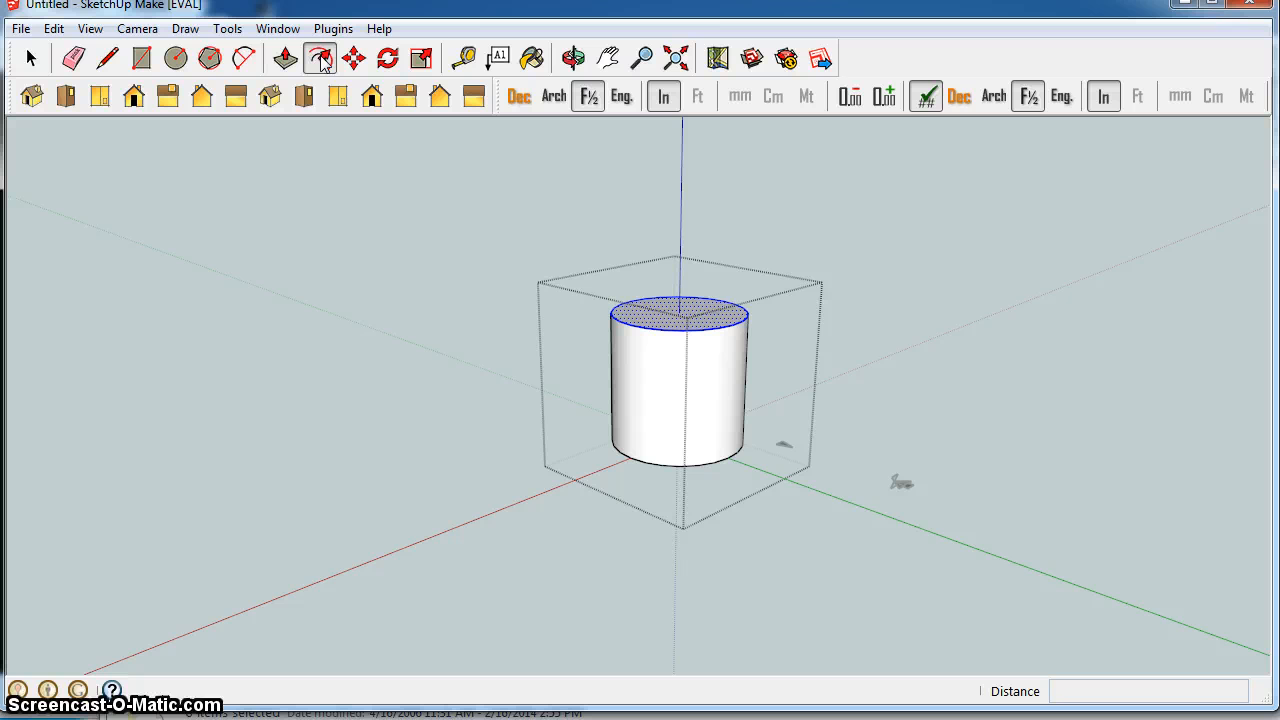
{"action": "left_click", "coordinate": [318, 57]}
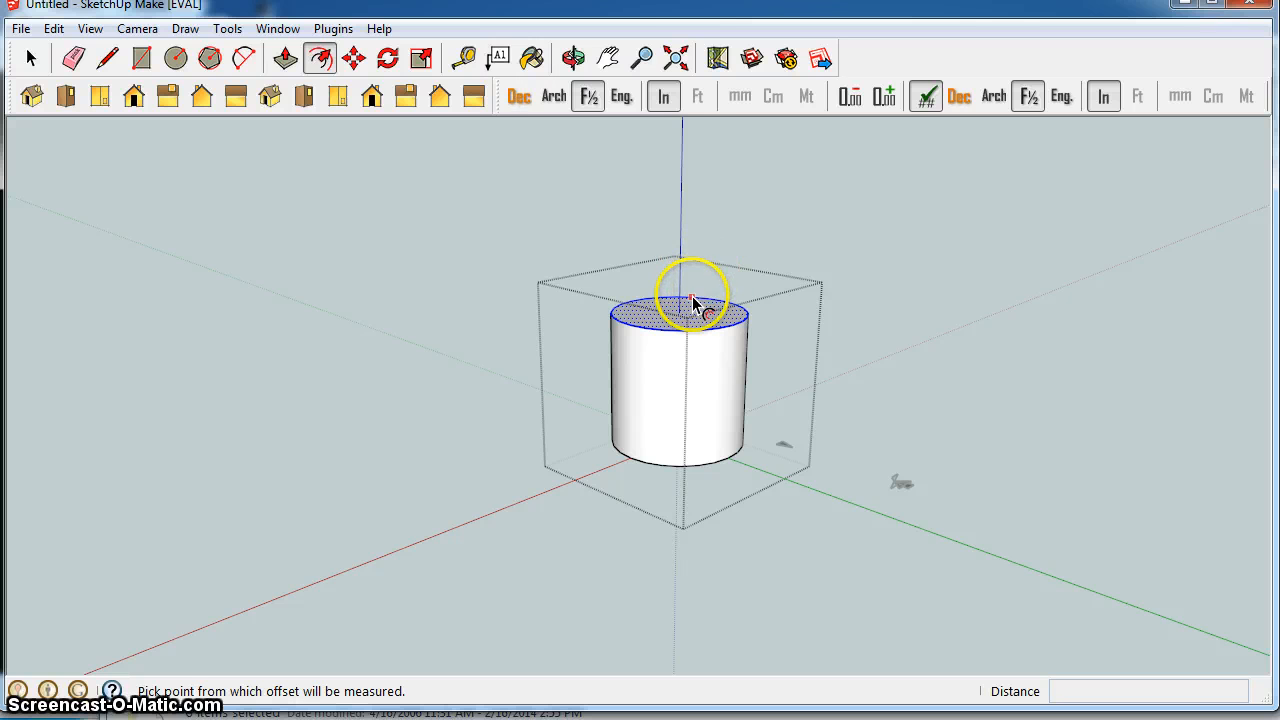
{"action": "left_click", "coordinate": [688, 305]}
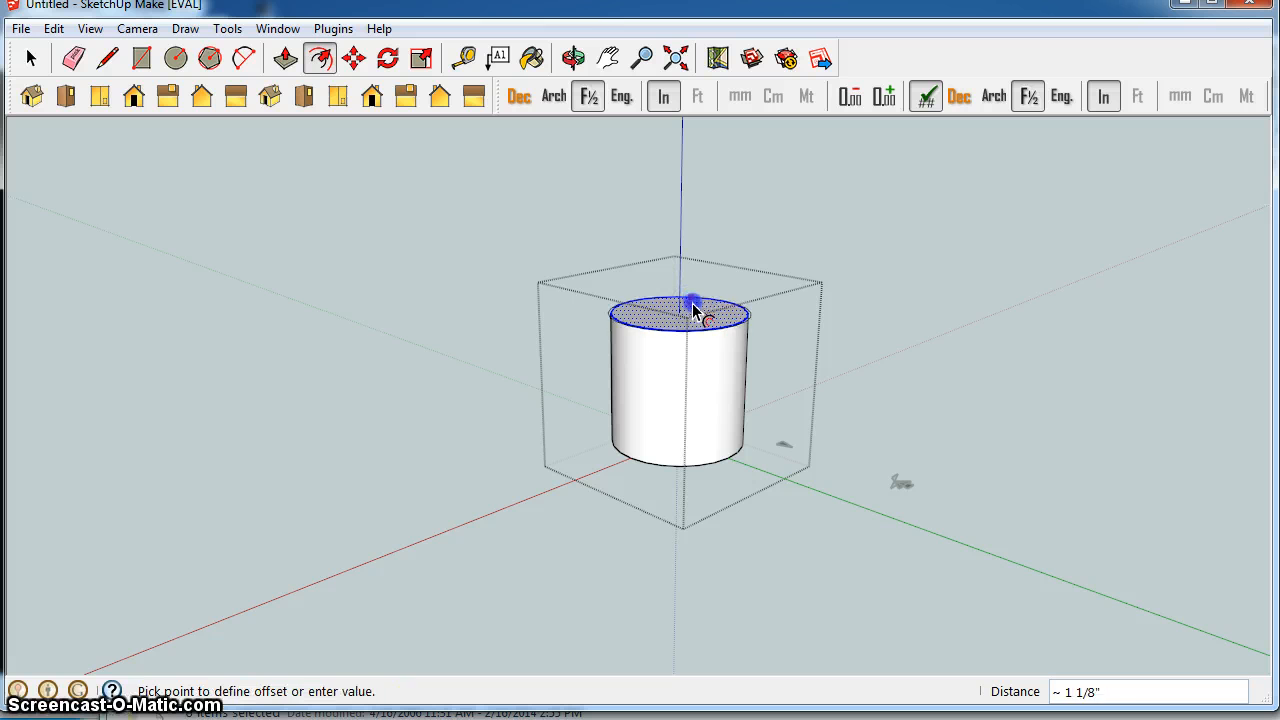
{"action": "left_click", "coordinate": [693, 305]}
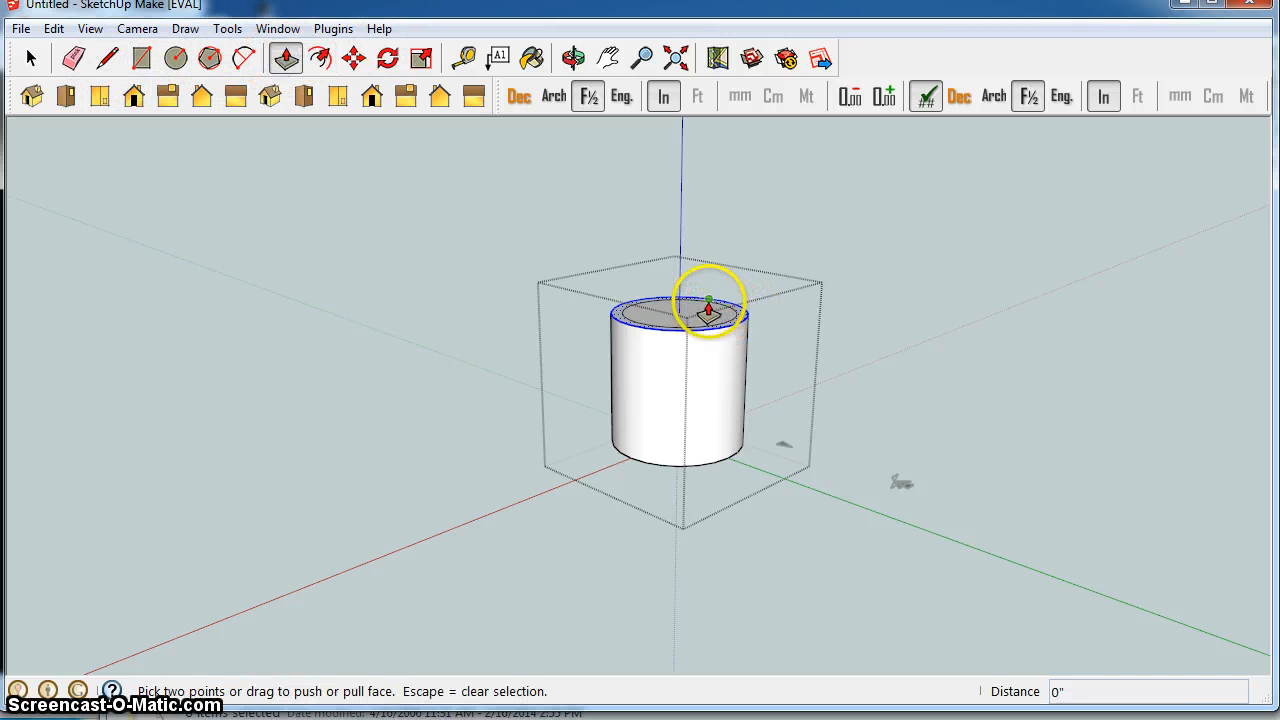
Push/pull the top face up and back, then lower the outer ring into a base
{"action": "left_click_drag", "start_coordinate": [705, 310], "coordinate": [705, 170]}
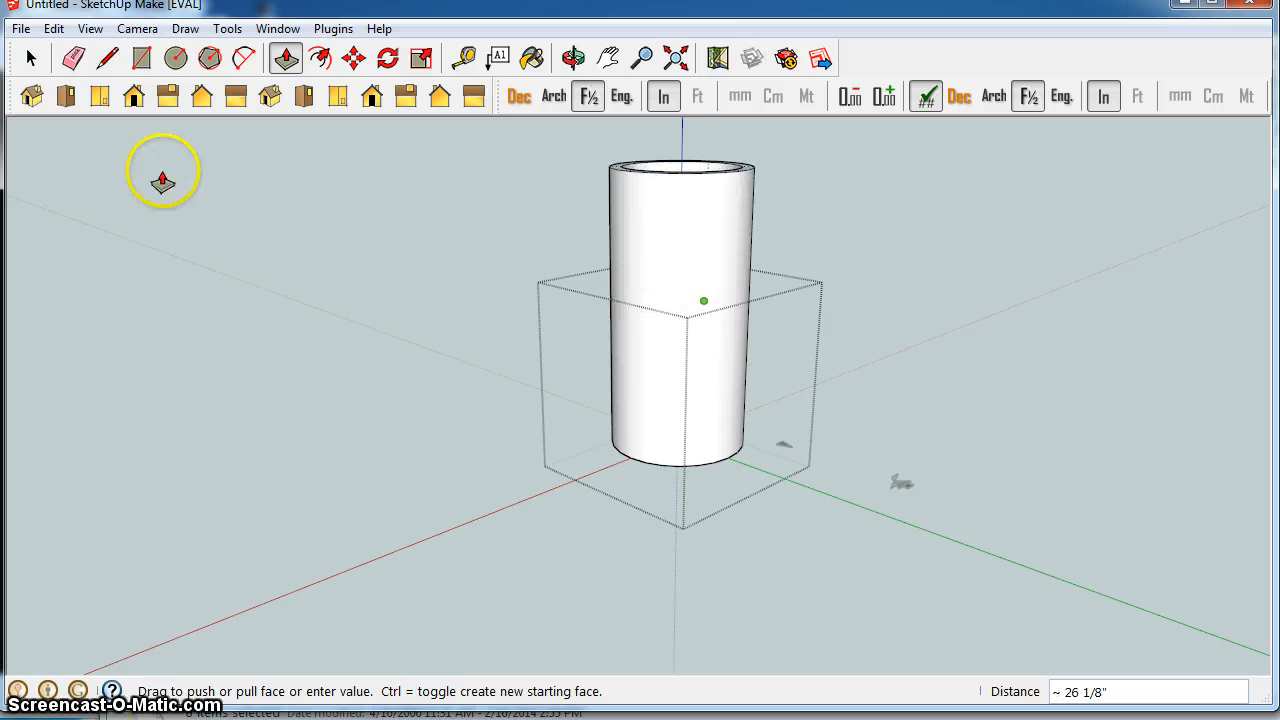
{"action": "left_click_drag", "start_coordinate": [683, 170], "coordinate": [683, 250]}
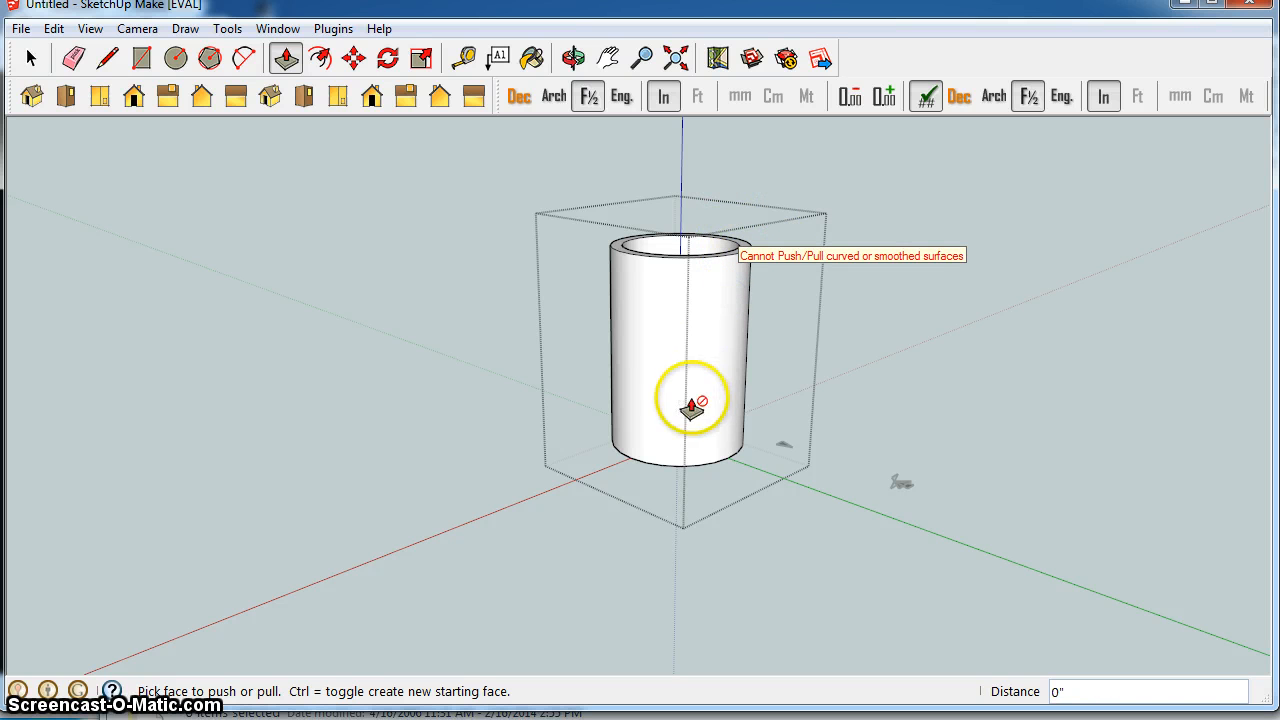
{"action": "mouse_move", "coordinate": [724, 263]}
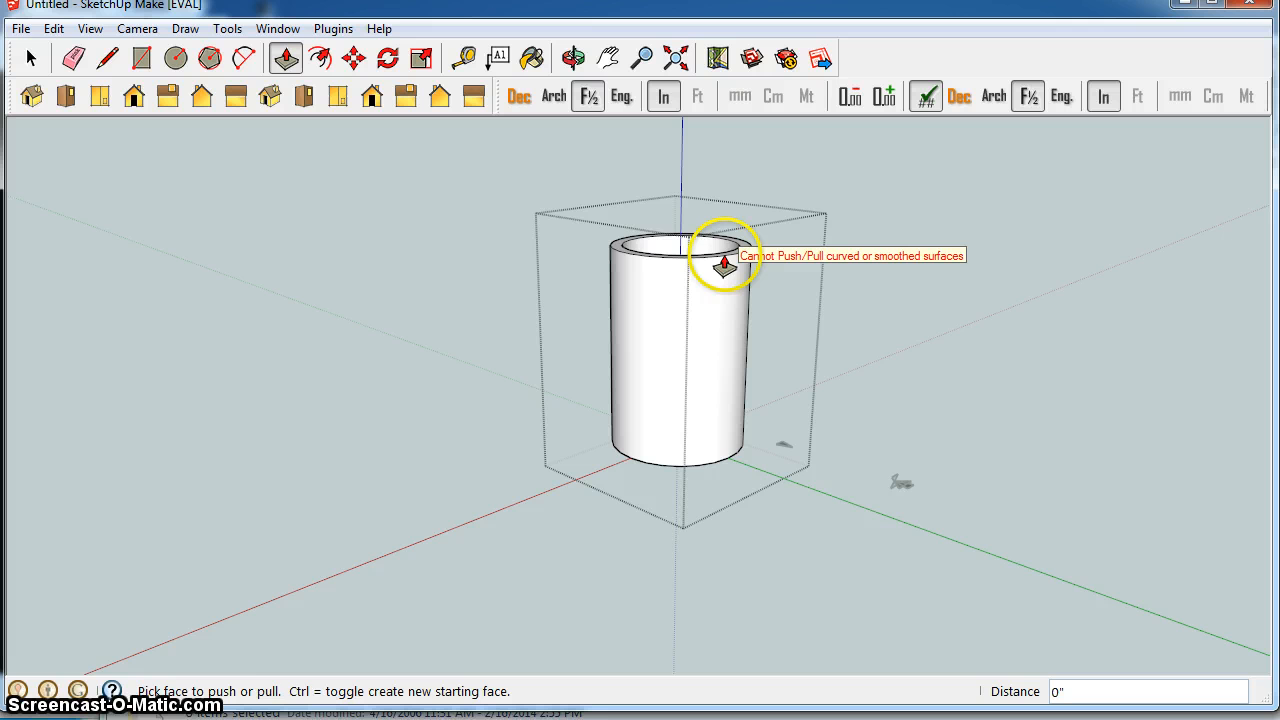
{"action": "left_click_drag", "start_coordinate": [725, 263], "coordinate": [728, 325]}
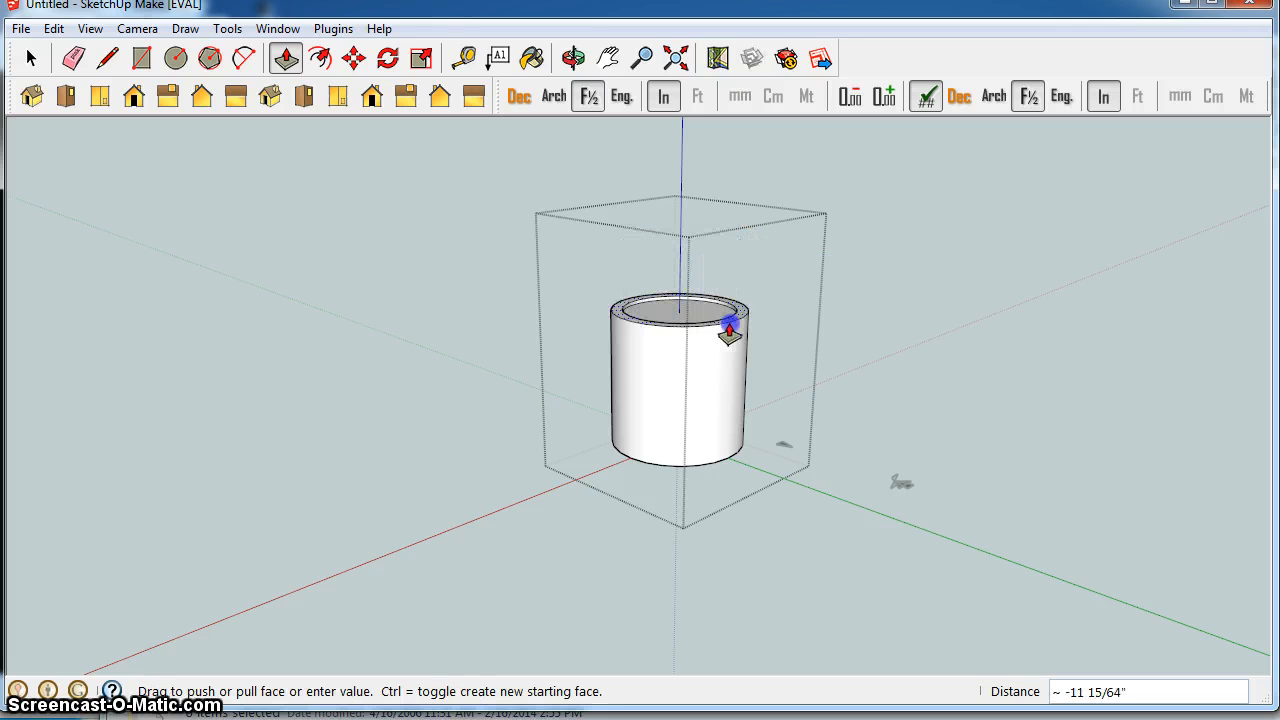
{"action": "left_click_drag", "start_coordinate": [730, 325], "coordinate": [735, 432]}
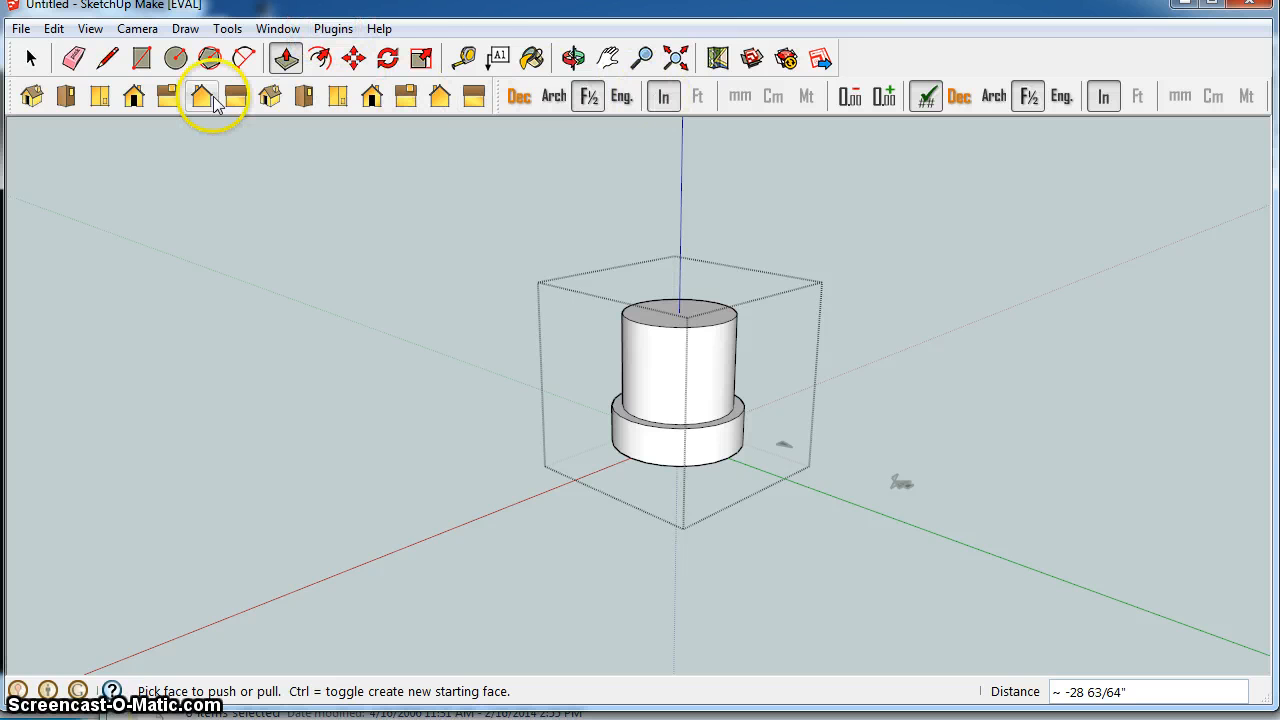
{"action": "mouse_move", "coordinate": [430, 18]}
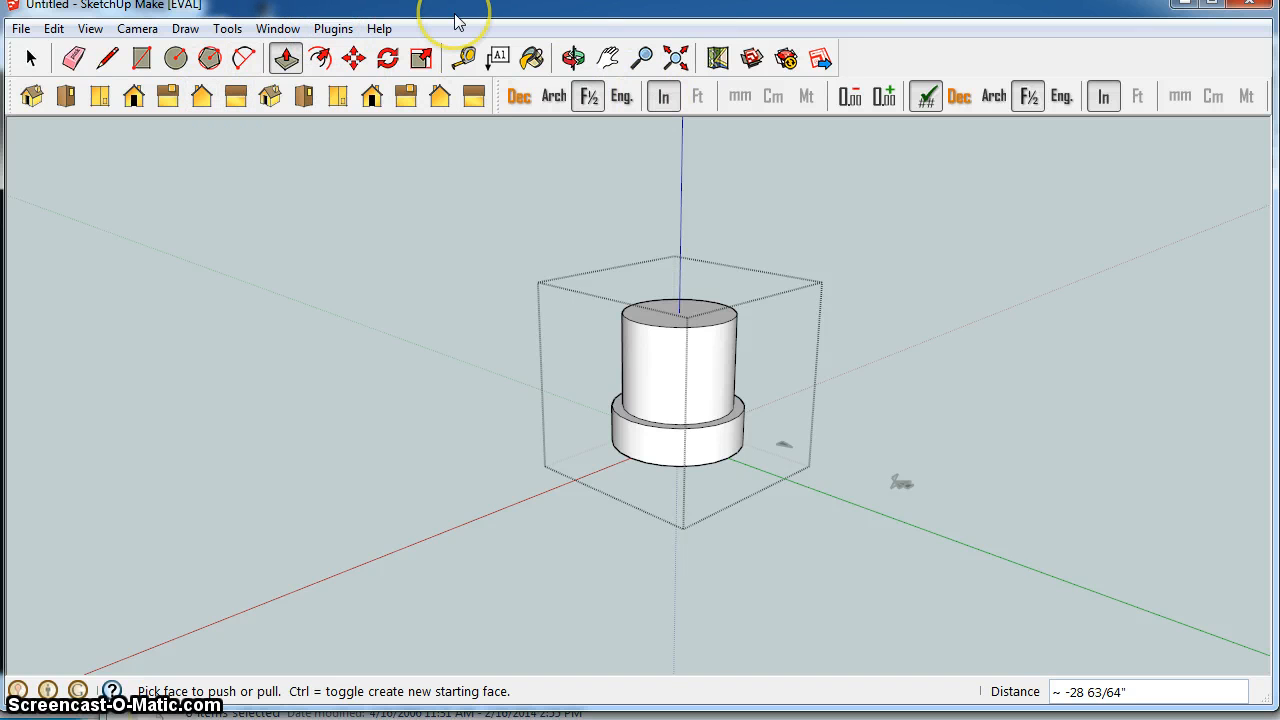